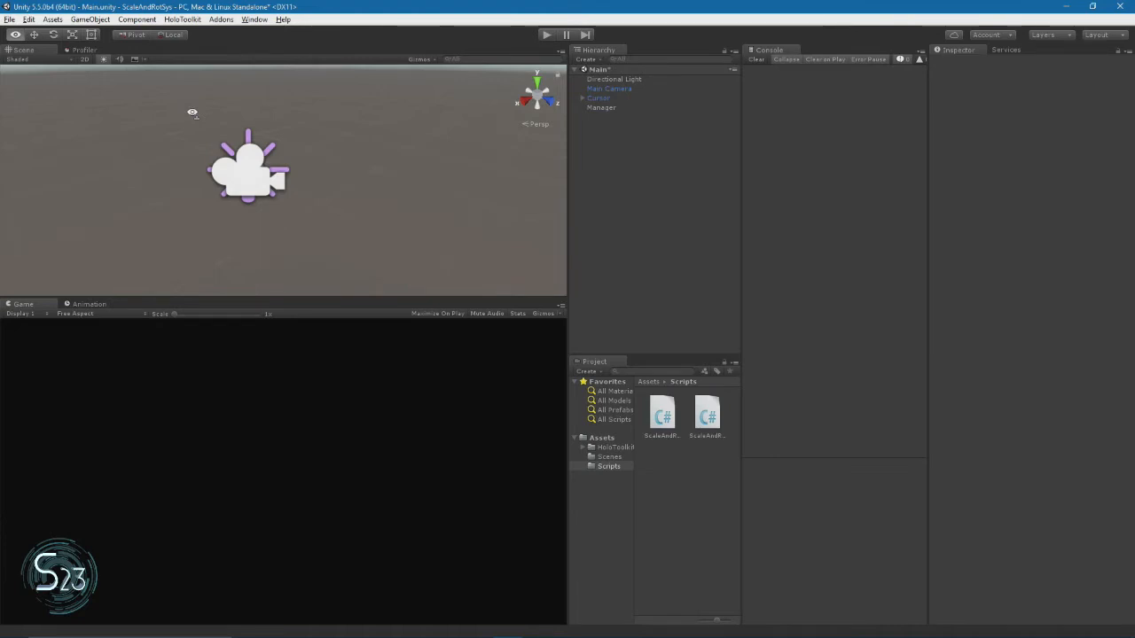
Add a Cube and a Cylinder to the scene from the GameObject 3D Object menu.
click(89, 17)
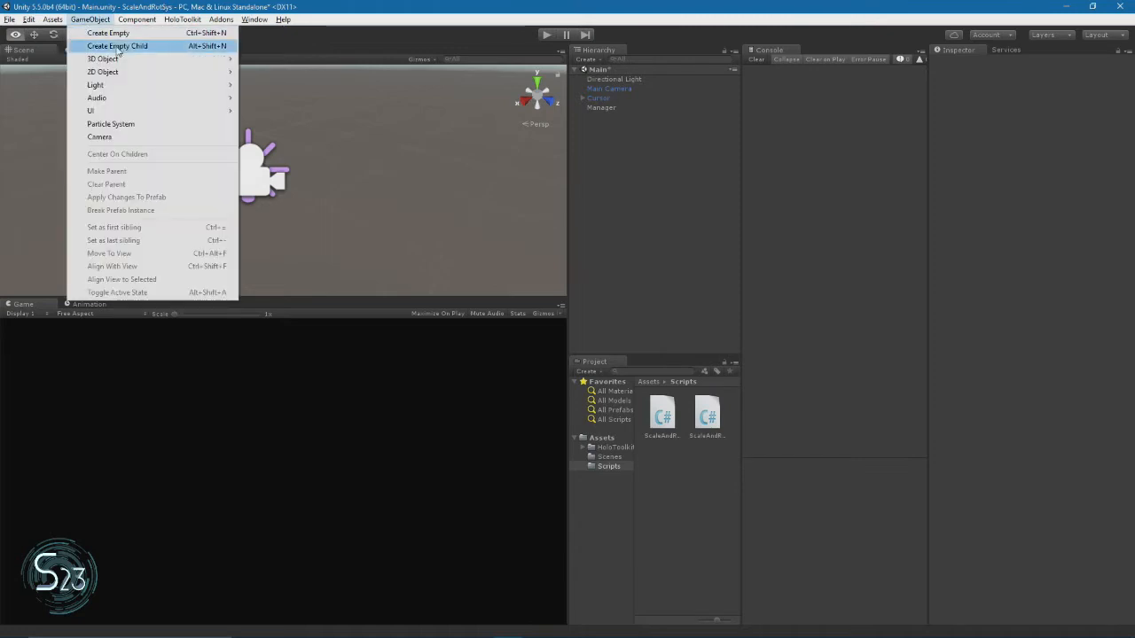
click(103, 59)
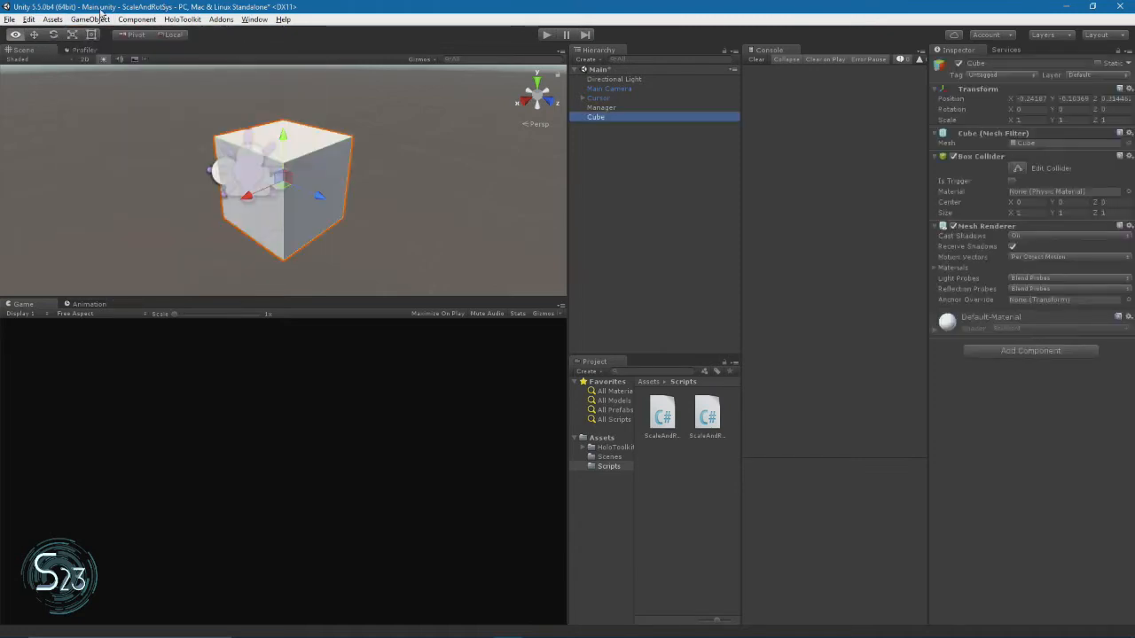
click(89, 18)
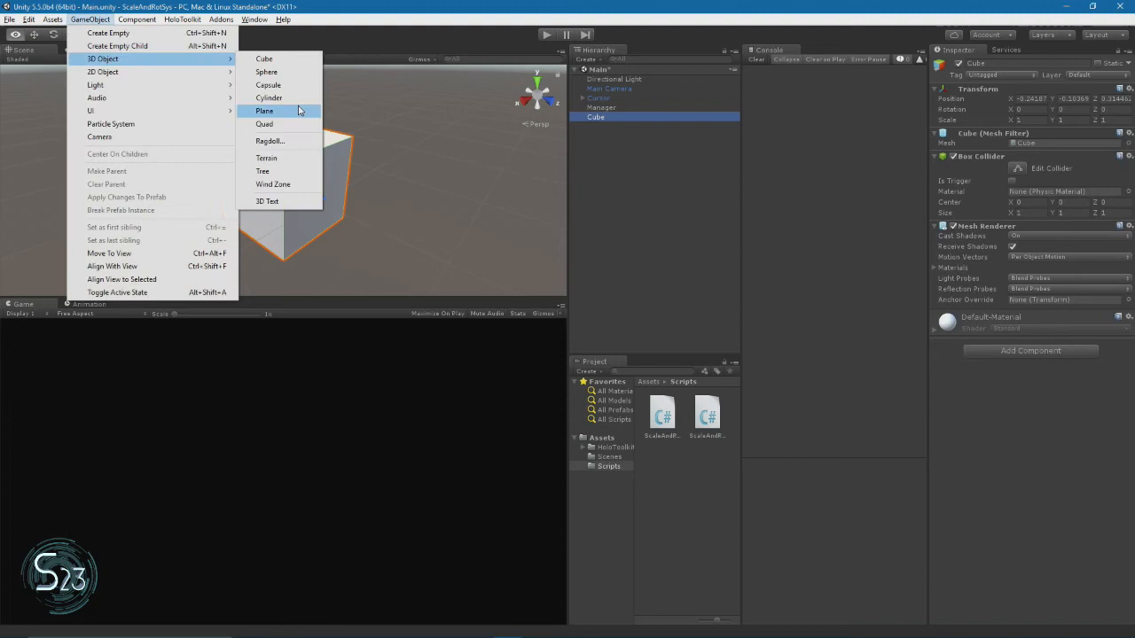
click(269, 98)
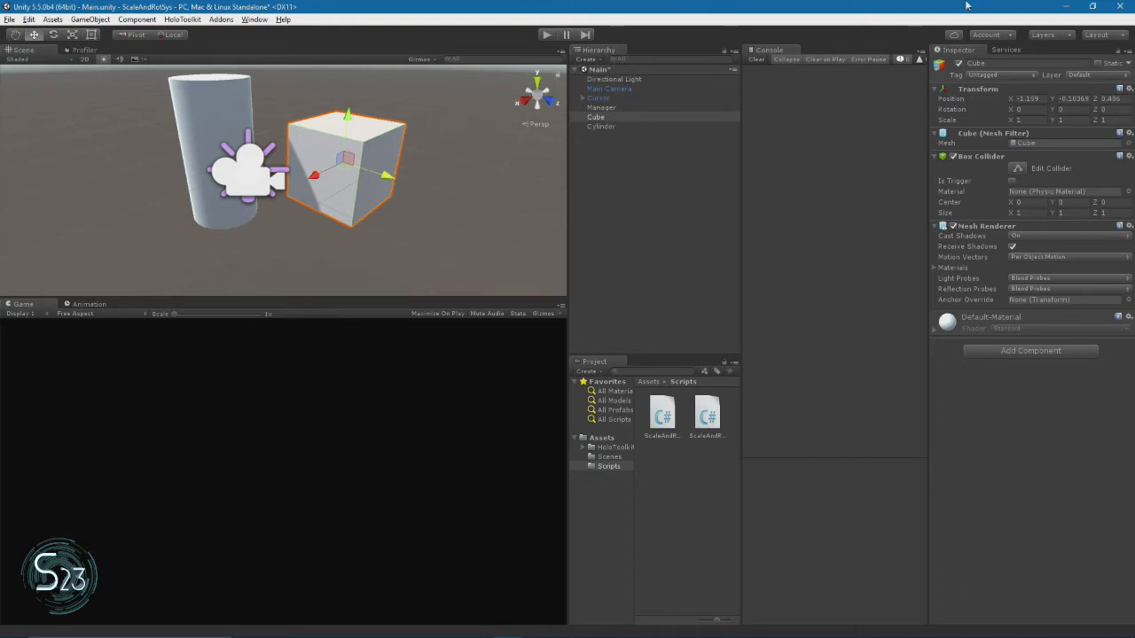
Assign a tag to the Cube from its Tag dropdown in the Inspector.
click(989, 74)
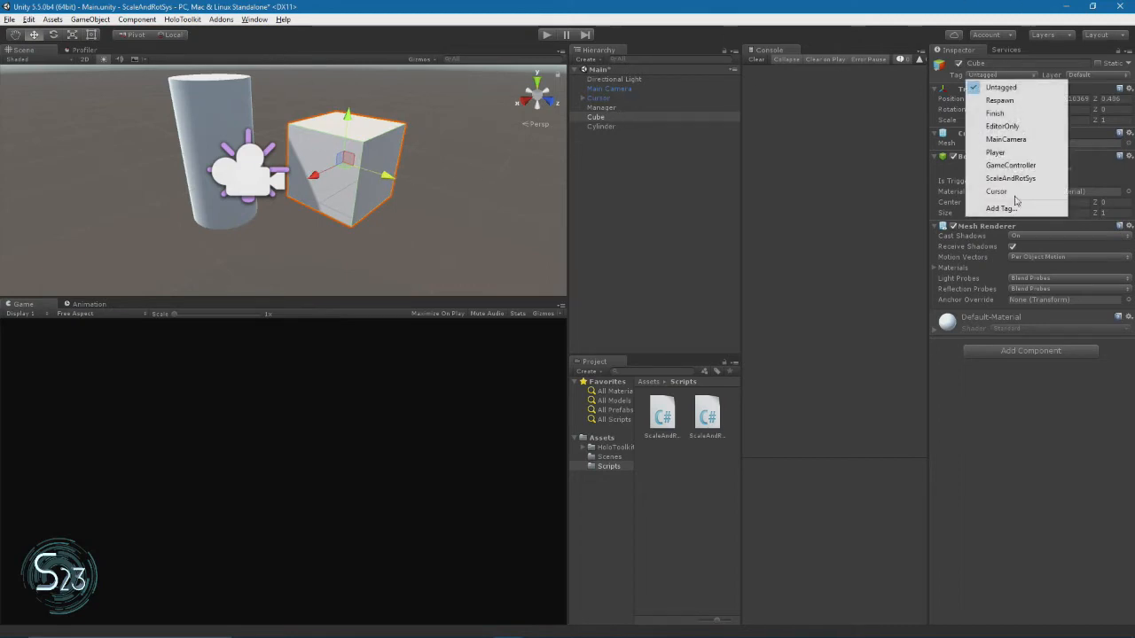
click(997, 191)
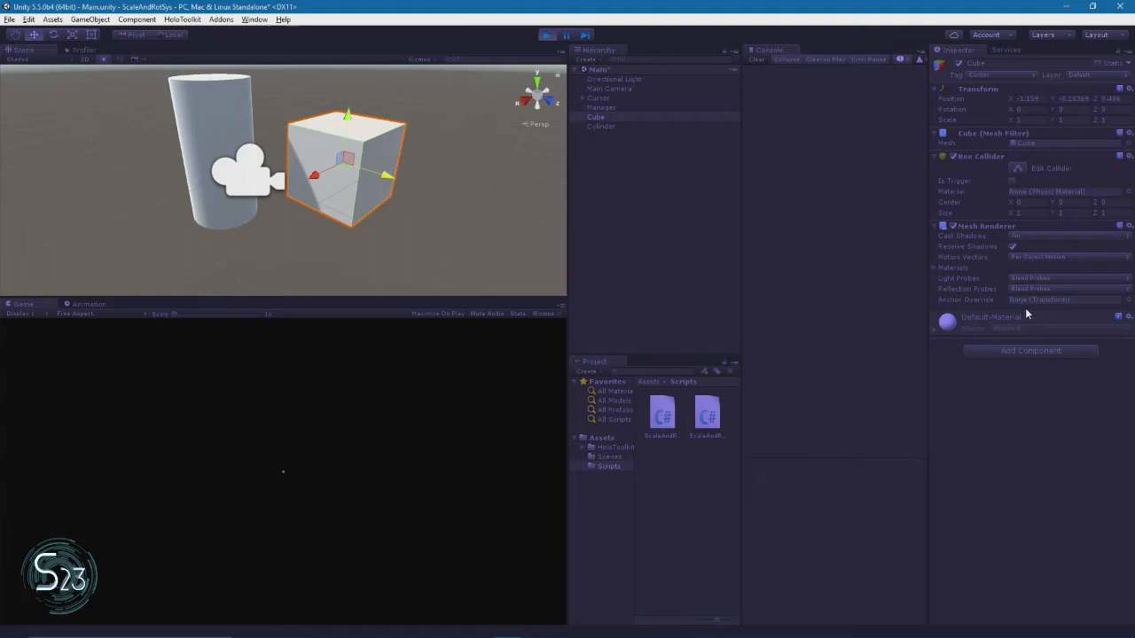
mouse_move(599, 195)
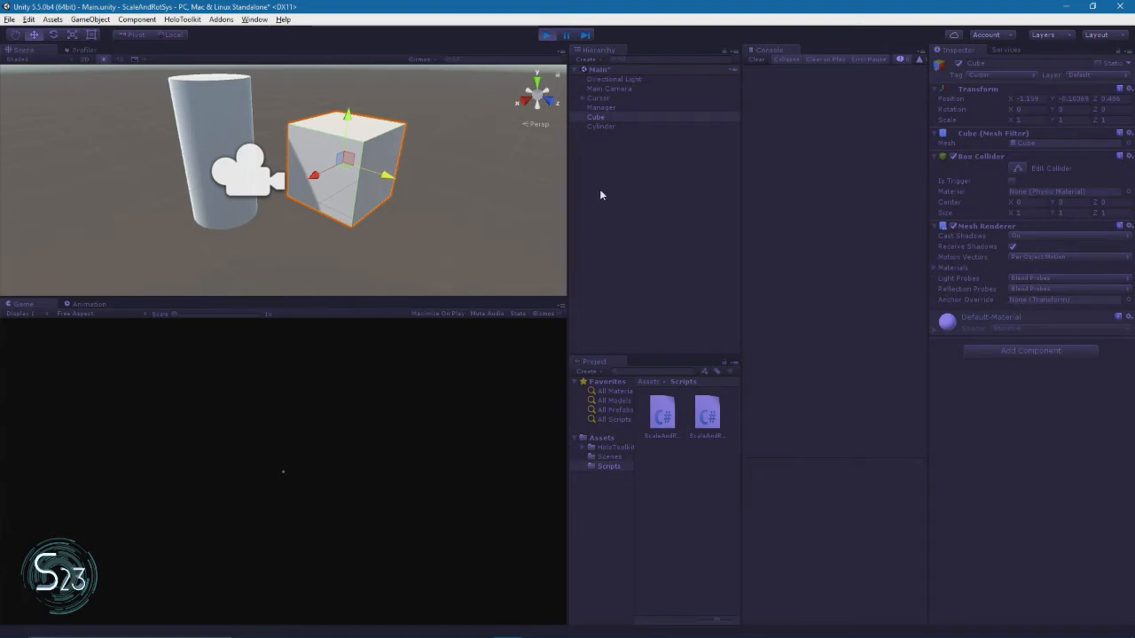
Inspect the Cylinder's Scale And Rot Sys component and add a Sphere to the running scene.
click(601, 125)
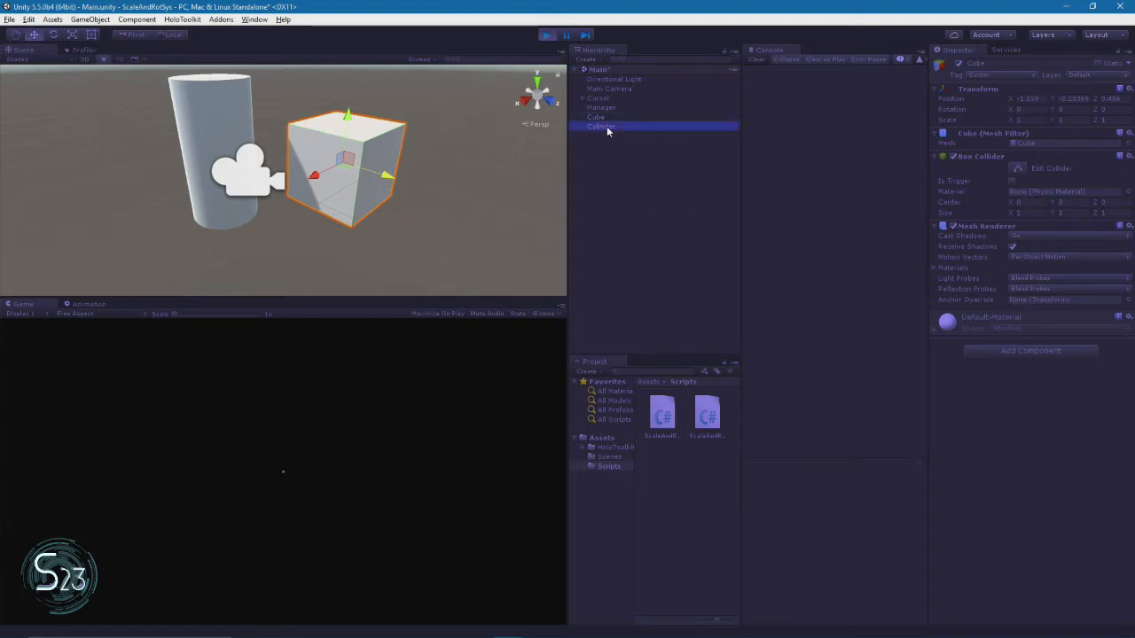
click(600, 126)
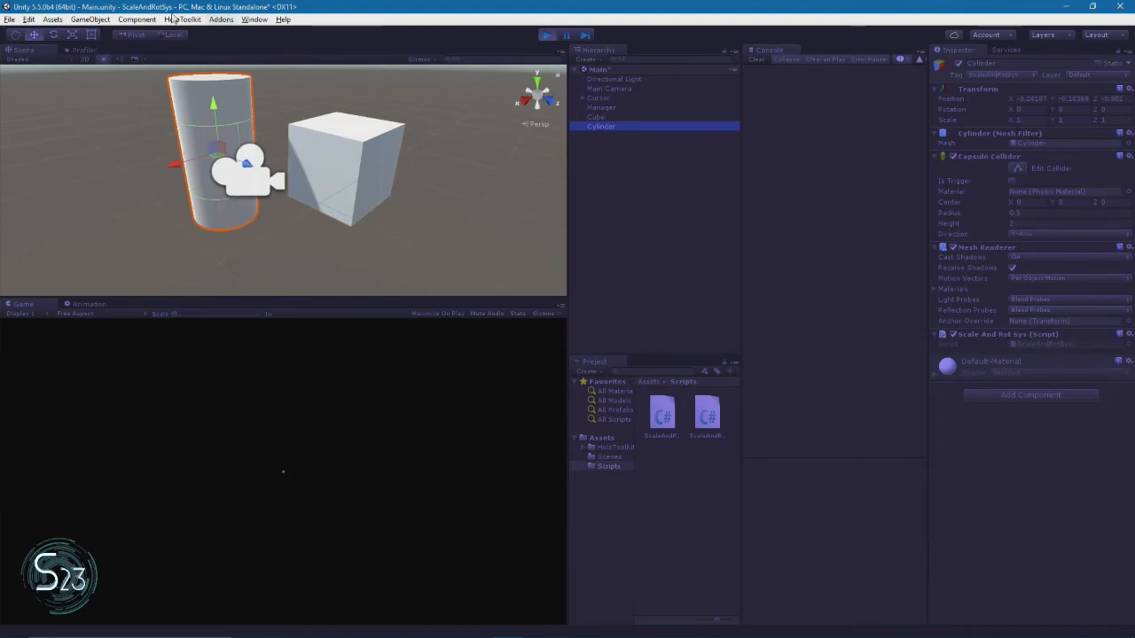
click(89, 19)
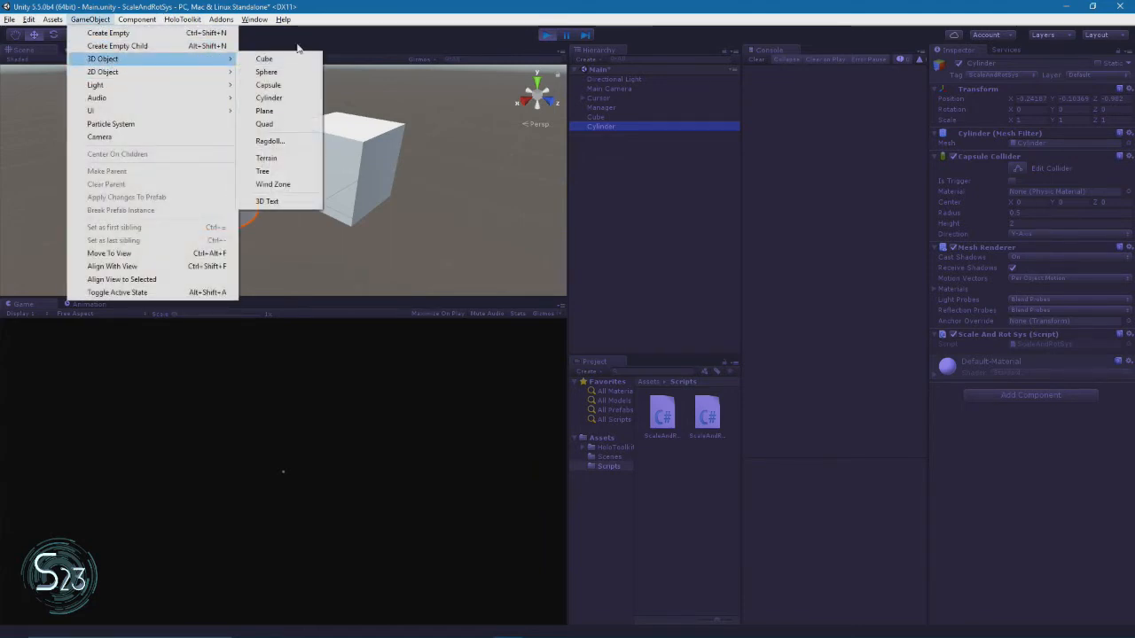
click(266, 71)
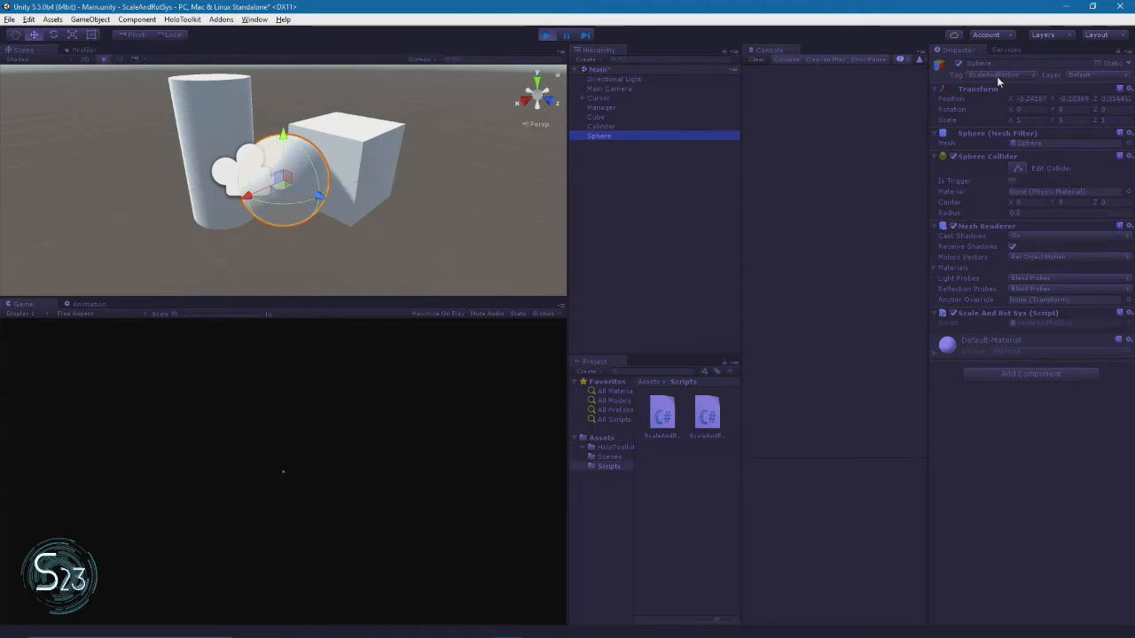
mouse_move(518, 16)
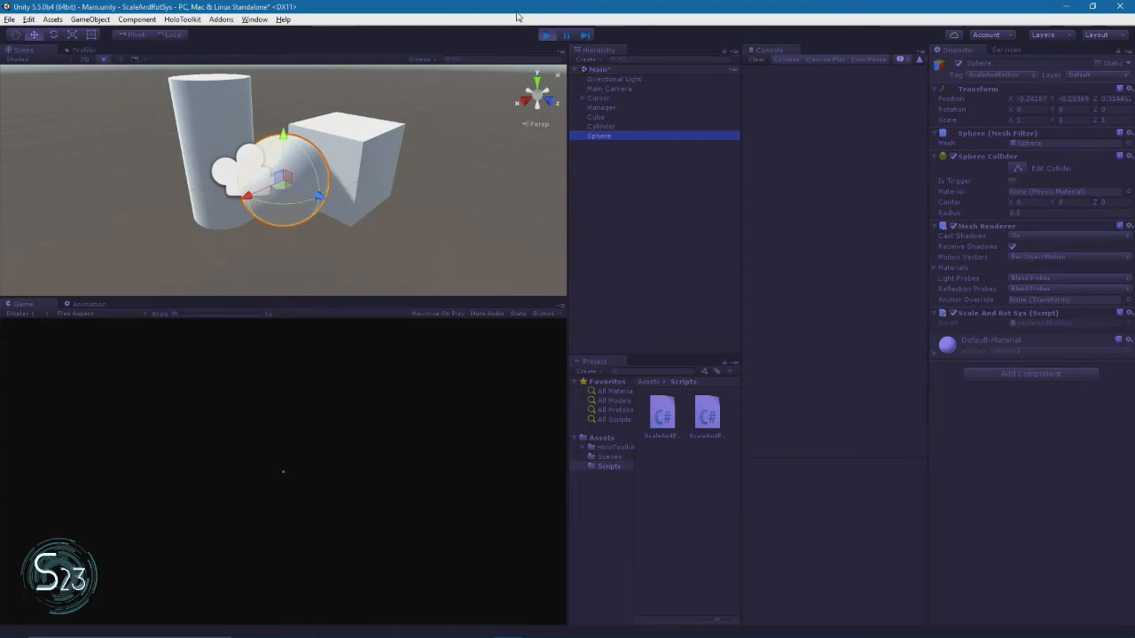
Stop play mode and open the ScaleAndRotSys script from Assets > Scripts in Visual Studio.
click(546, 36)
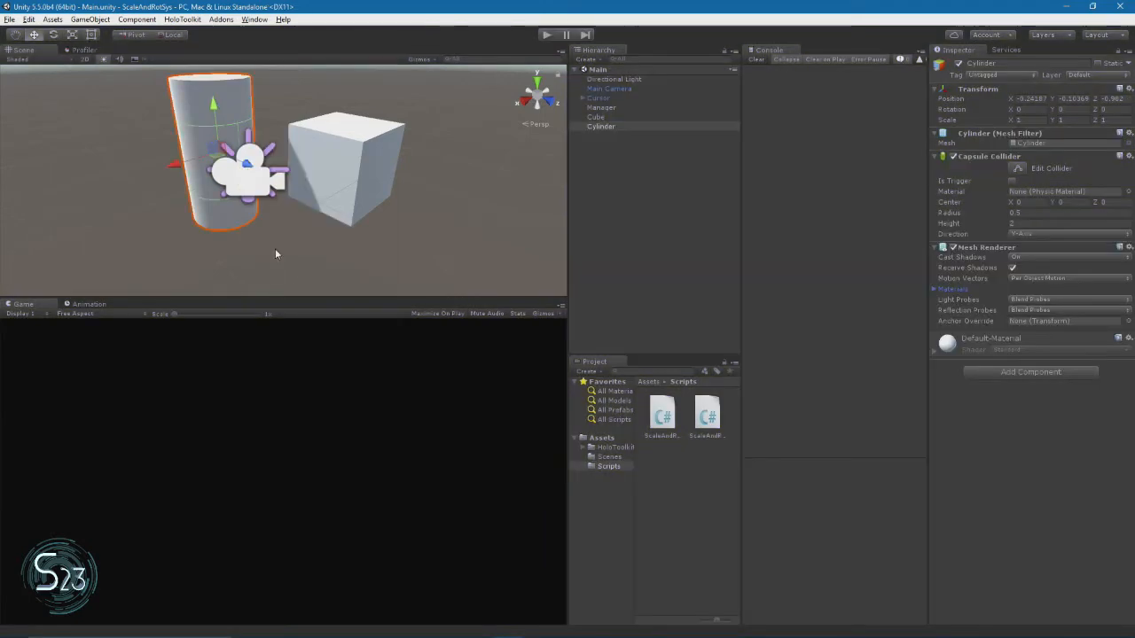
mouse_move(296, 241)
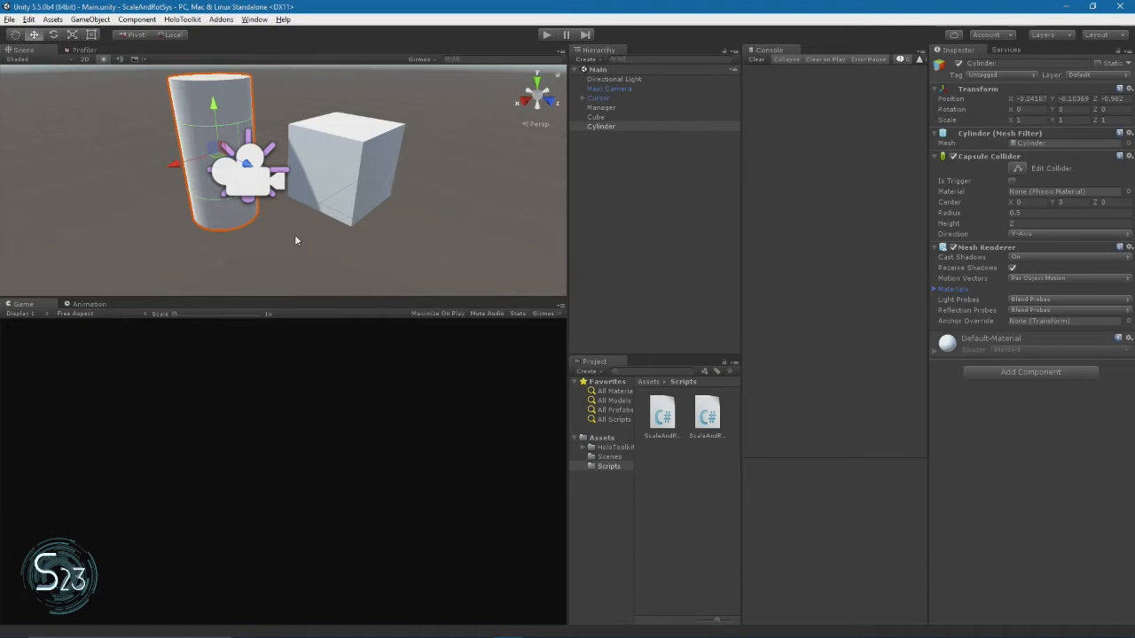
mouse_move(556, 444)
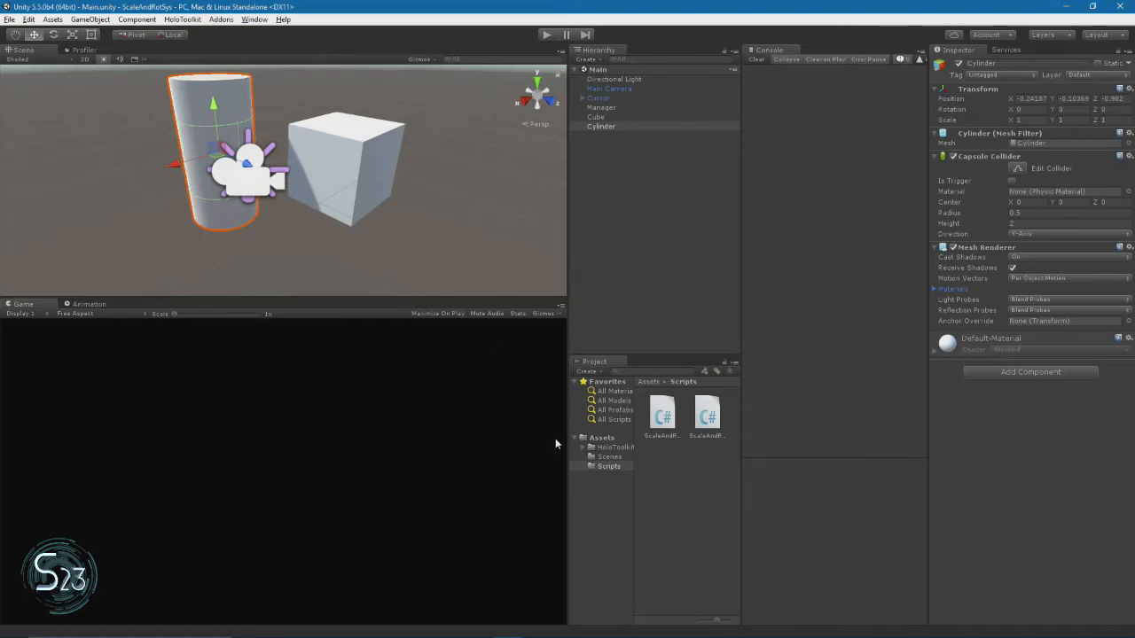
click(610, 466)
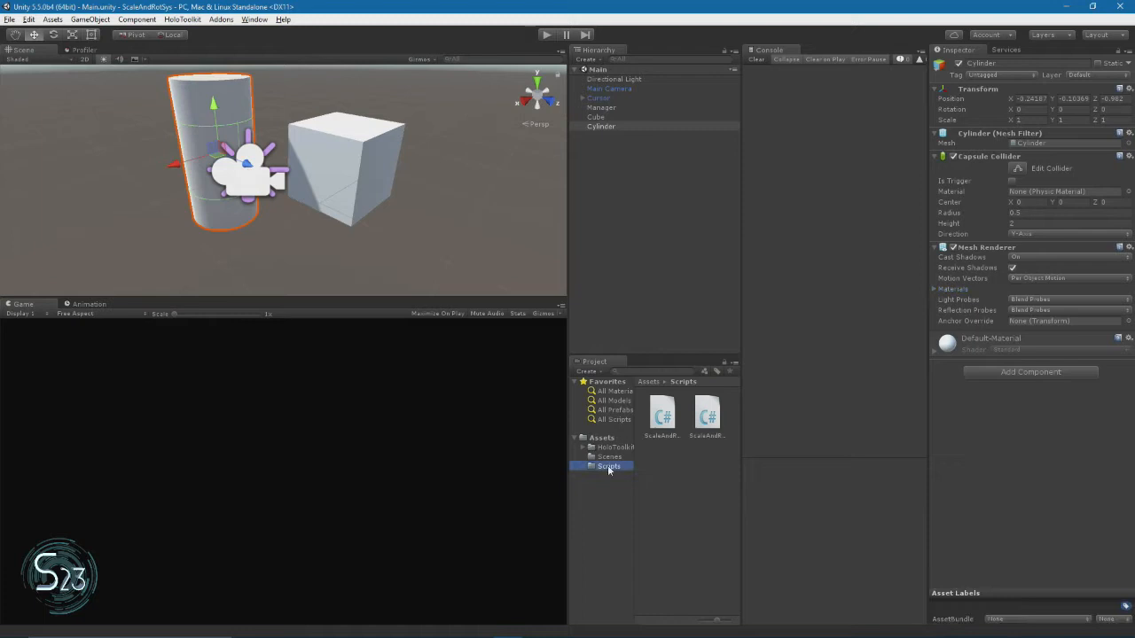
click(660, 411)
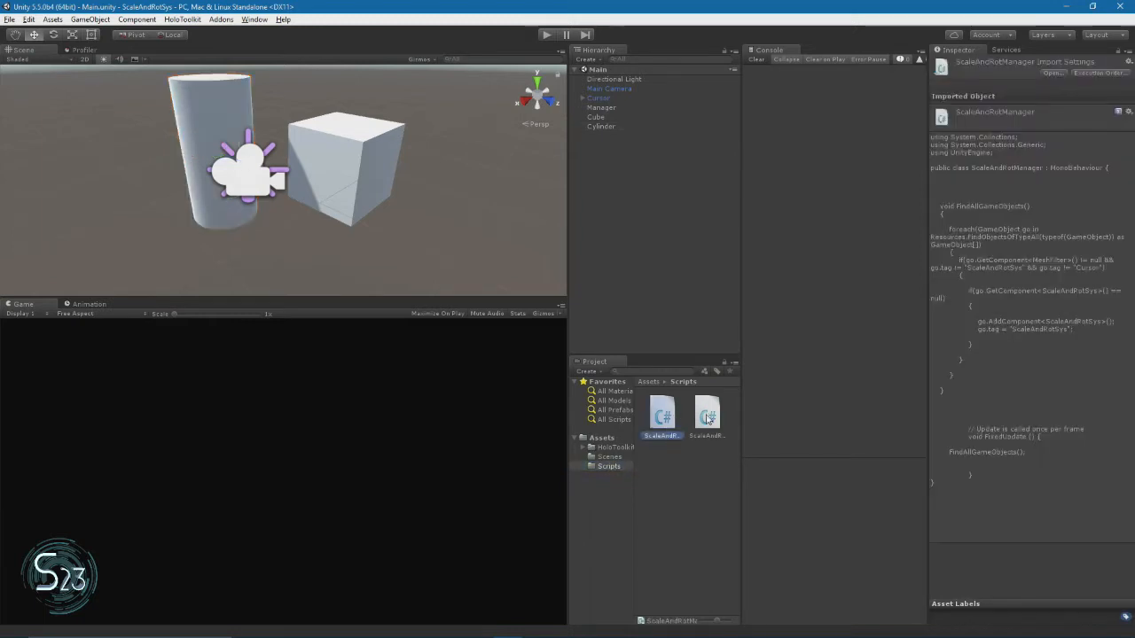
click(705, 415)
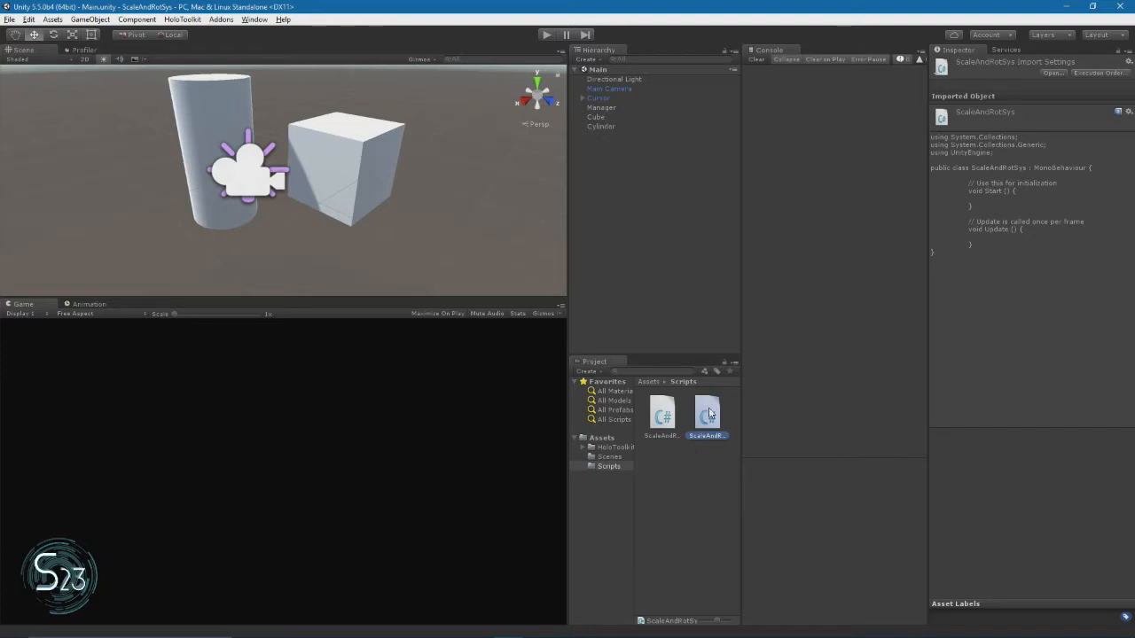
double_click(706, 412)
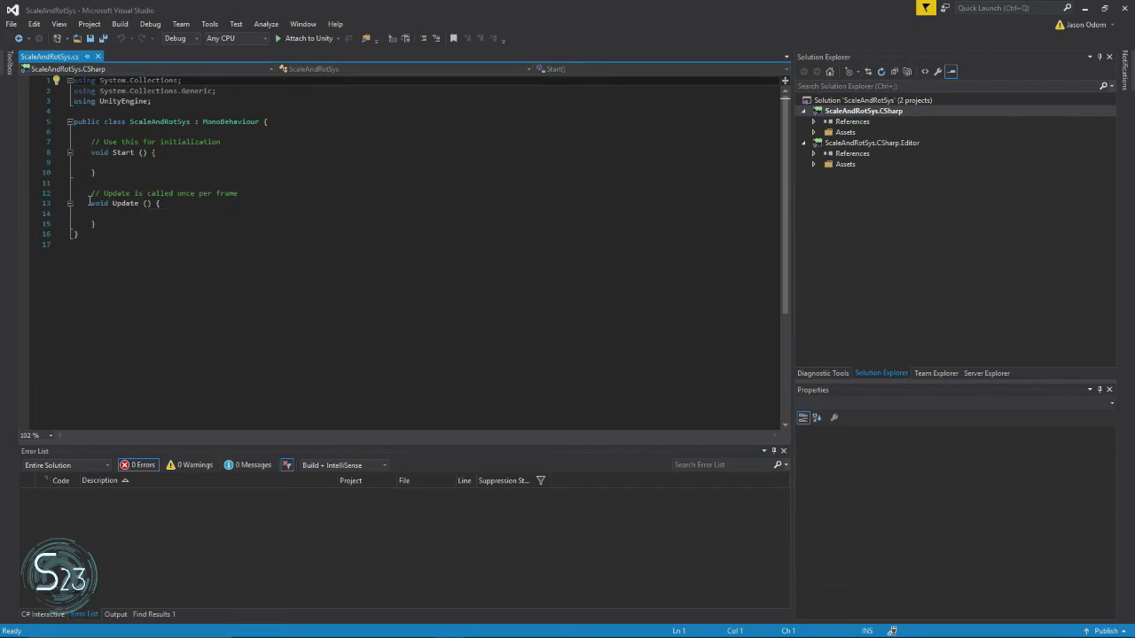
Delete the empty Update method with its comment and save the script.
drag(88, 192, 92, 224)
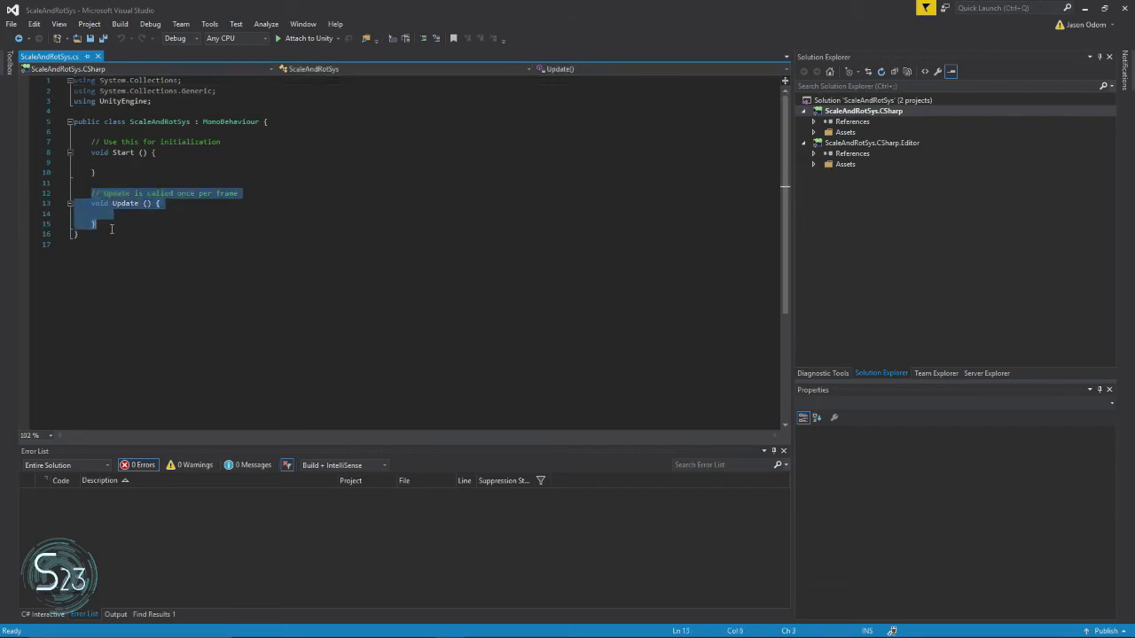
key(Delete)
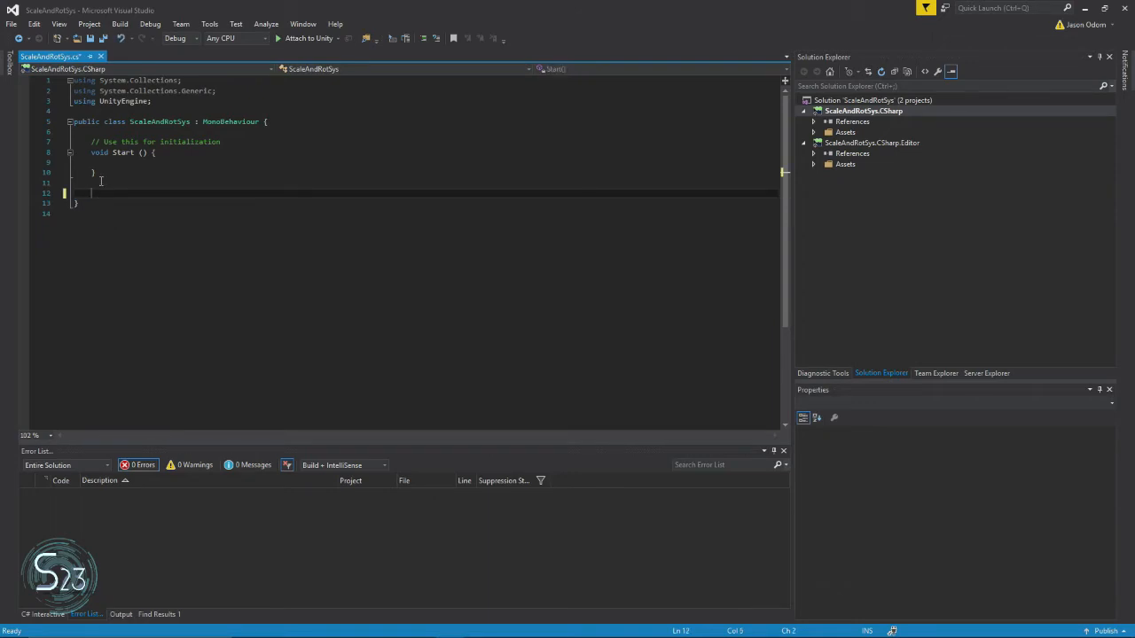
key(ctrl+s)
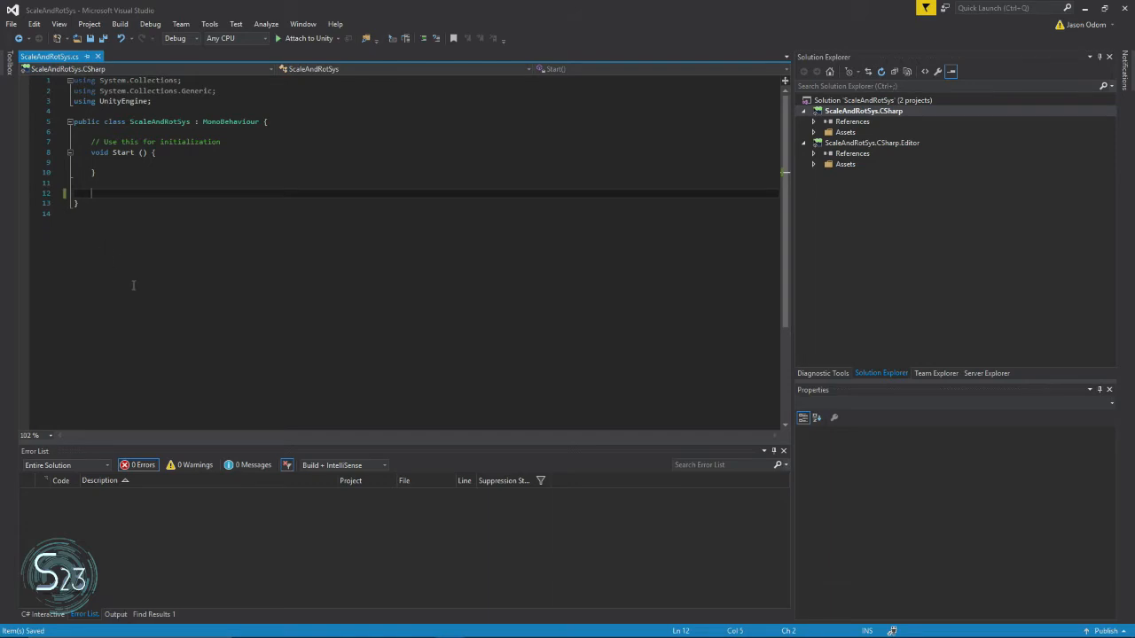
mouse_move(372, 474)
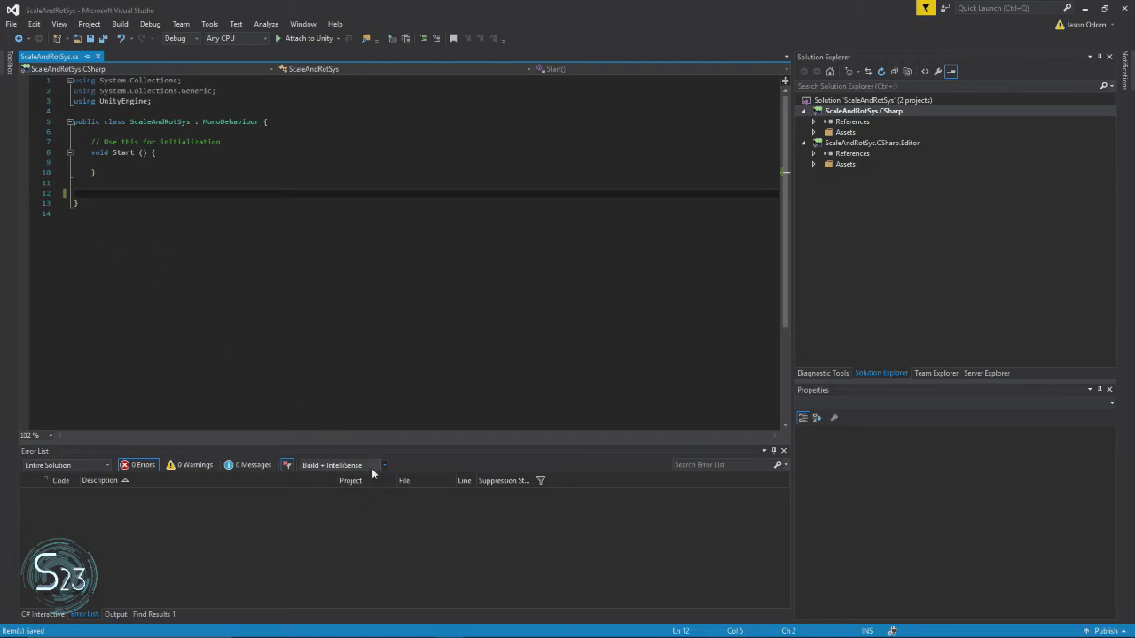
mouse_move(463, 557)
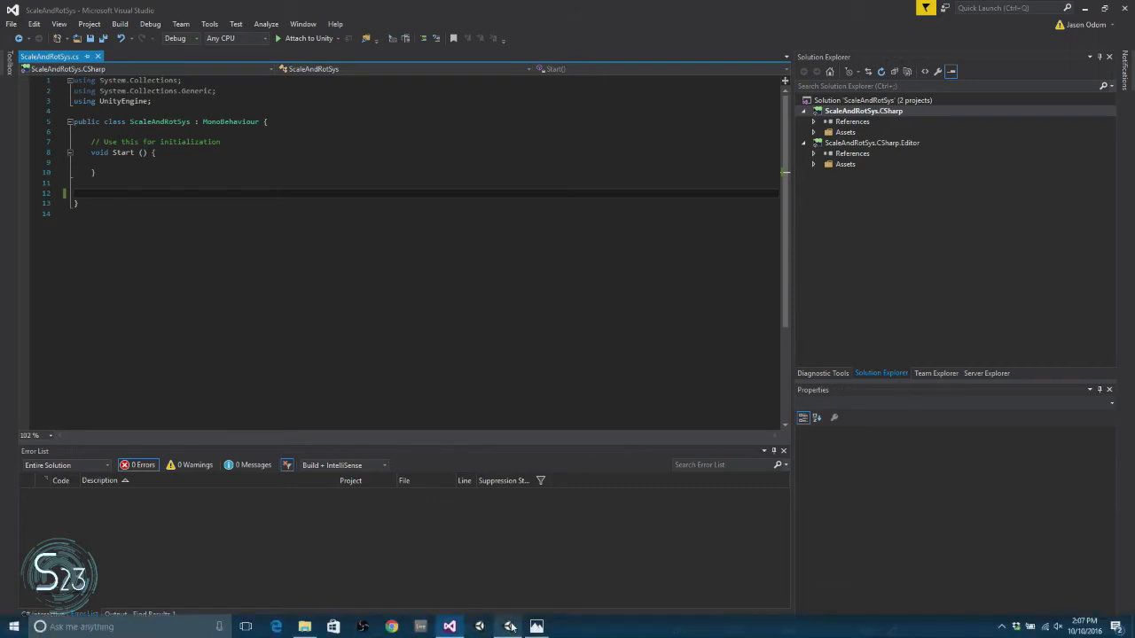
click(535, 627)
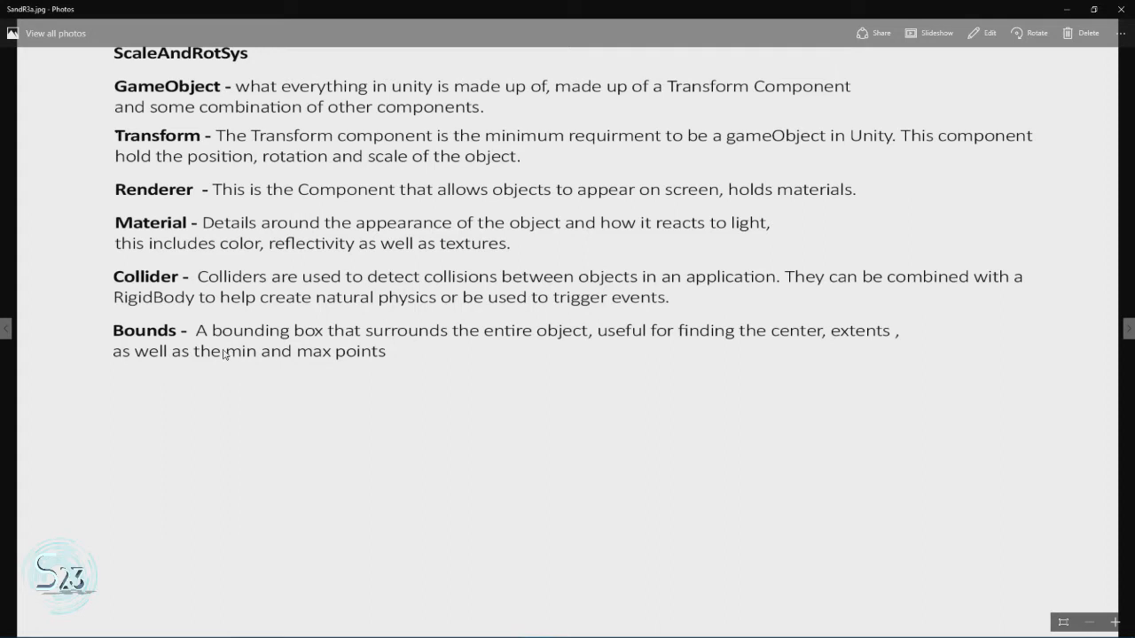
mouse_move(262, 234)
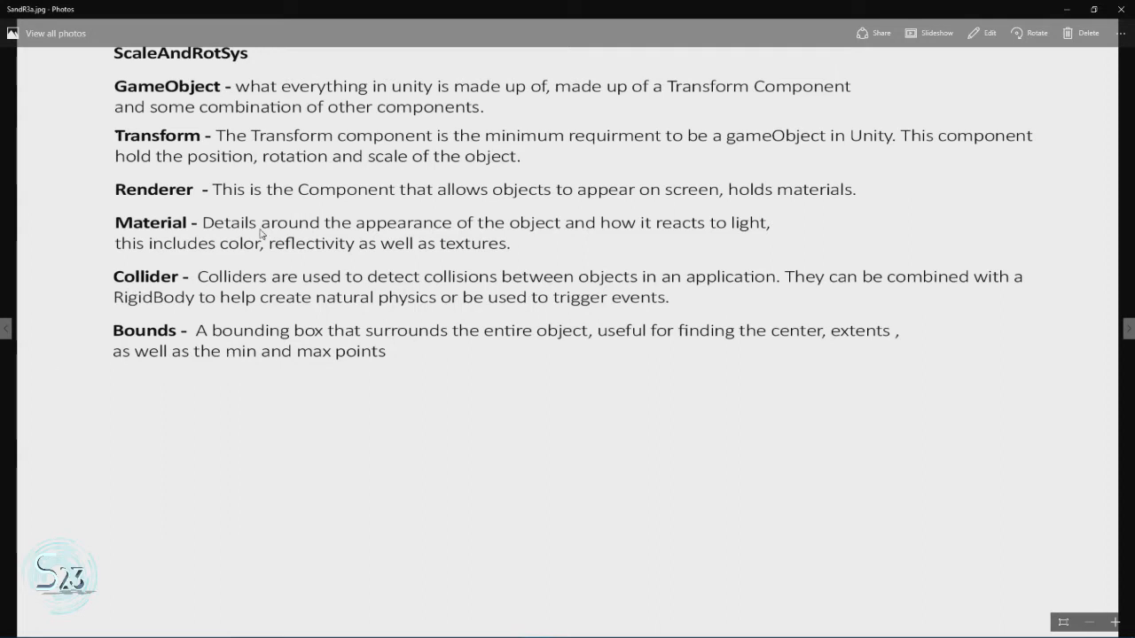
mouse_move(424, 191)
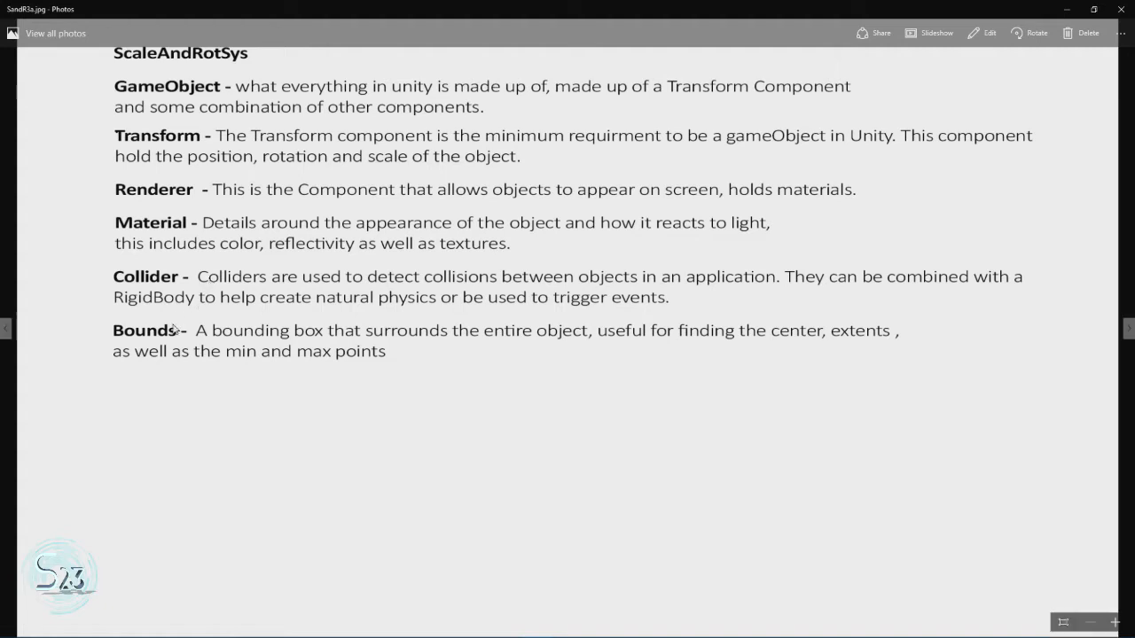
mouse_move(186, 337)
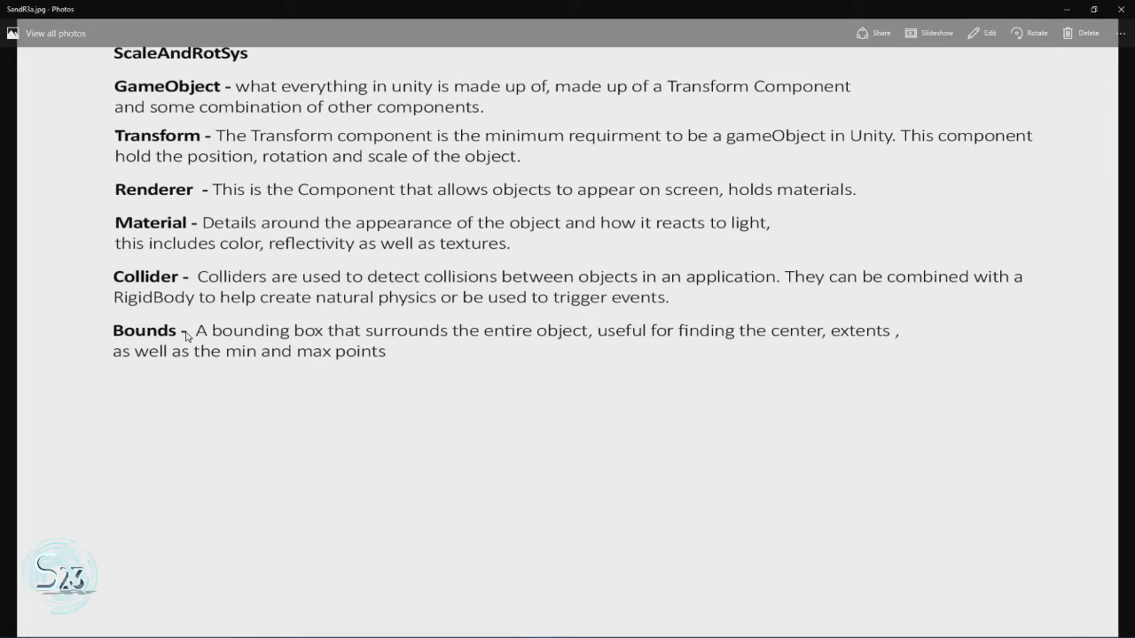
mouse_move(186, 335)
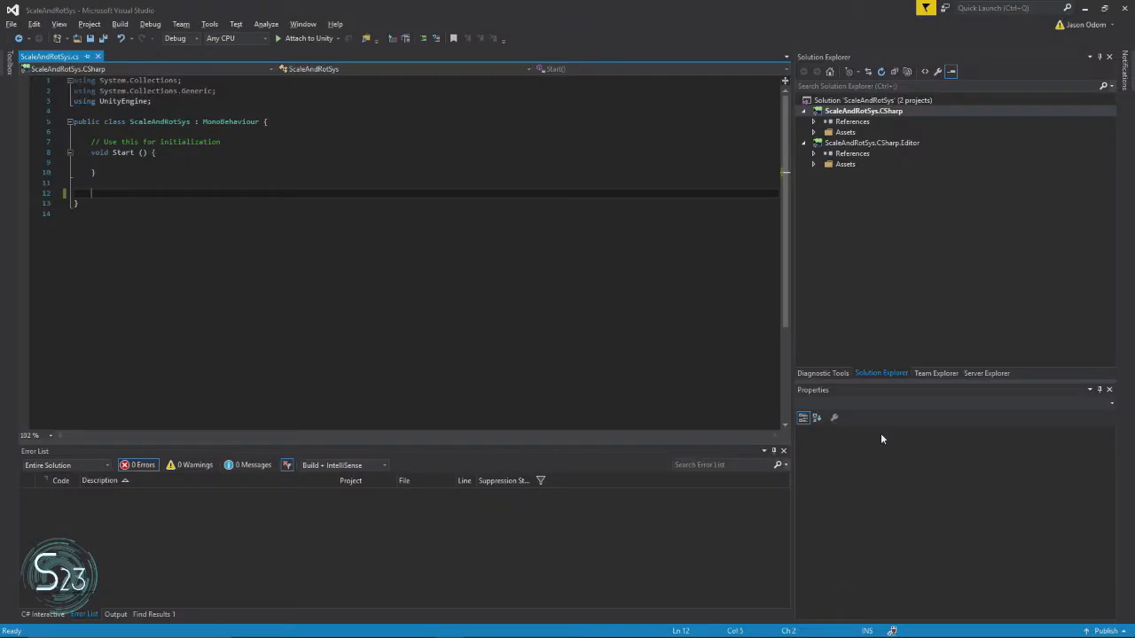
mouse_move(883, 436)
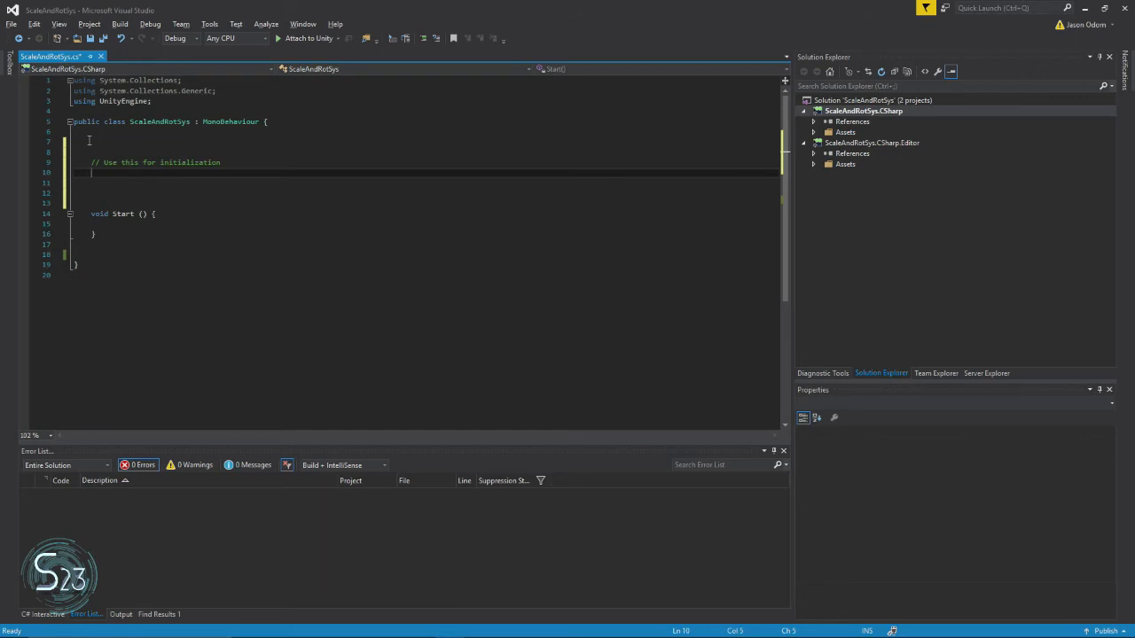
Declare 'private GameObject SARObject;' above Start using IntelliSense completions.
text(private)
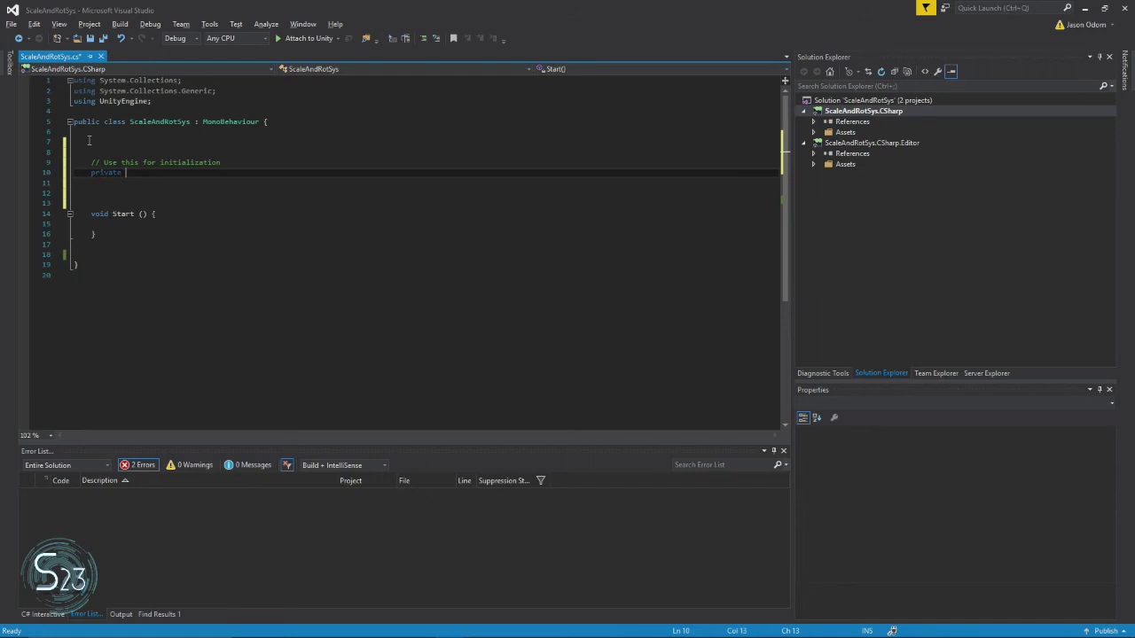
text(GameObject)
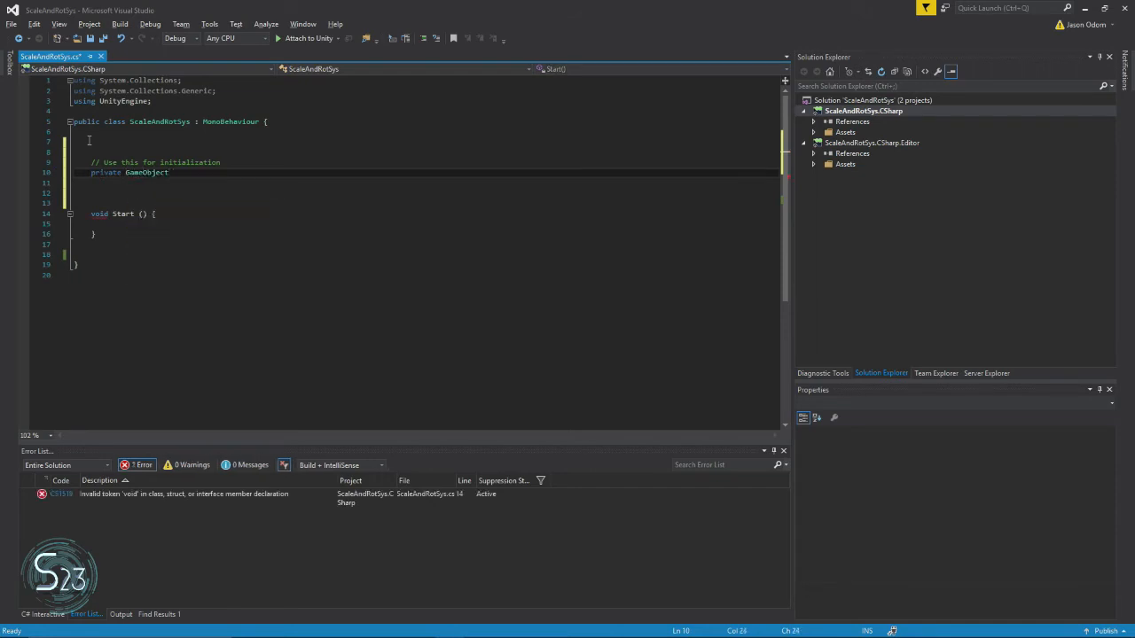
text(SA)
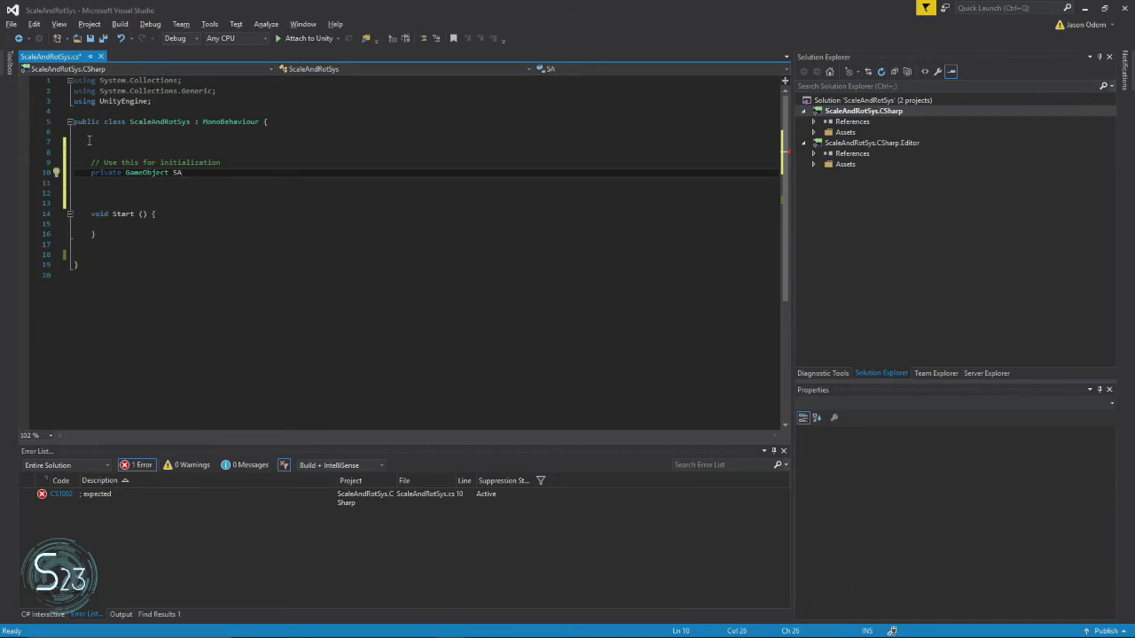
text(RO)
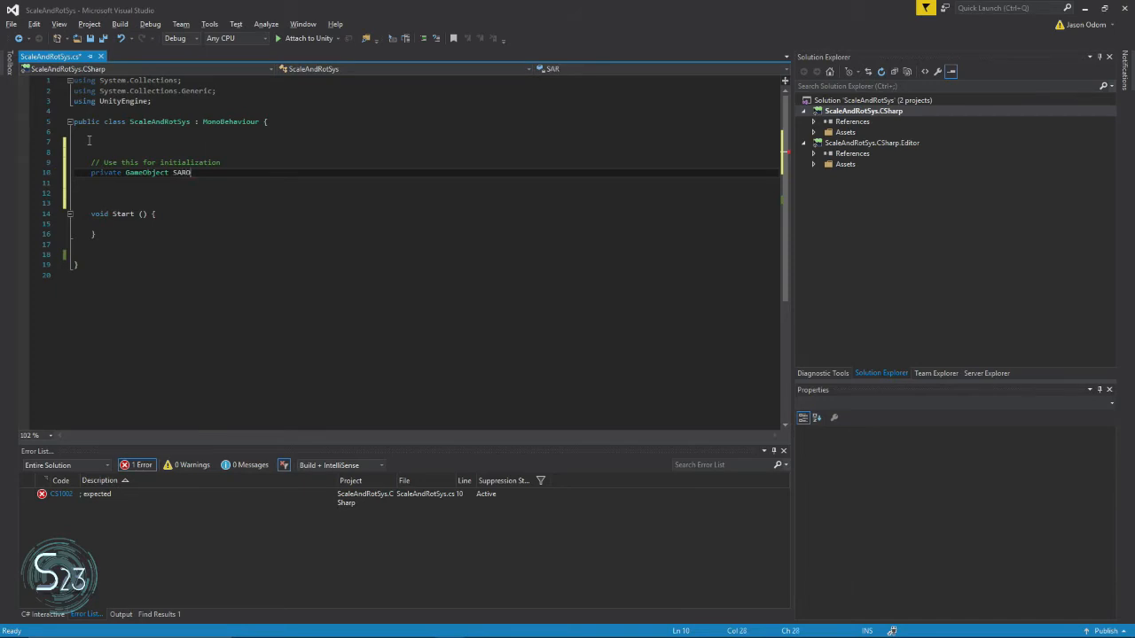
text(bject)
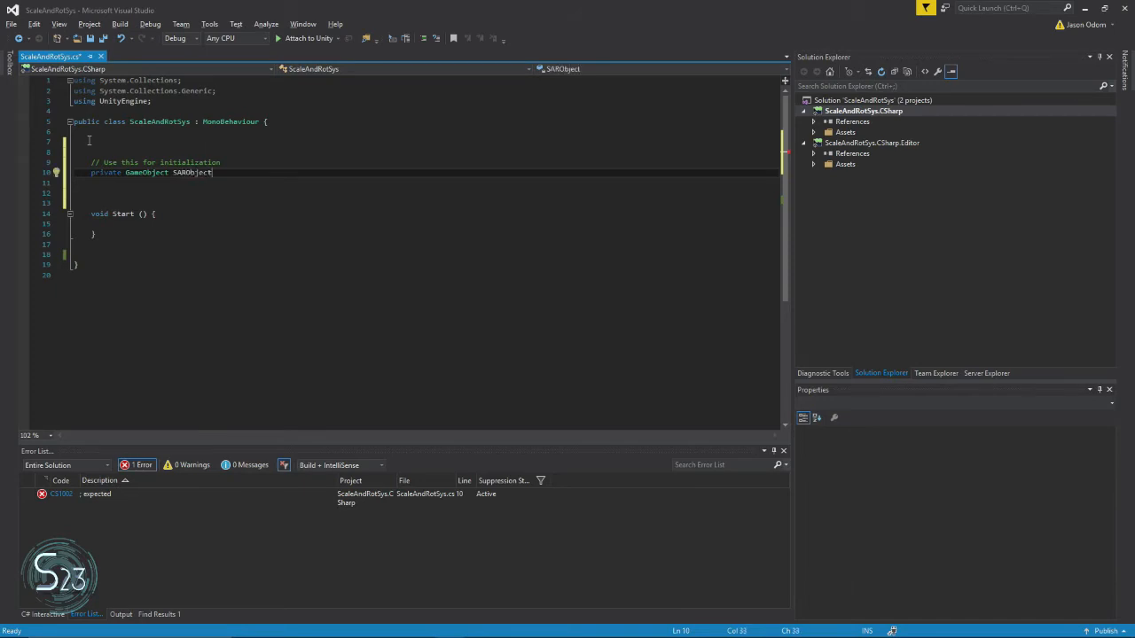
double_click(192, 172)
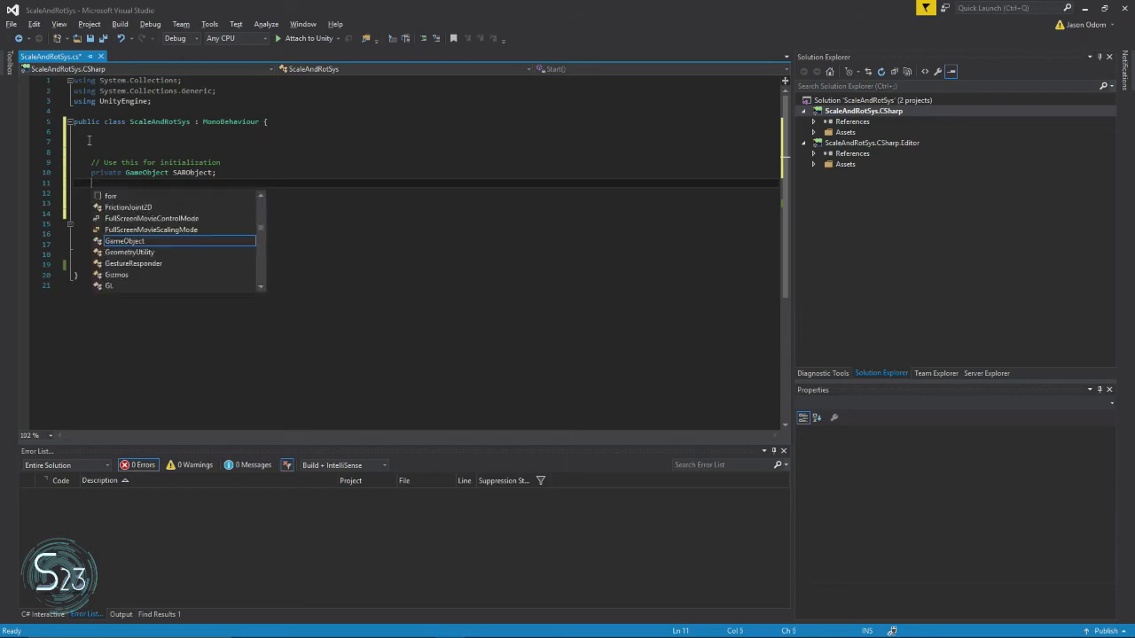
click(124, 241)
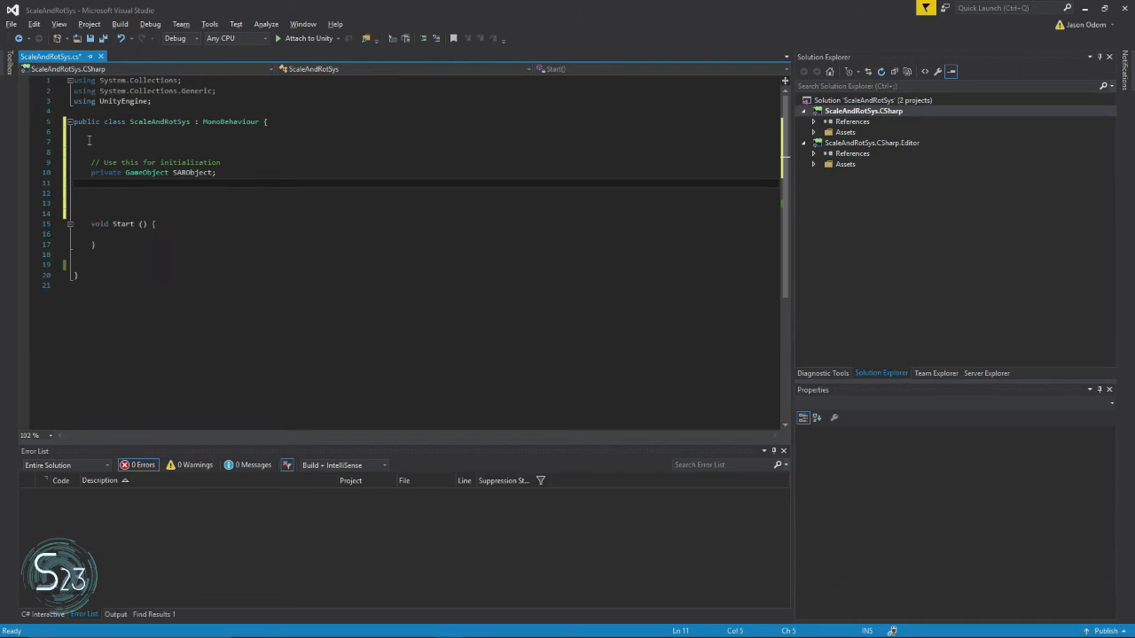
Declare 'Renderer rend;' and 'Bounds SARBounds;' fields below SARObject.
text(public)
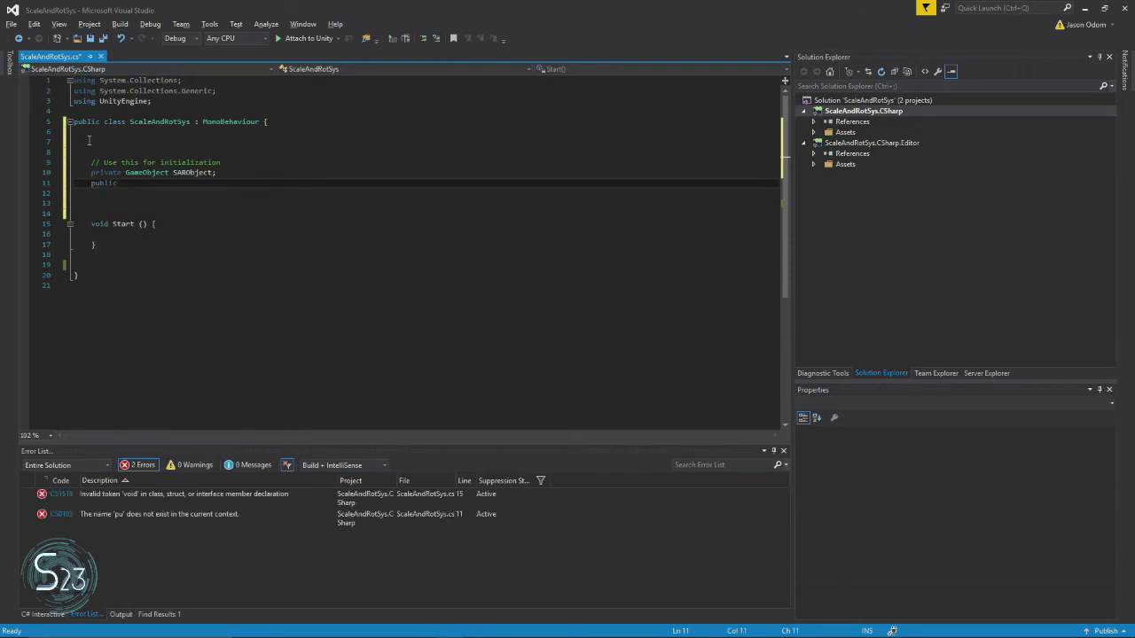
key(BackSpace)
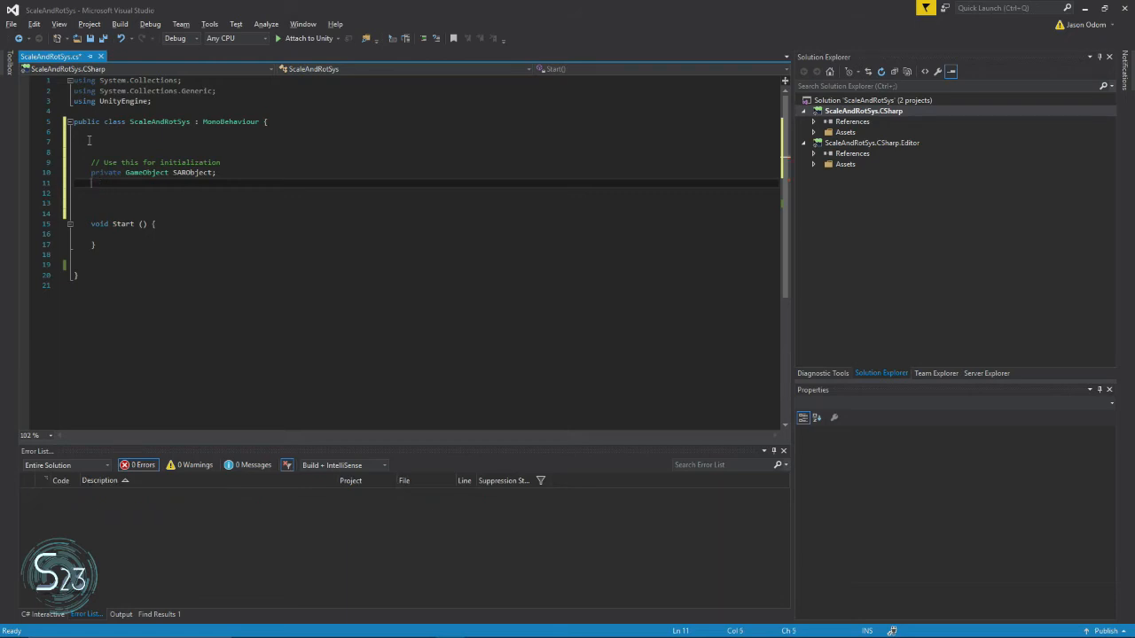
text(re)
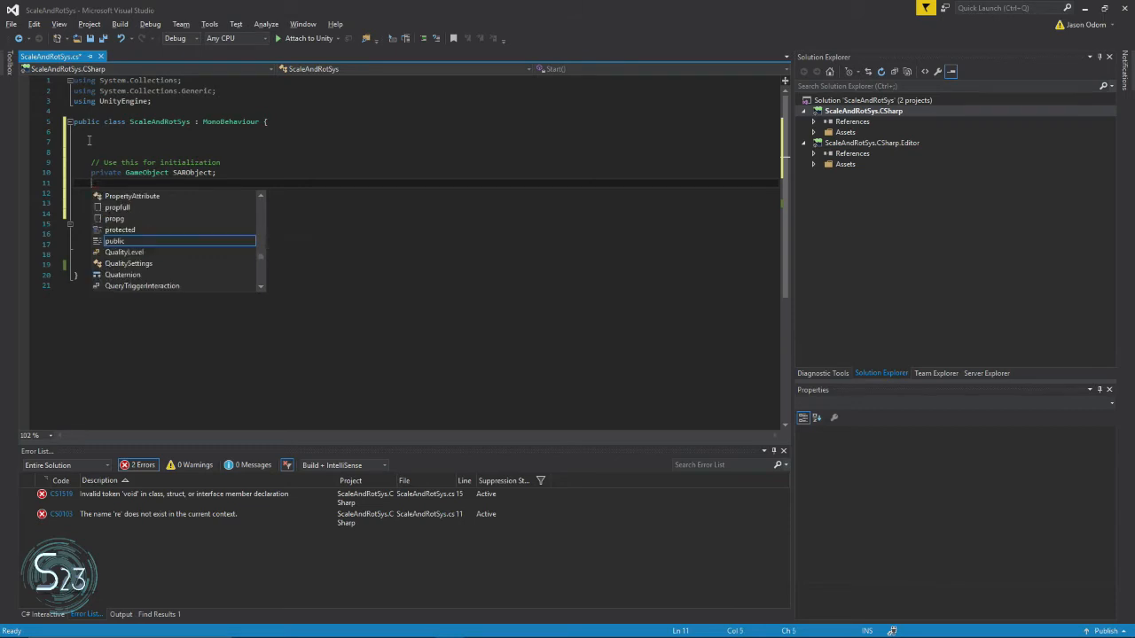
text(Renderer)
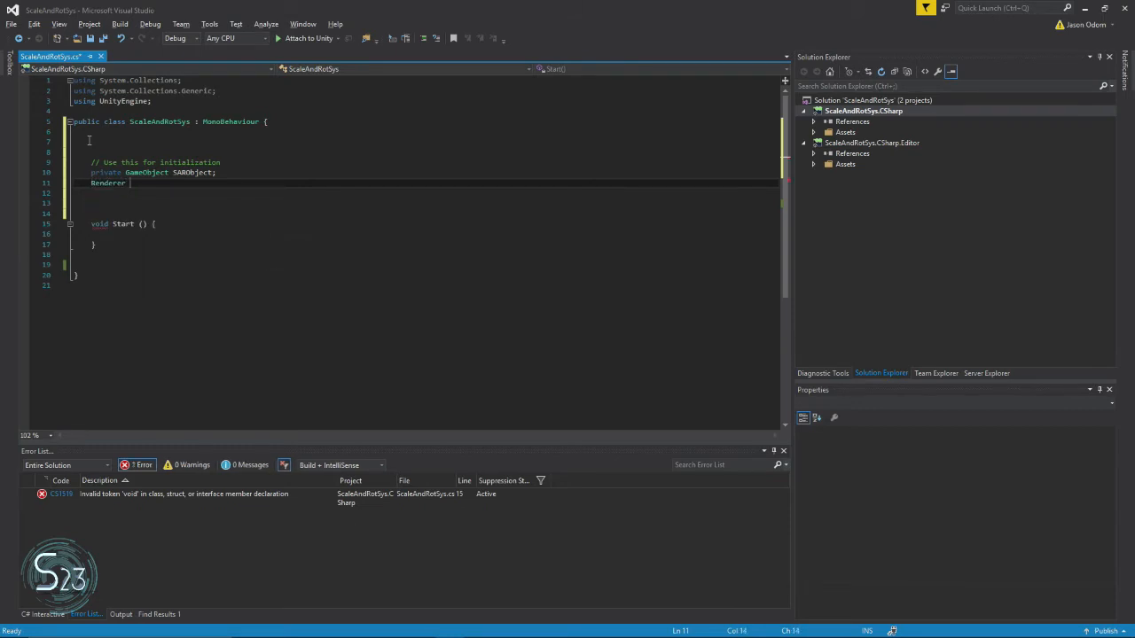
text(rend;)
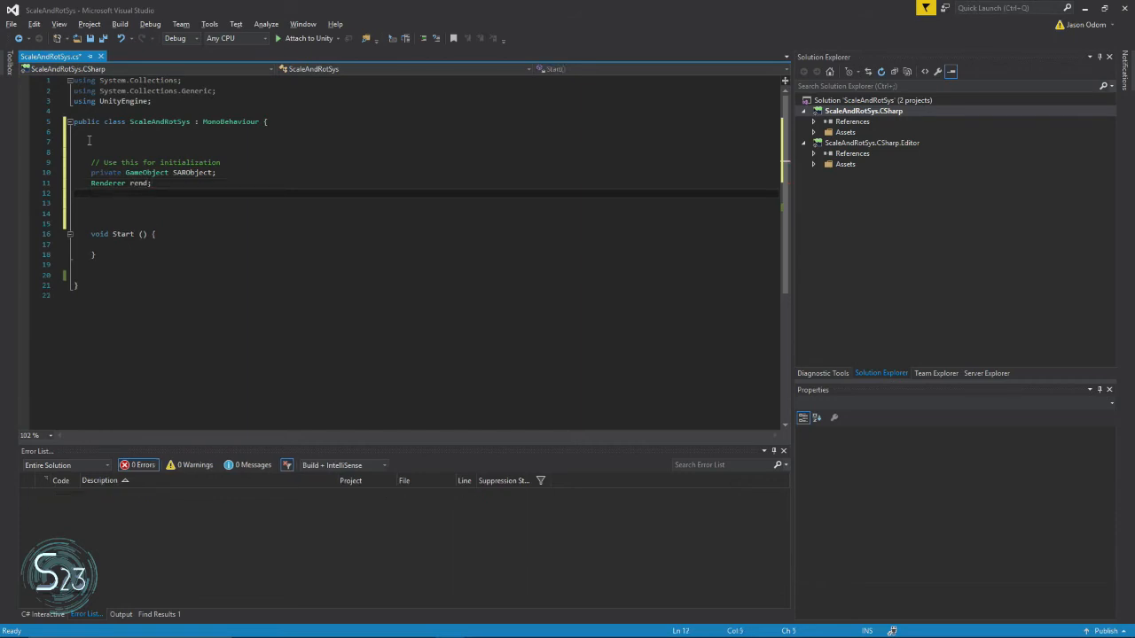
text(Bounds)
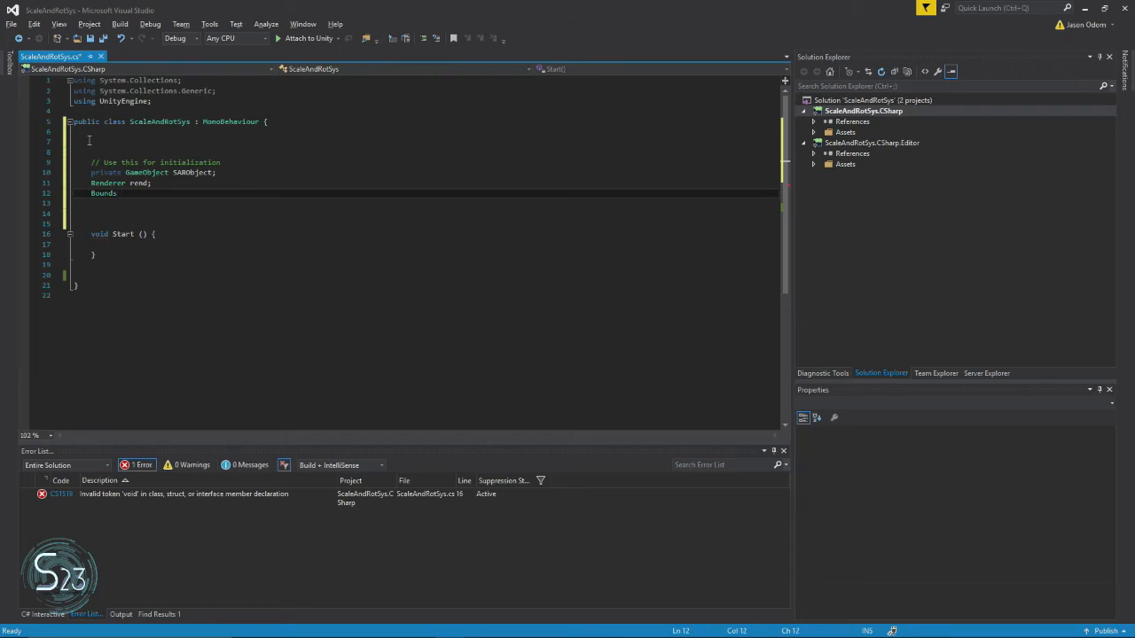
text(SAR)
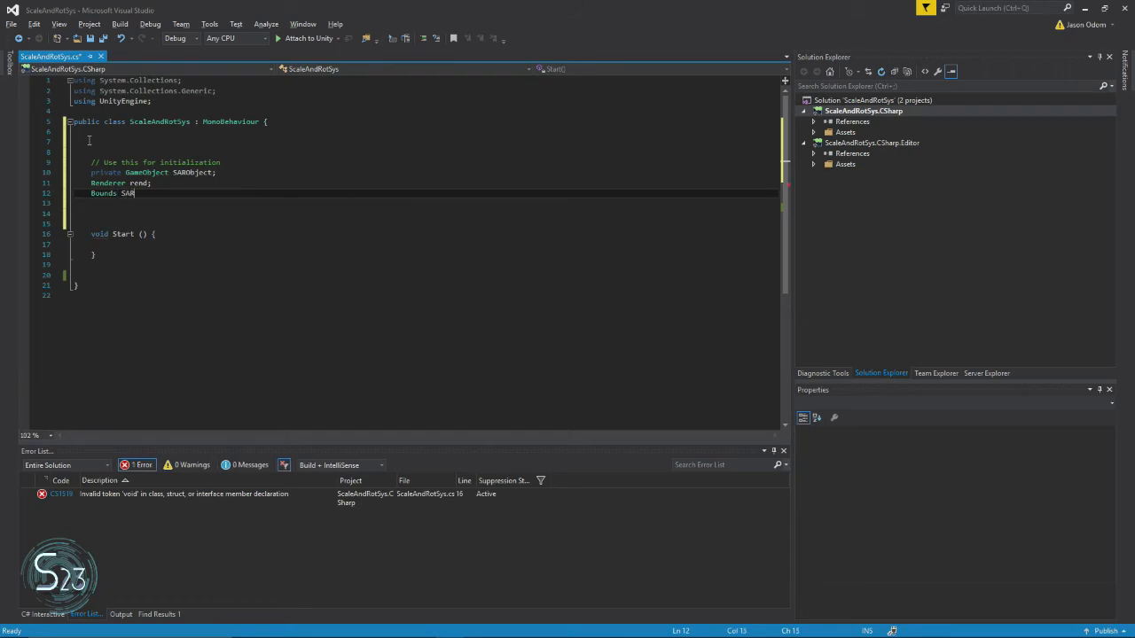
text(Bounds)
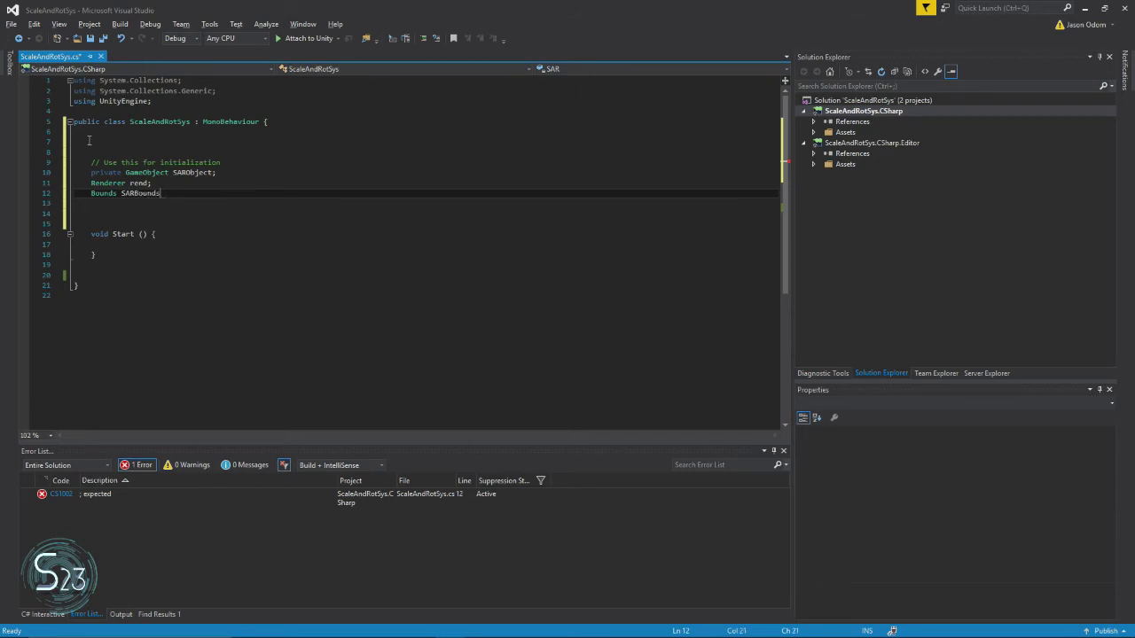
text(;)
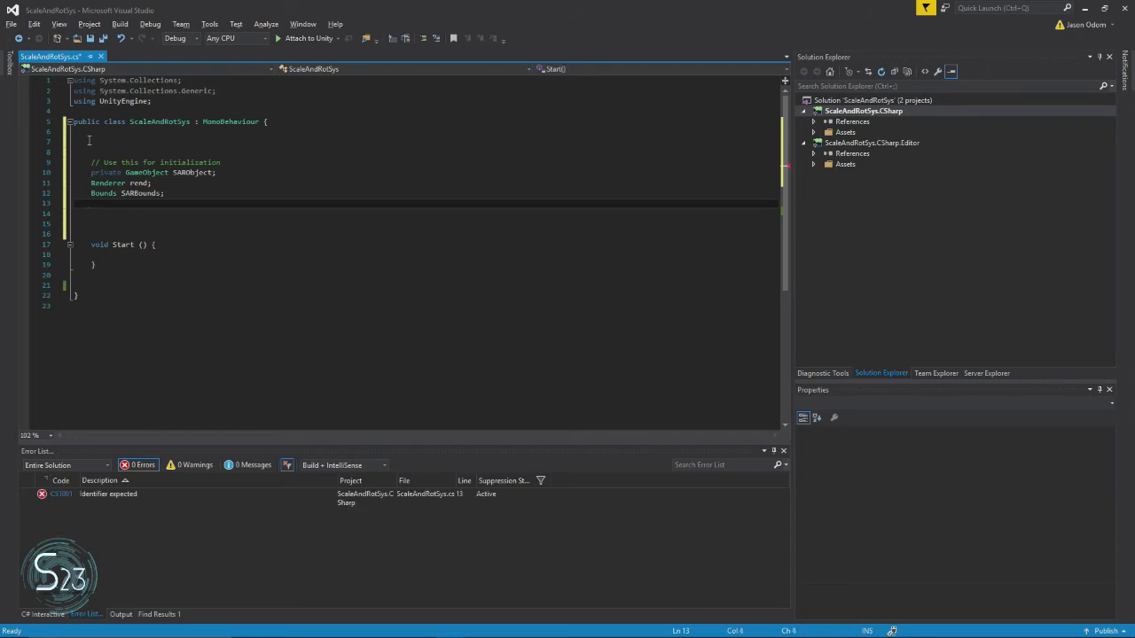
Declare 'public Material SARMaterial;', save, and switch back to Unity.
text(publ)
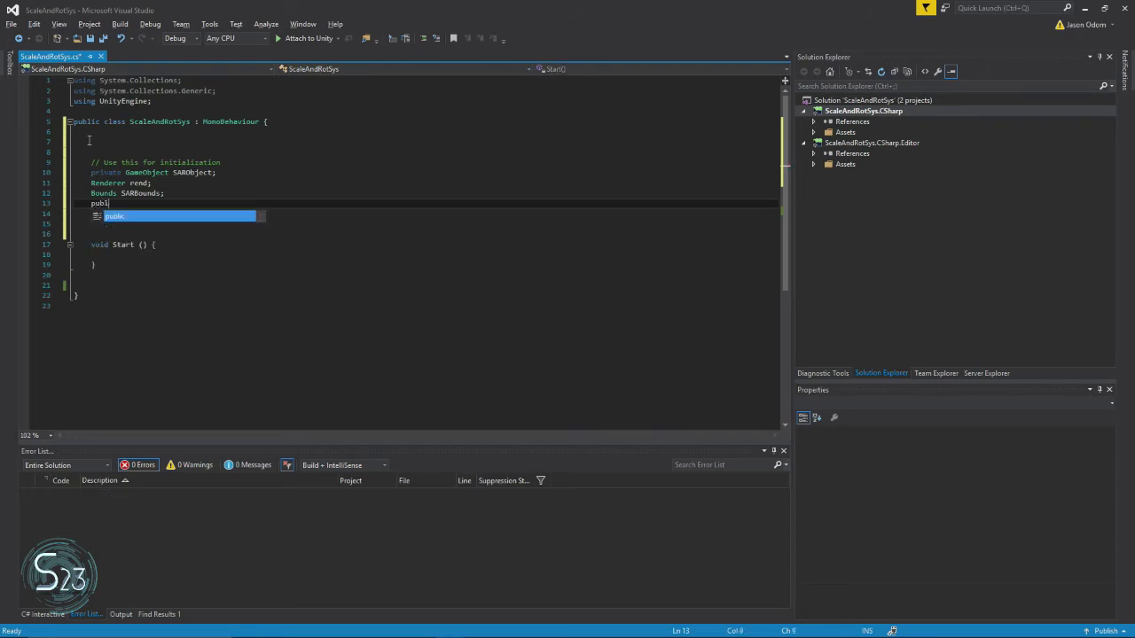
text(Material)
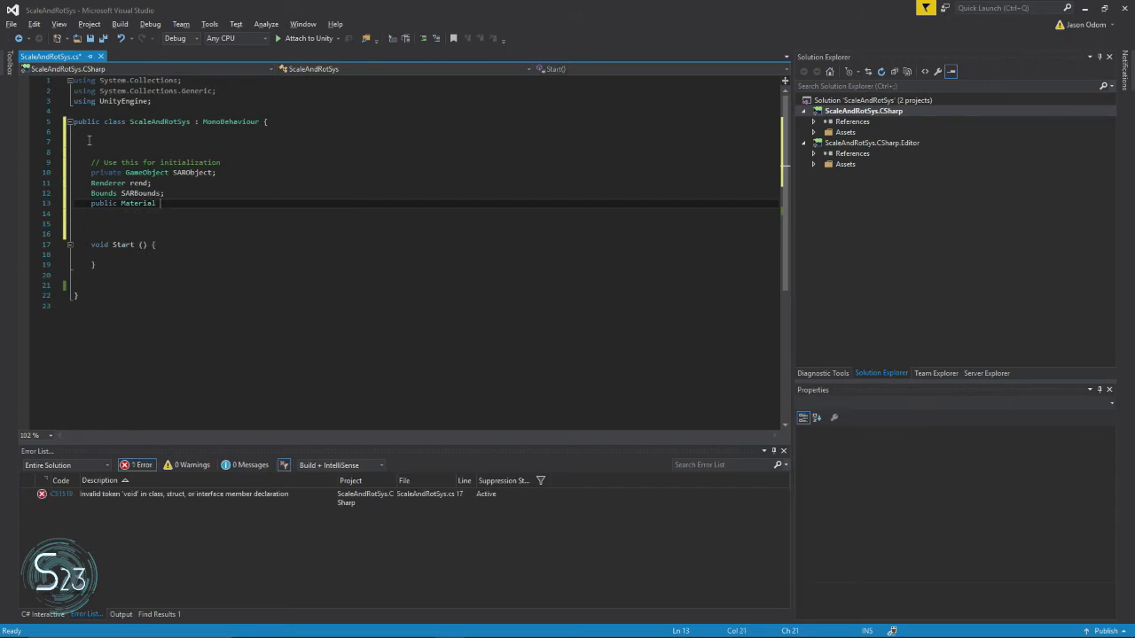
text(SARMaterial;)
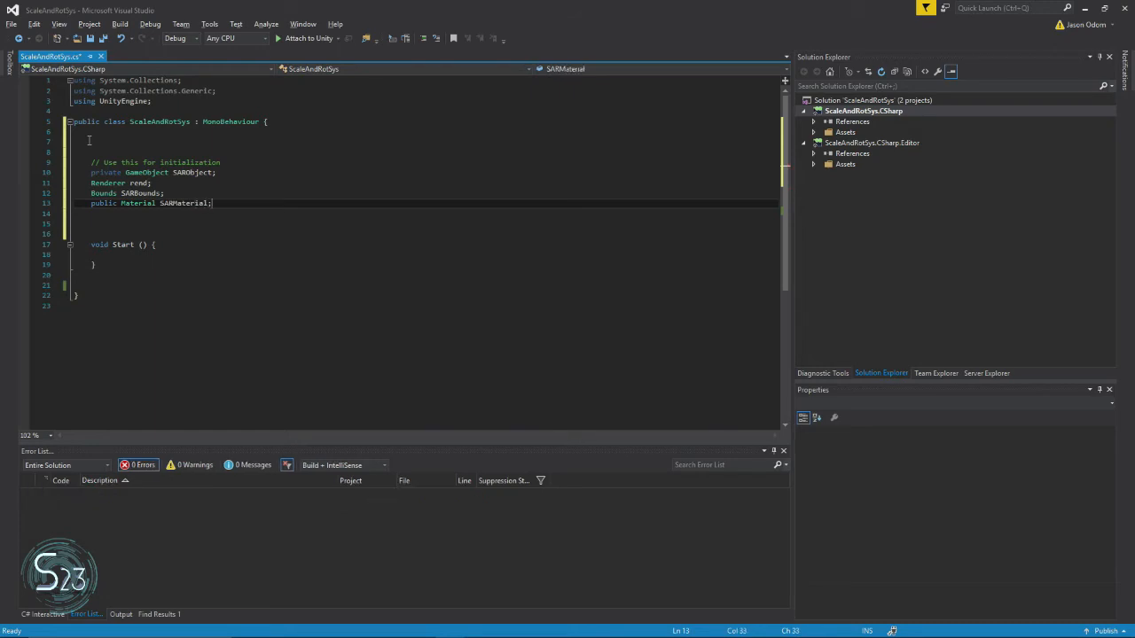
key(alt+tab)
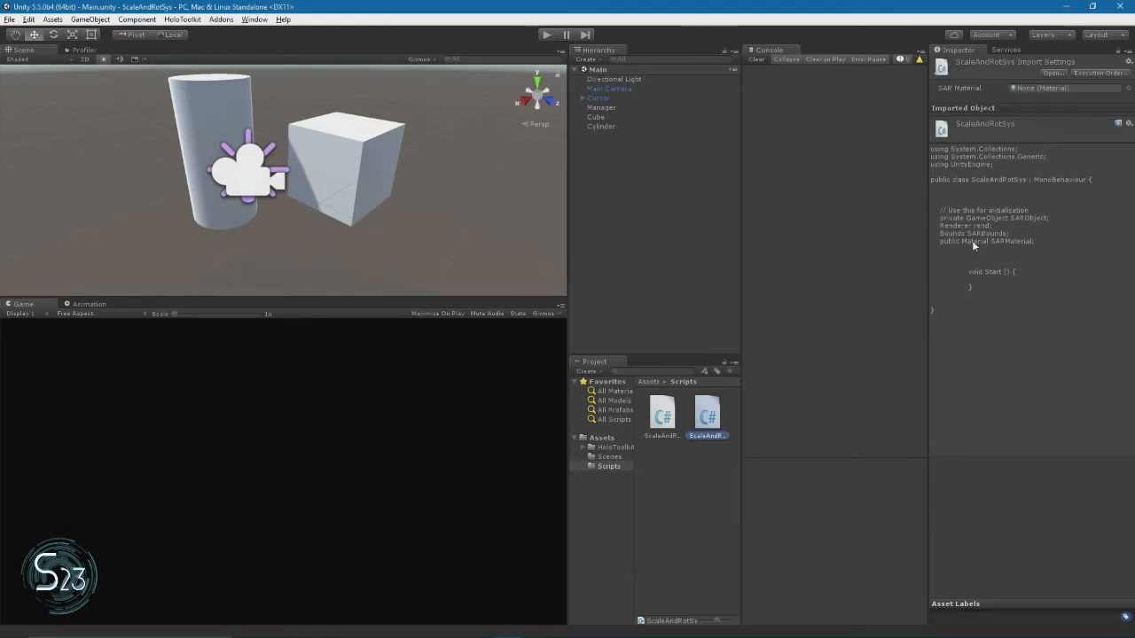
Select the Cylinder to show its Scale And Rot Sys component in the Inspector.
click(601, 126)
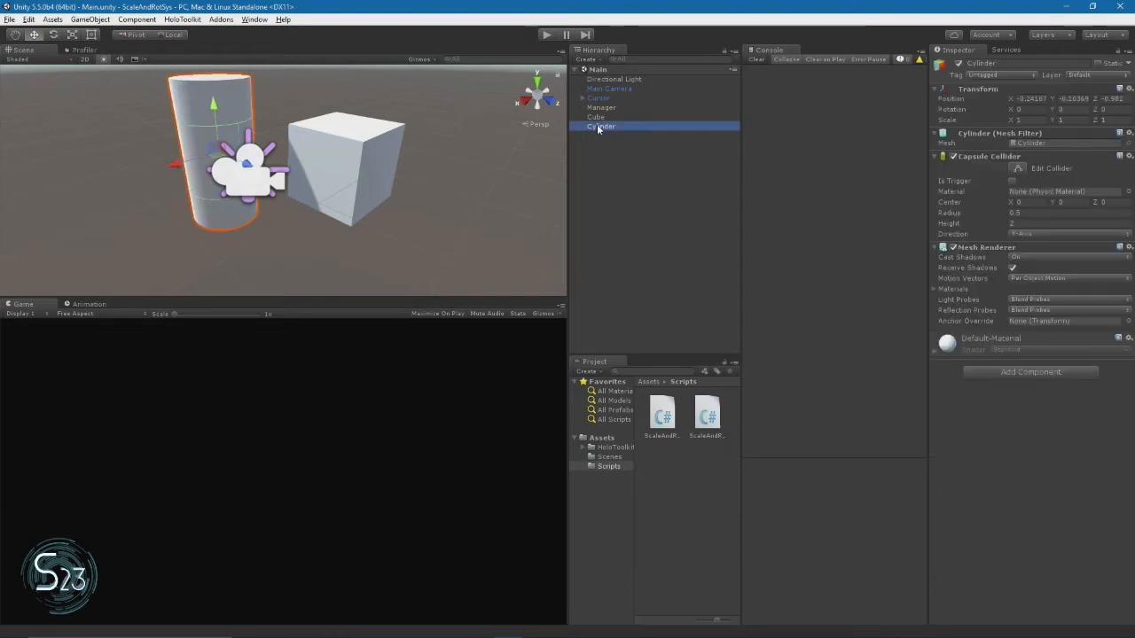
click(595, 117)
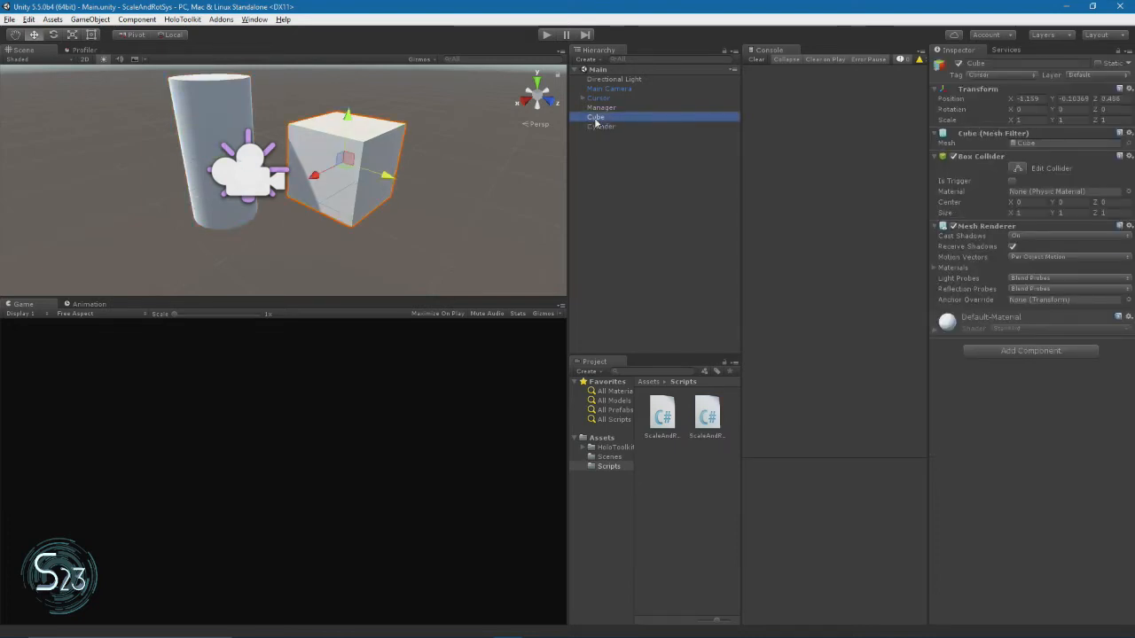
click(601, 126)
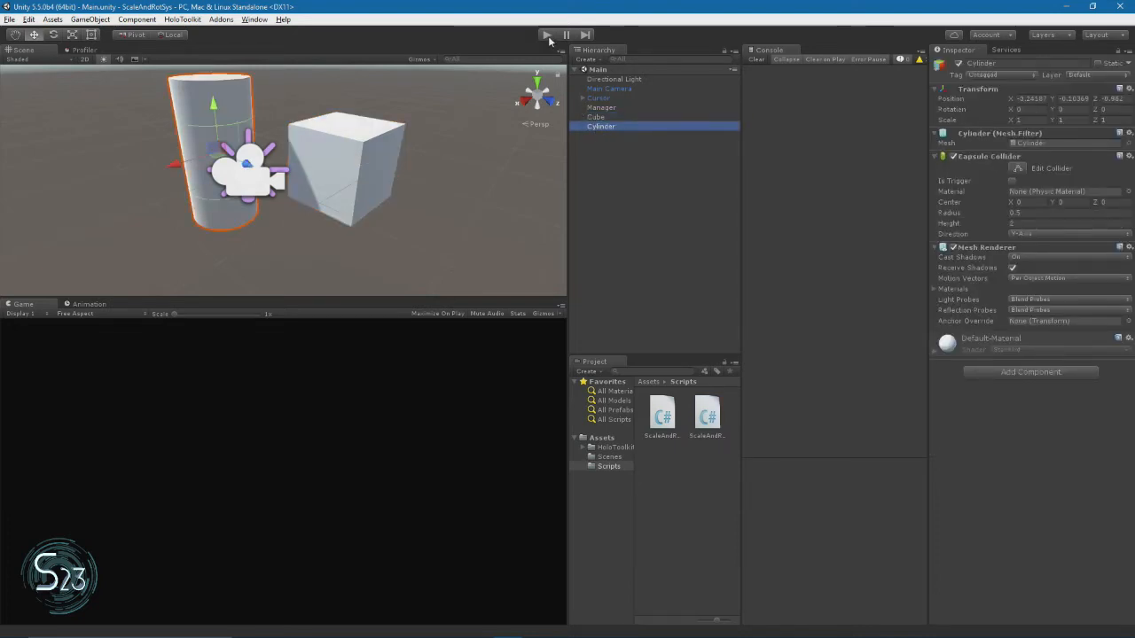
click(547, 36)
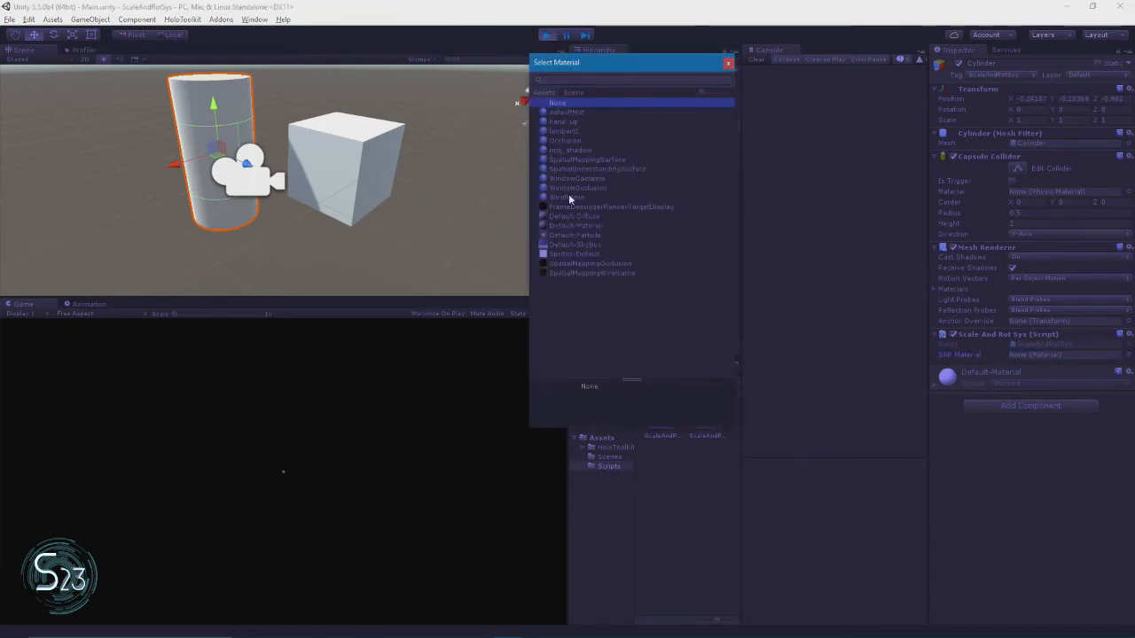
Assign a material to the Sar Material slot from the Select Material window.
click(576, 225)
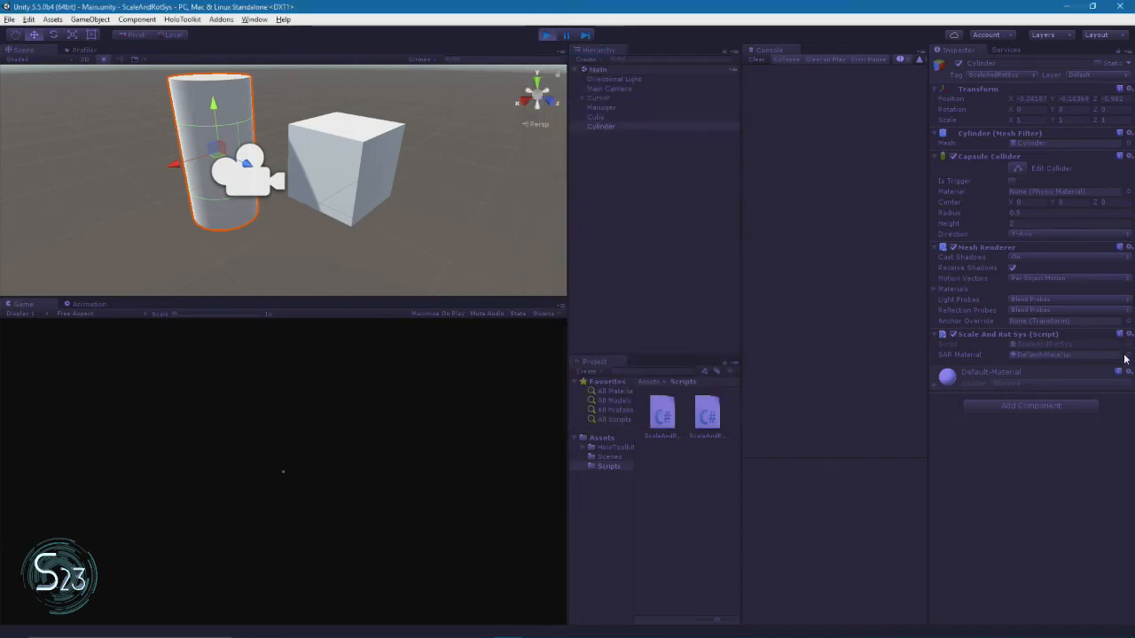
click(1127, 355)
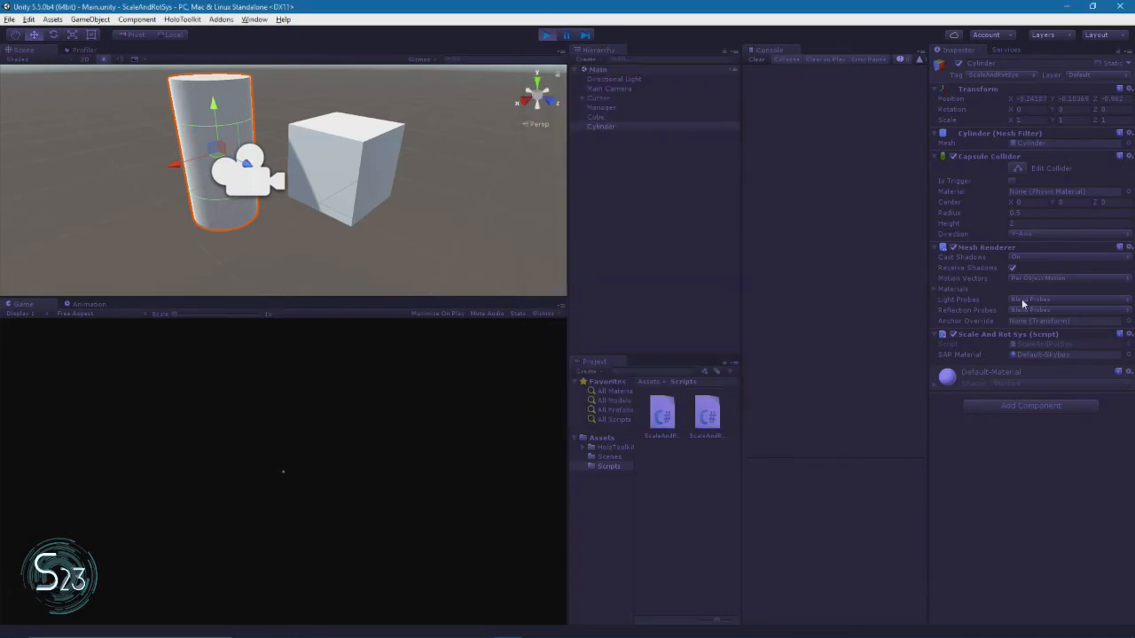
click(1120, 355)
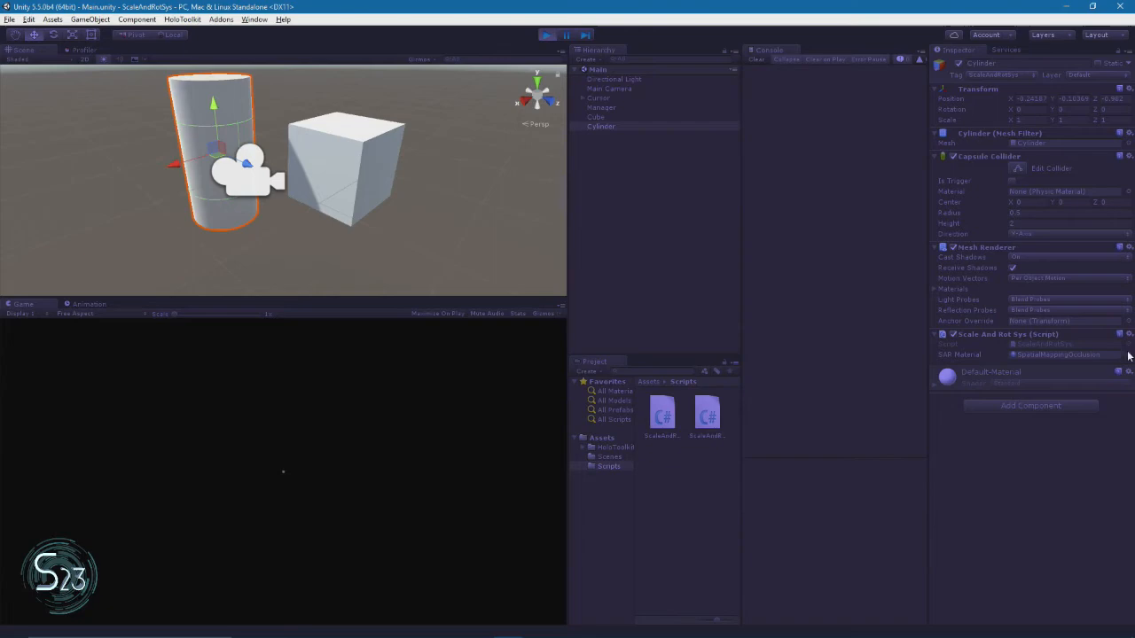
click(546, 35)
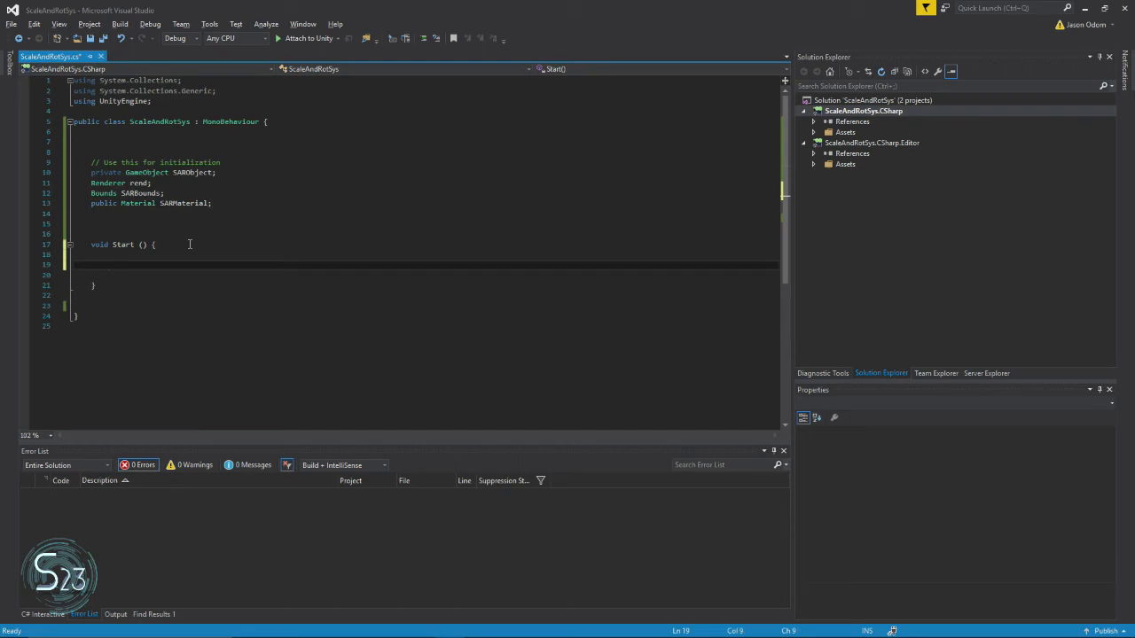
Initialise 'SARBounds = new Bounds();' inside the Start method.
text(s)
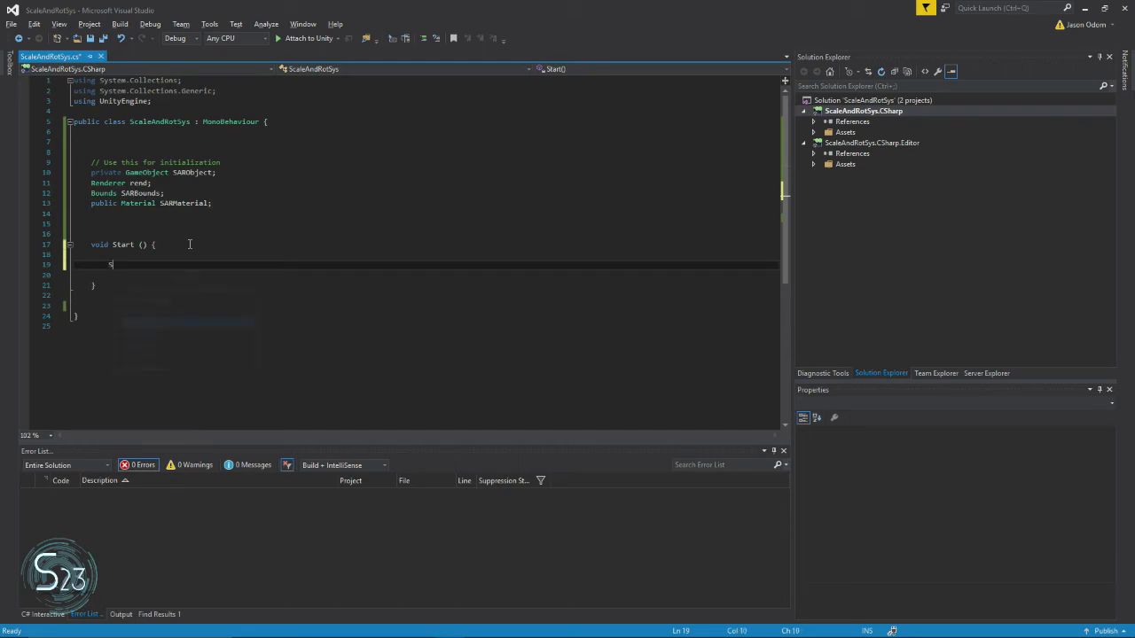
text(SARBounds)
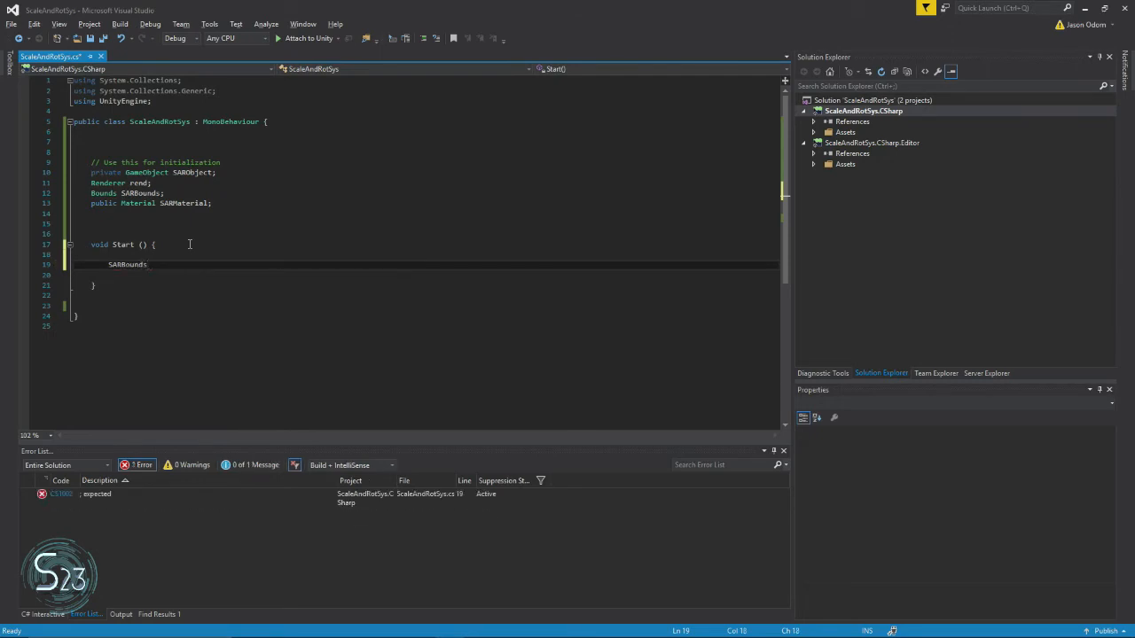
text(=)
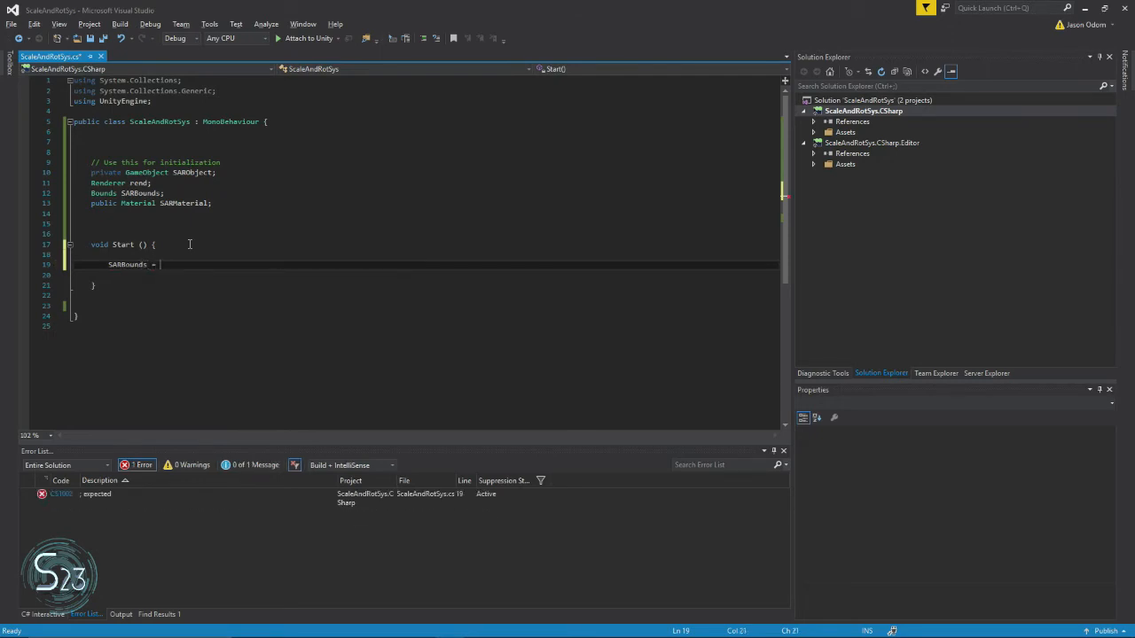
text(new Bounds)
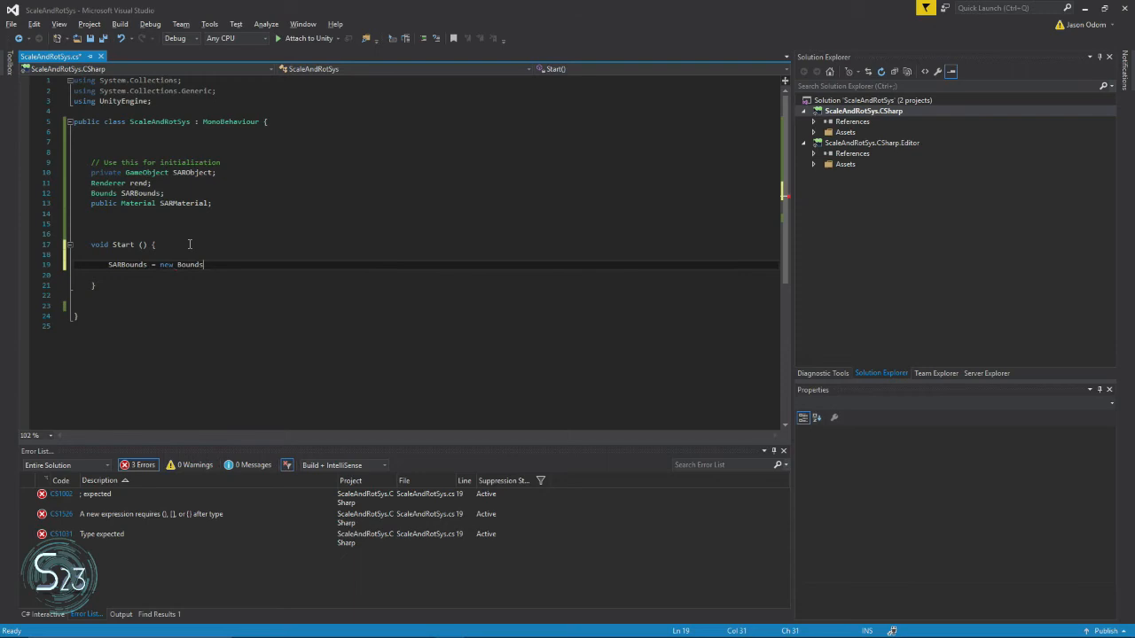
text(();)
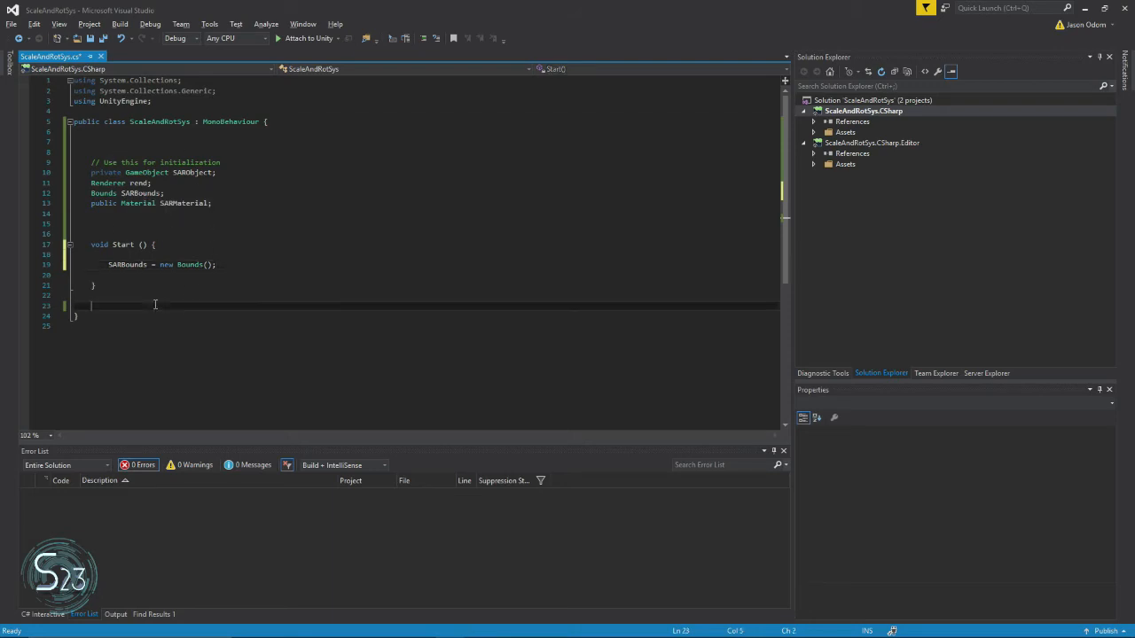
Add a 'void OnMouseDown()' method with braces below Start.
key(enter)
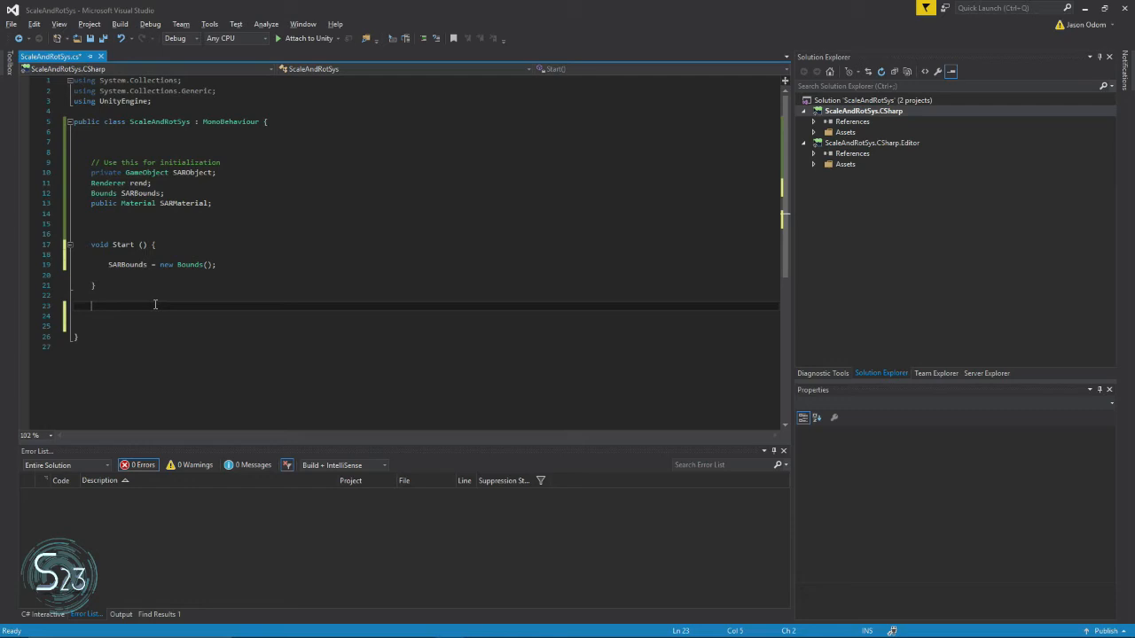
key(enter)
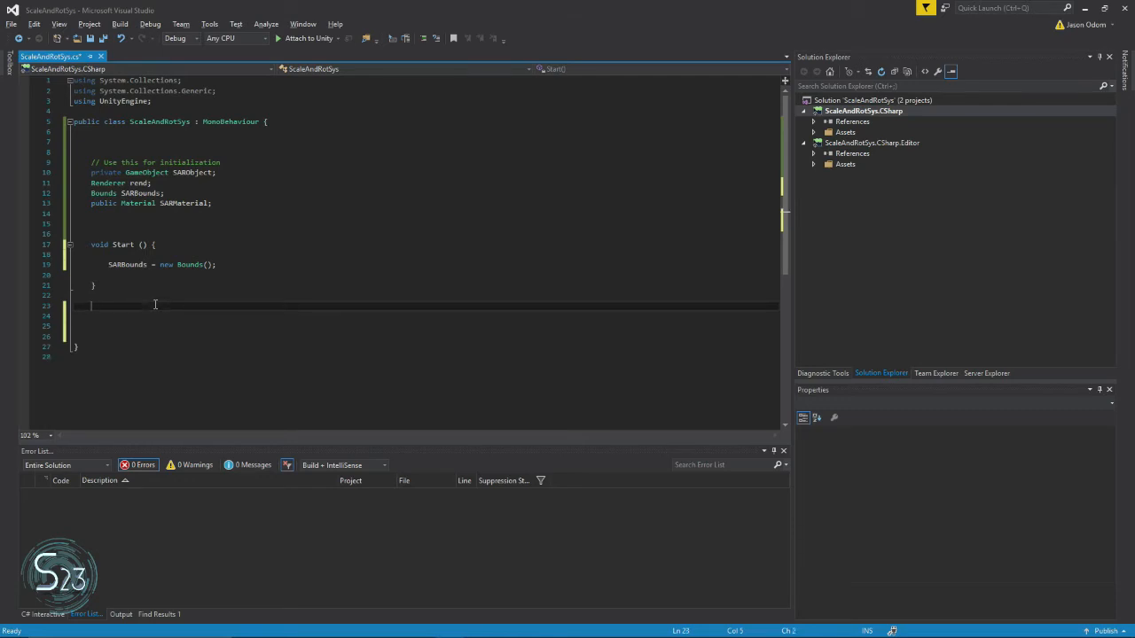
text(void)
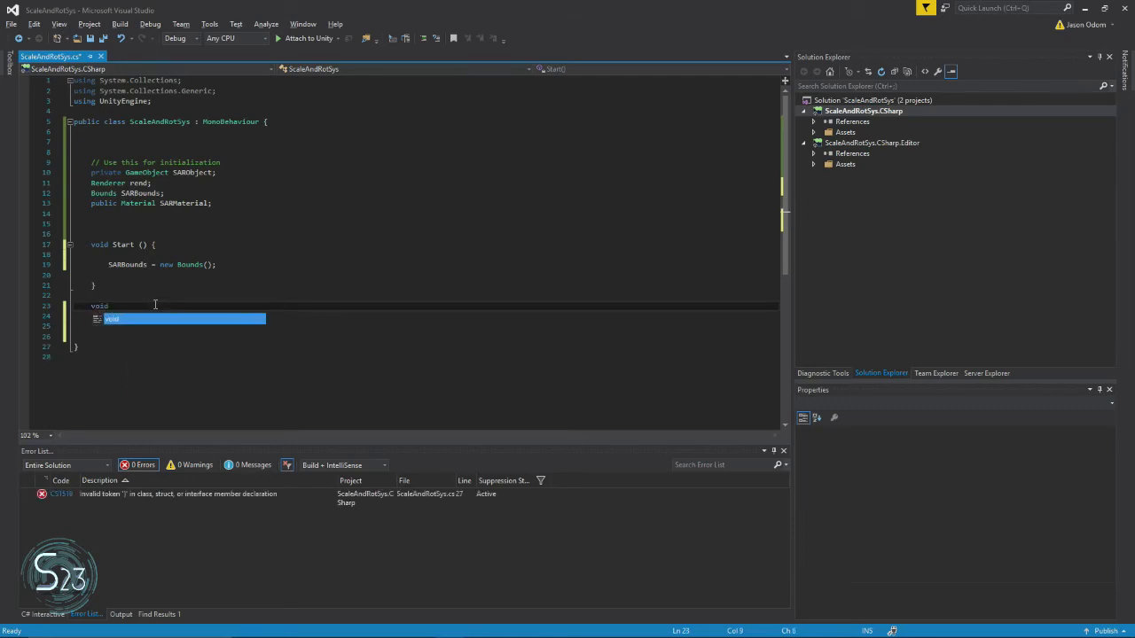
text(On)
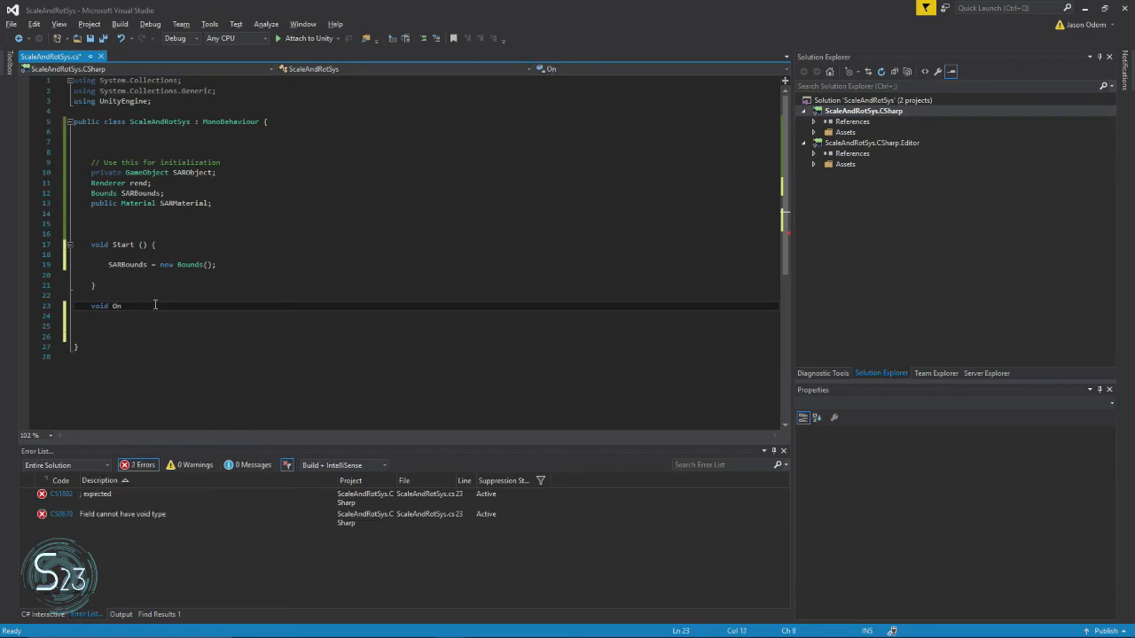
text(Mouse)
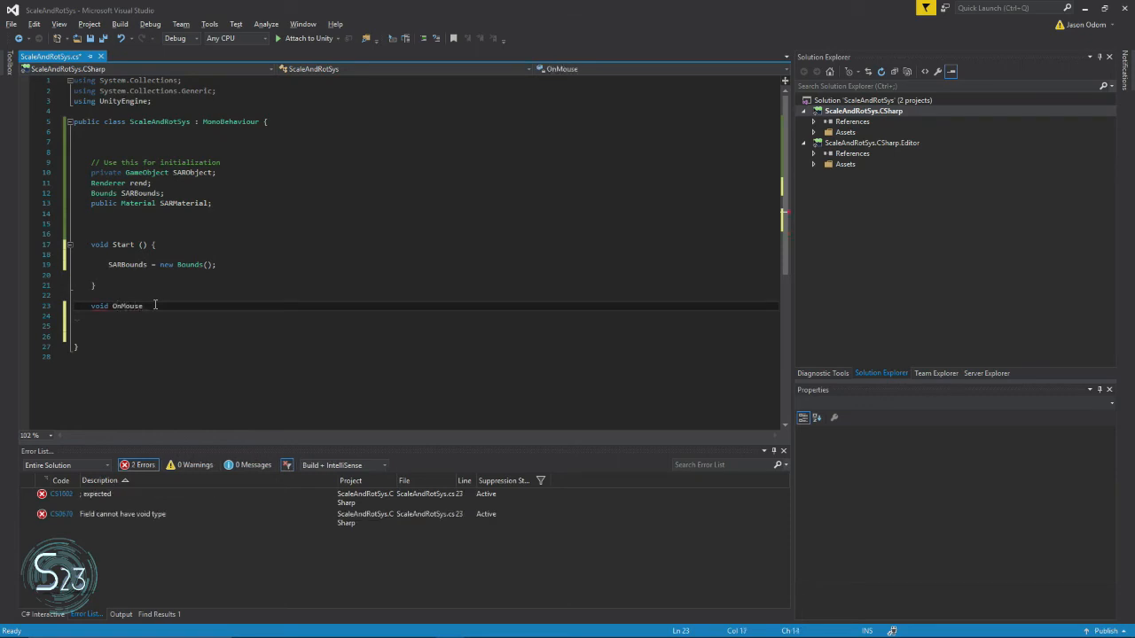
text(Down)
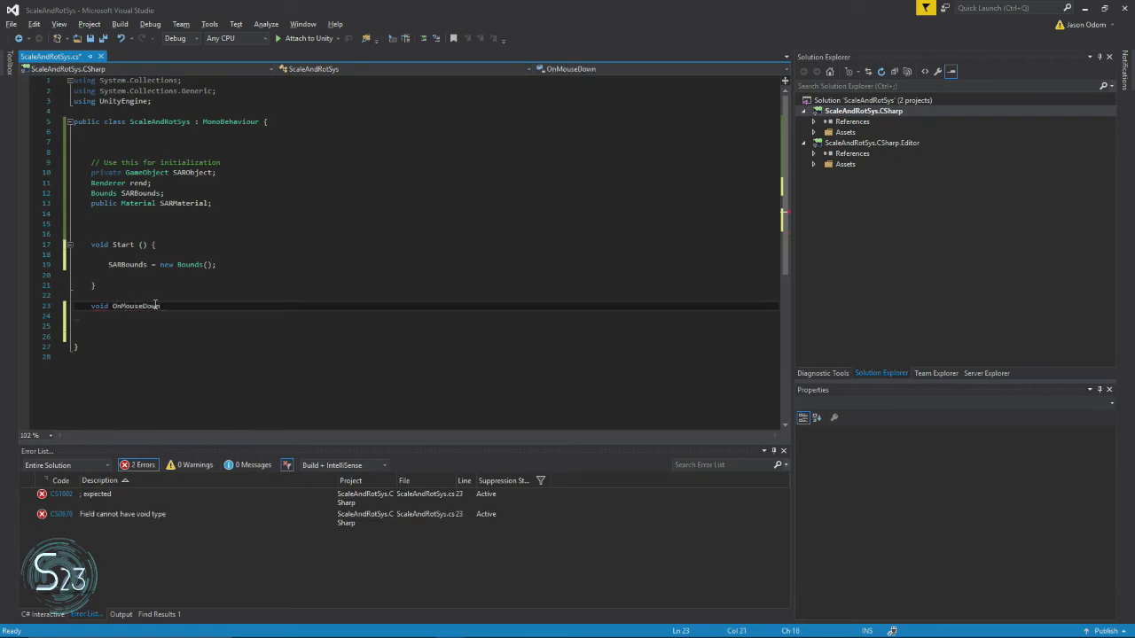
double_click(135, 305)
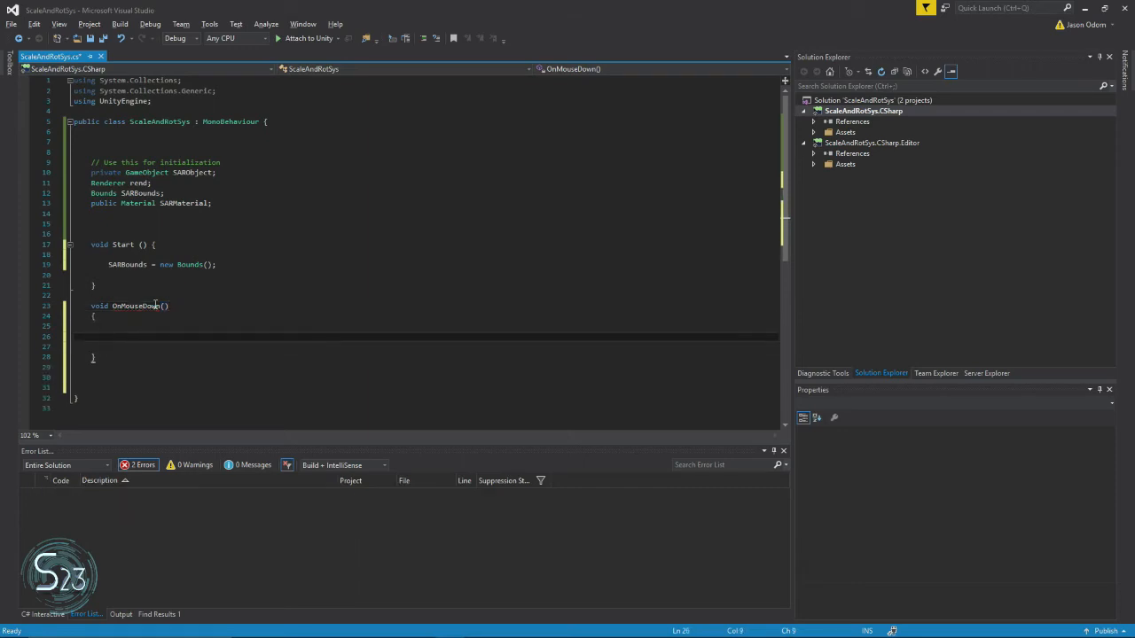
Call 'OnSelectEvent();' inside the OnMouseDown body.
text(OnSelectEvent()
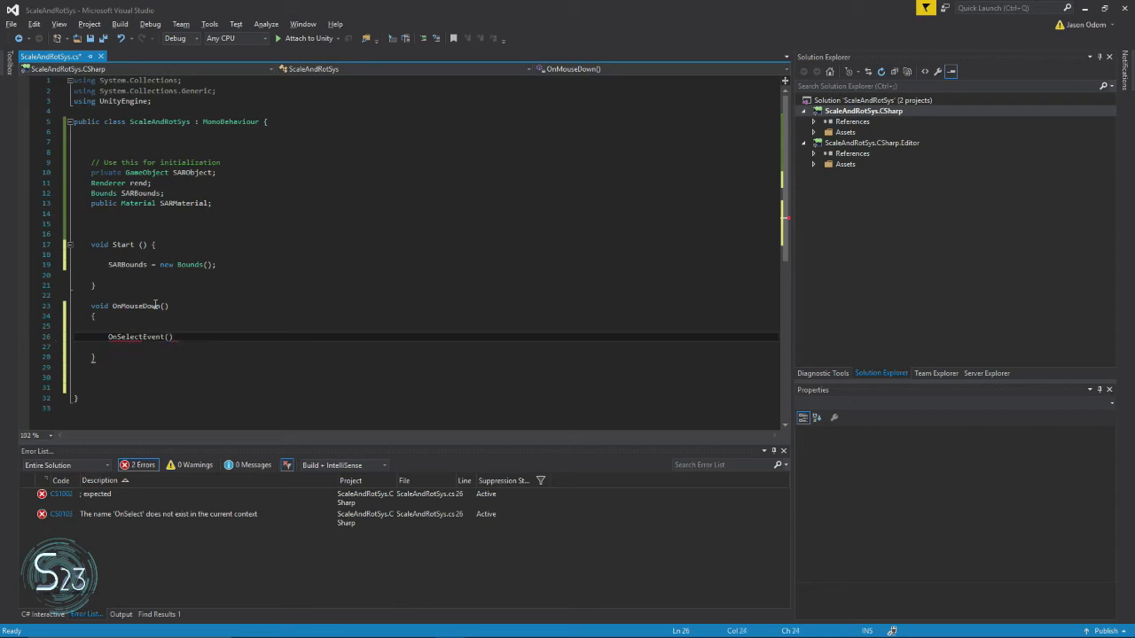
text(;)
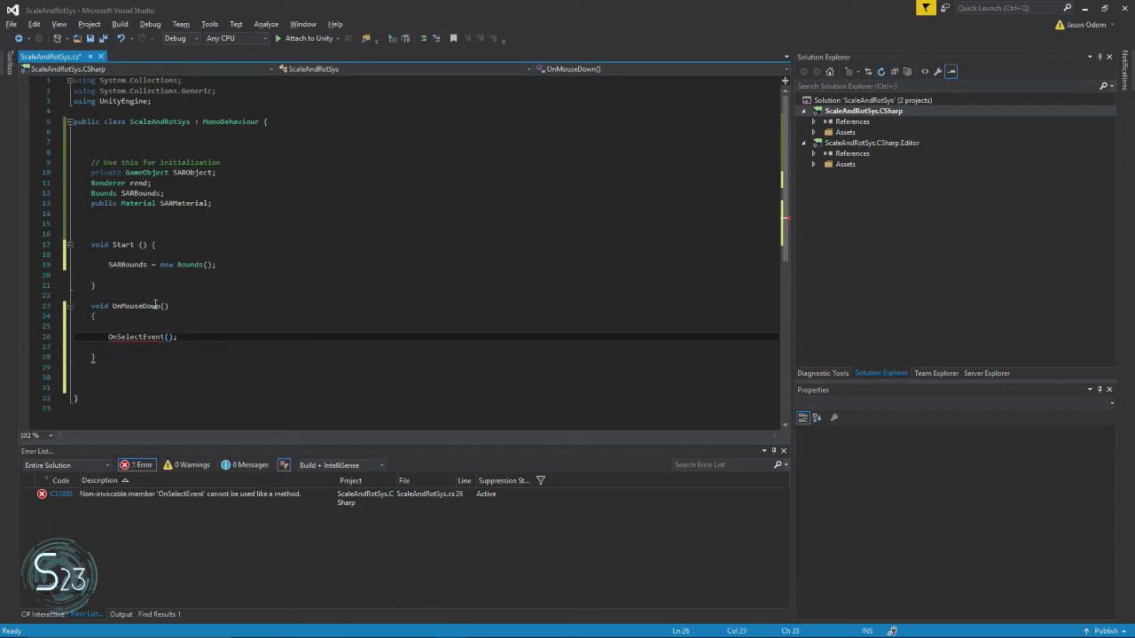
key(enter)
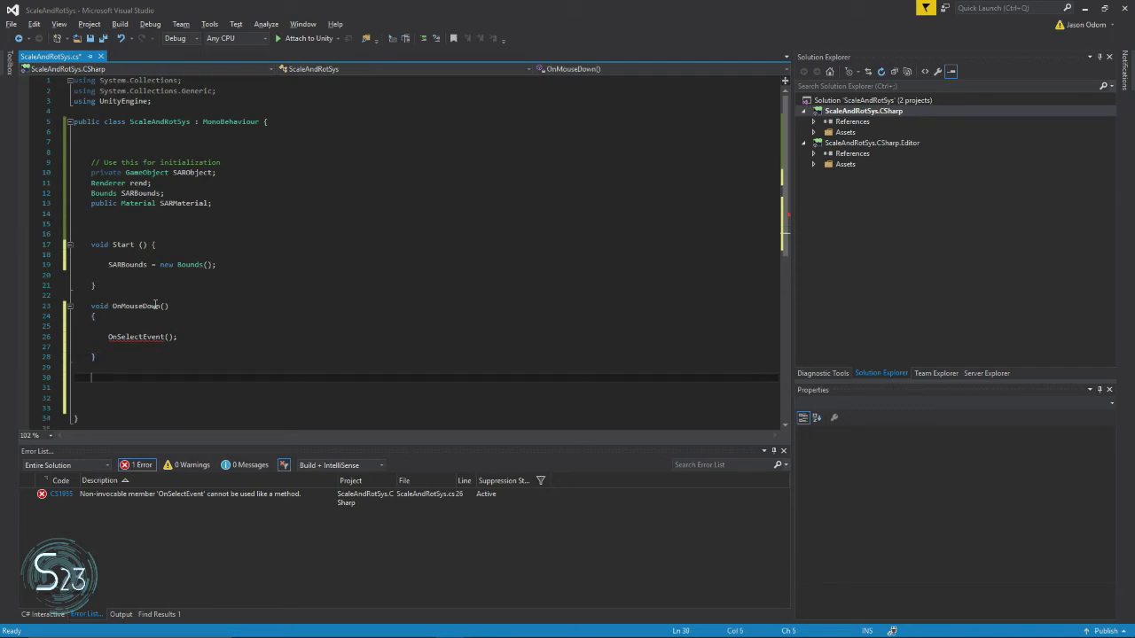
Declare an empty 'void OnSelect()' method below OnMouseDown.
text(void O)
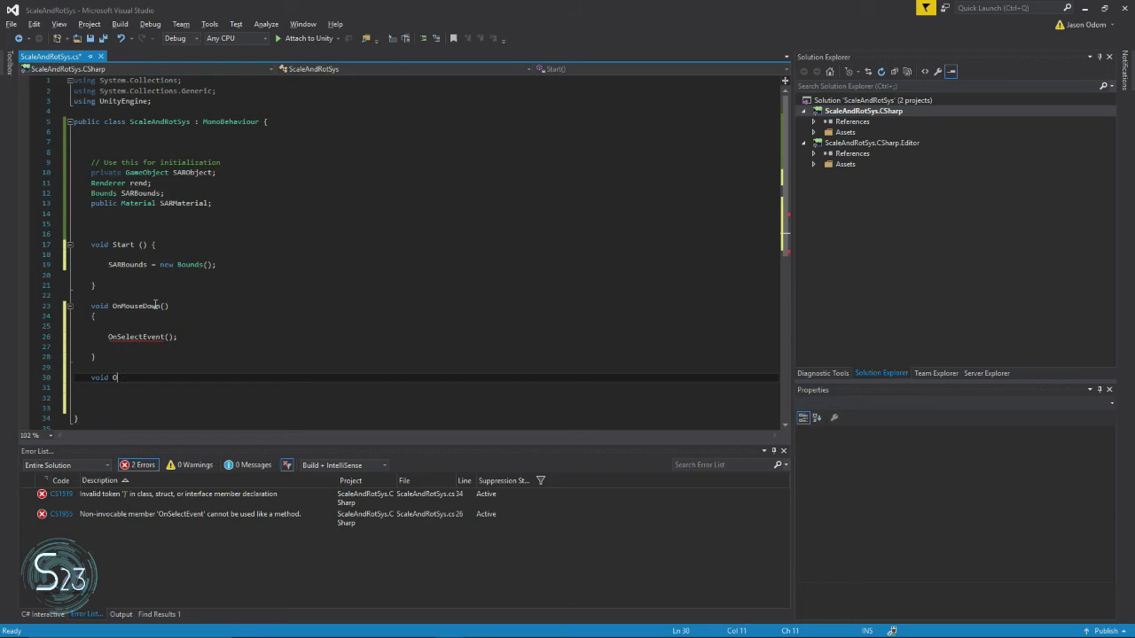
text(n)
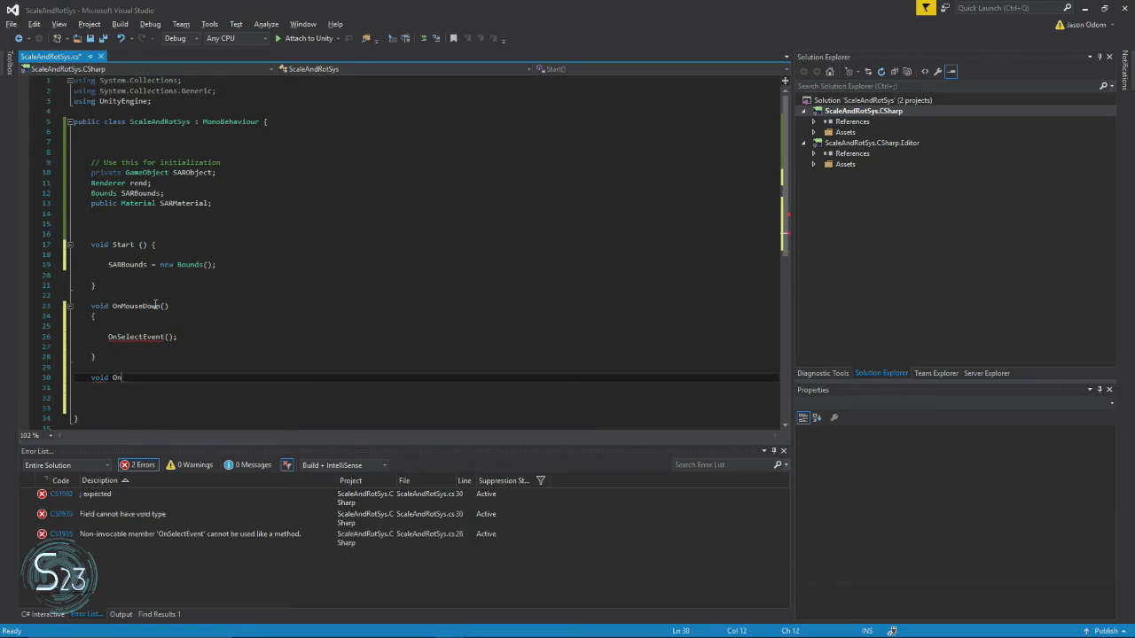
text(Select()
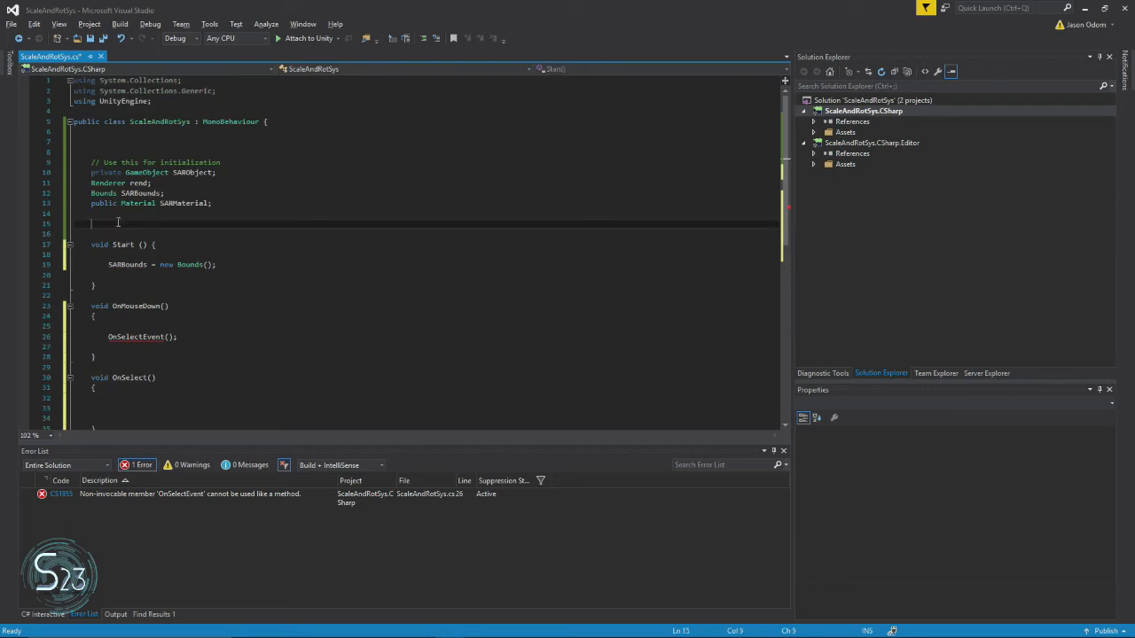
Declare the field bool Draw = false and move the cursor into the OnSelect body.
text(bool)
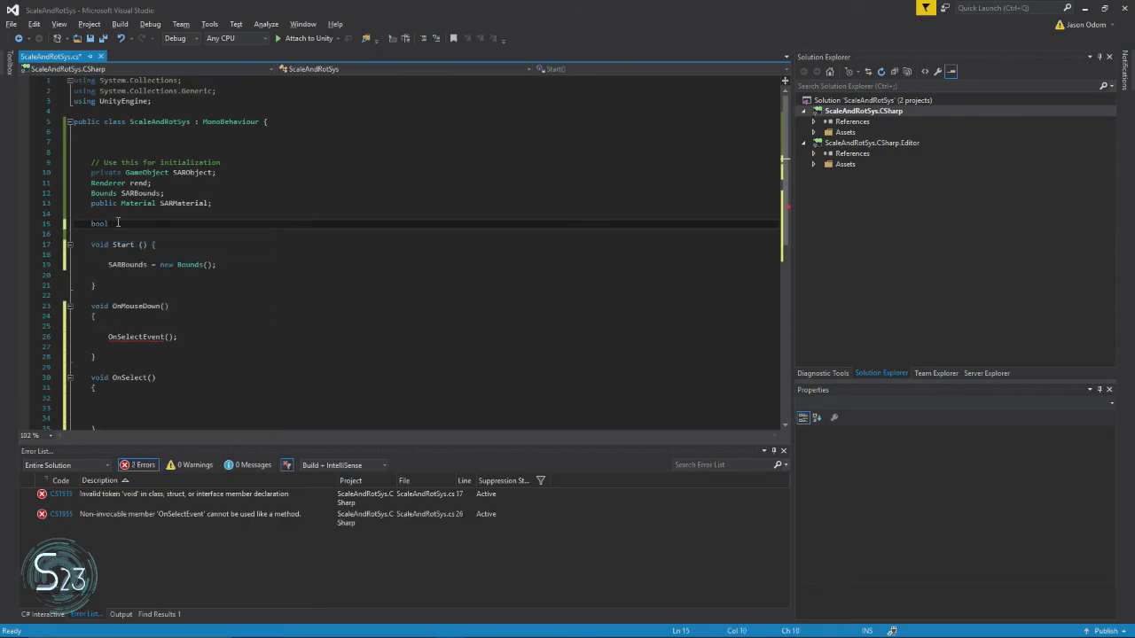
text(Draw)
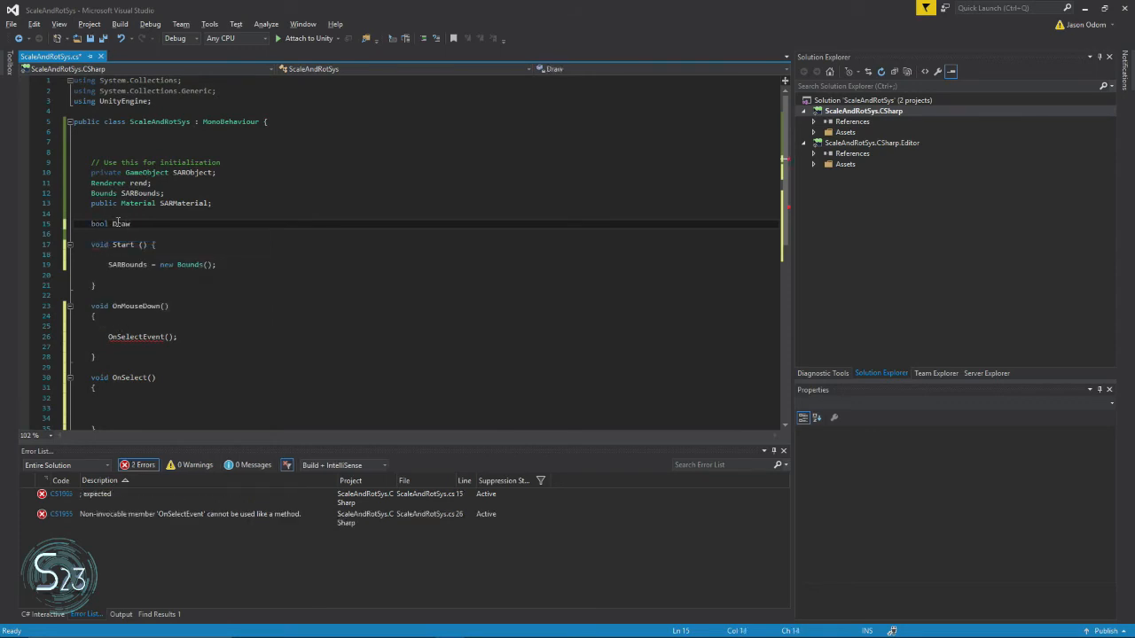
text(= false;)
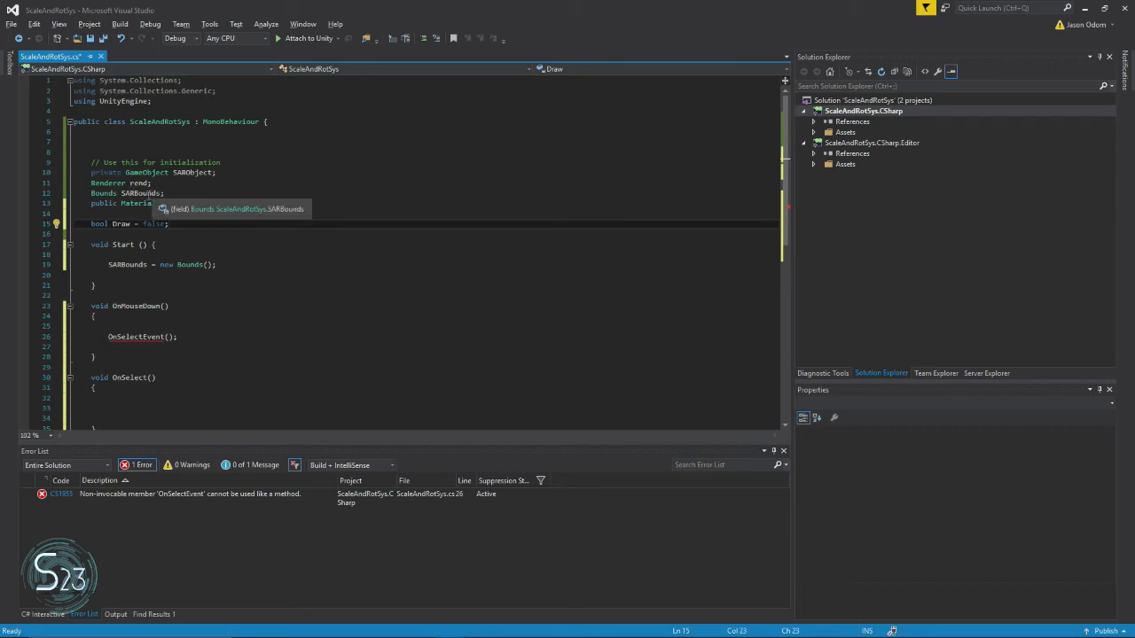
scroll(down, 3)
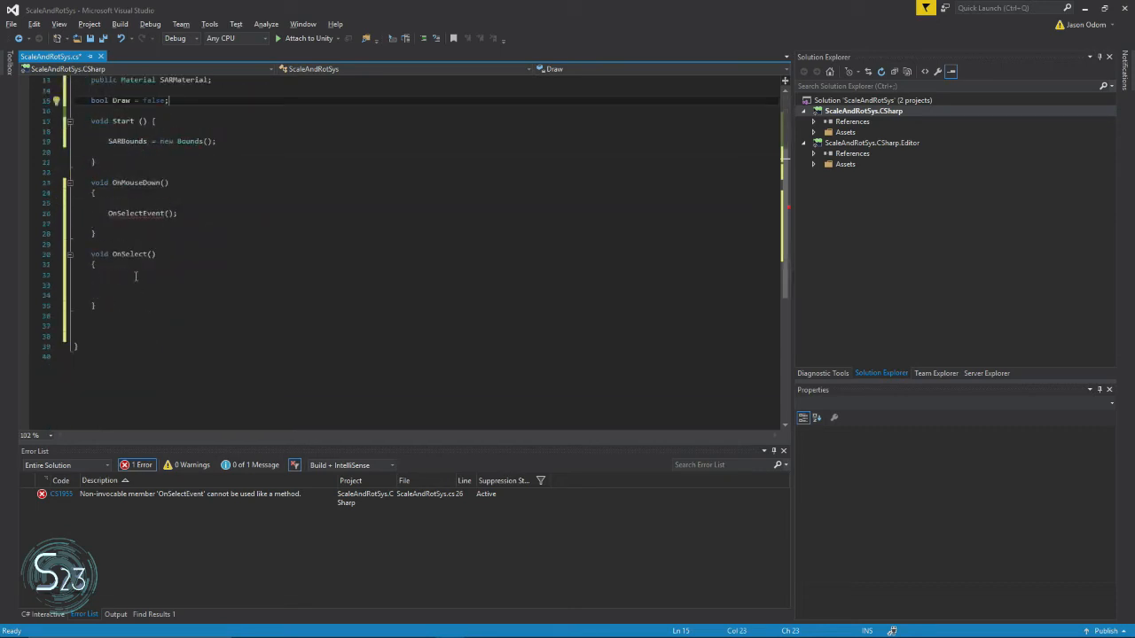
click(142, 213)
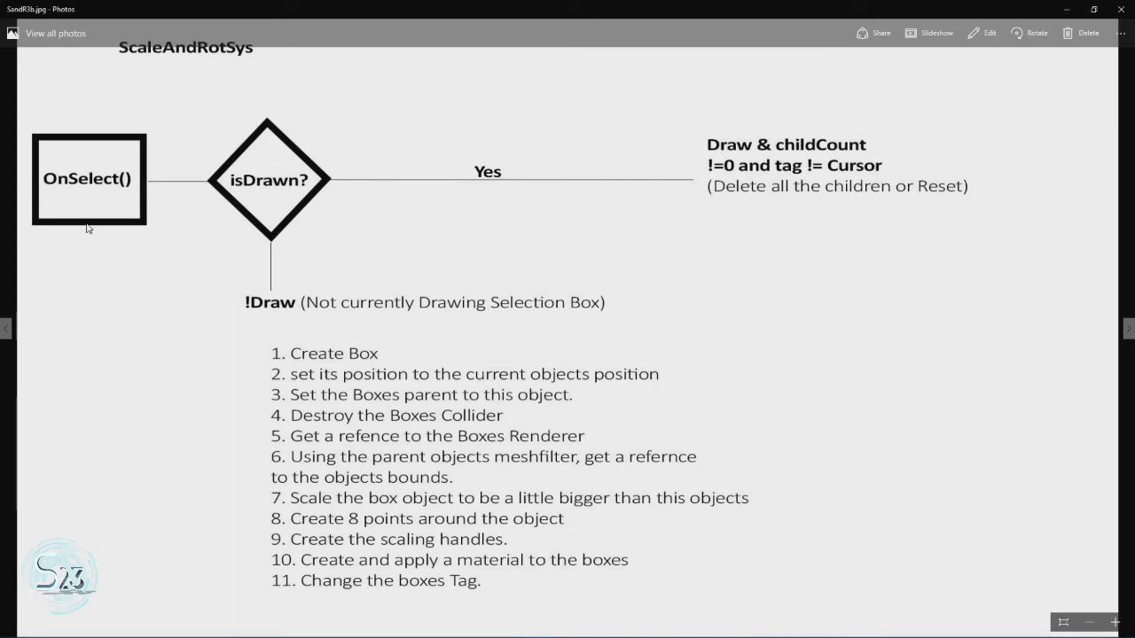
mouse_move(71, 193)
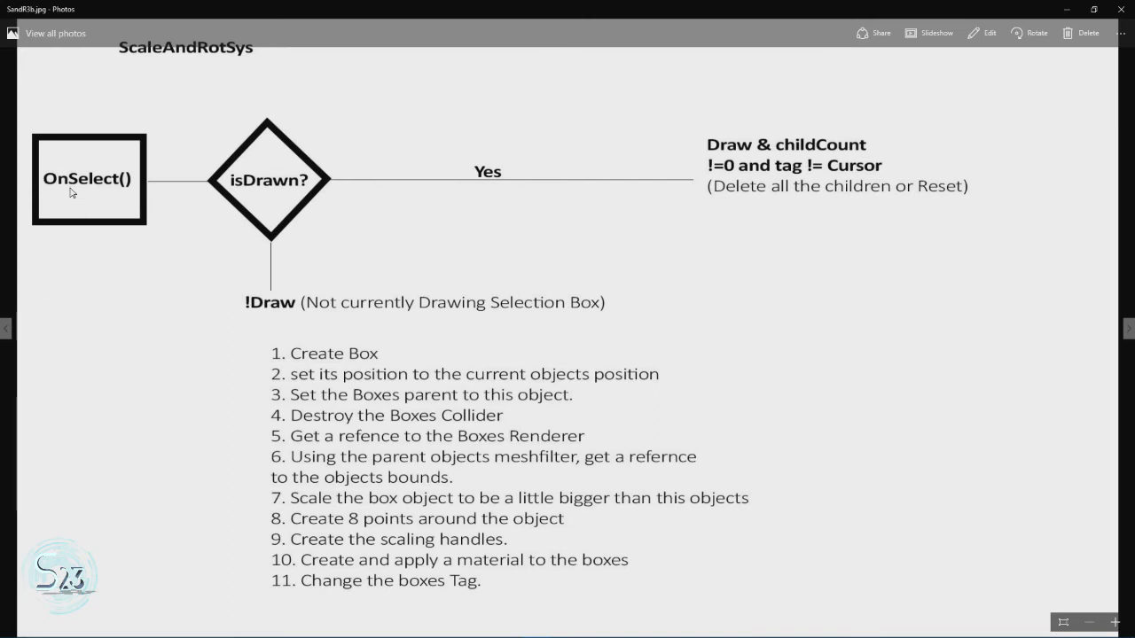
mouse_move(263, 191)
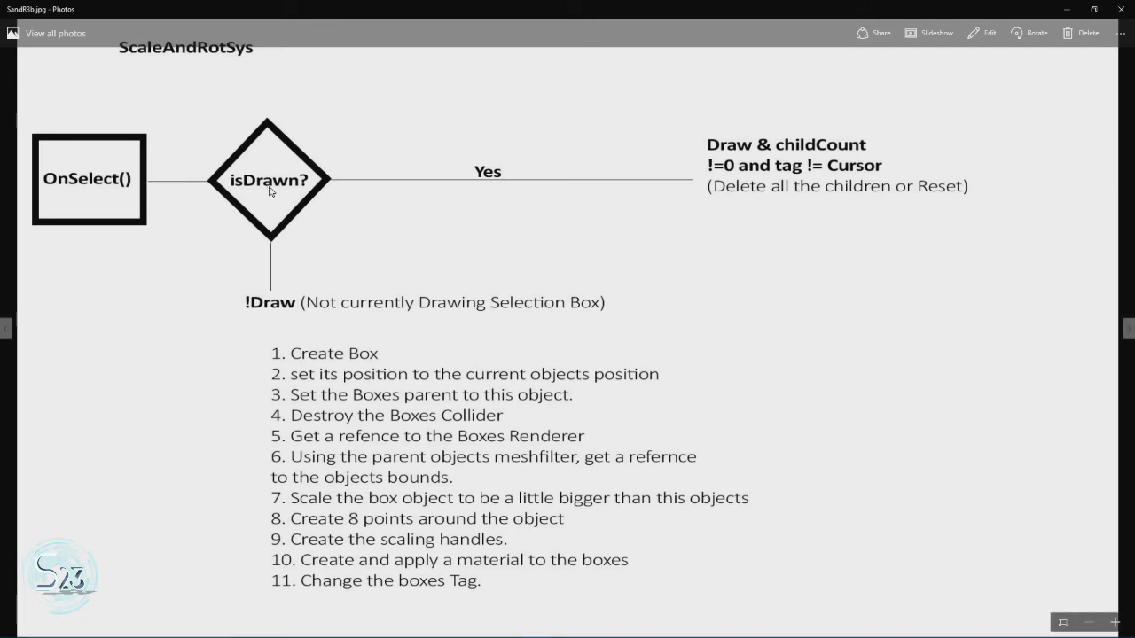
mouse_move(725, 153)
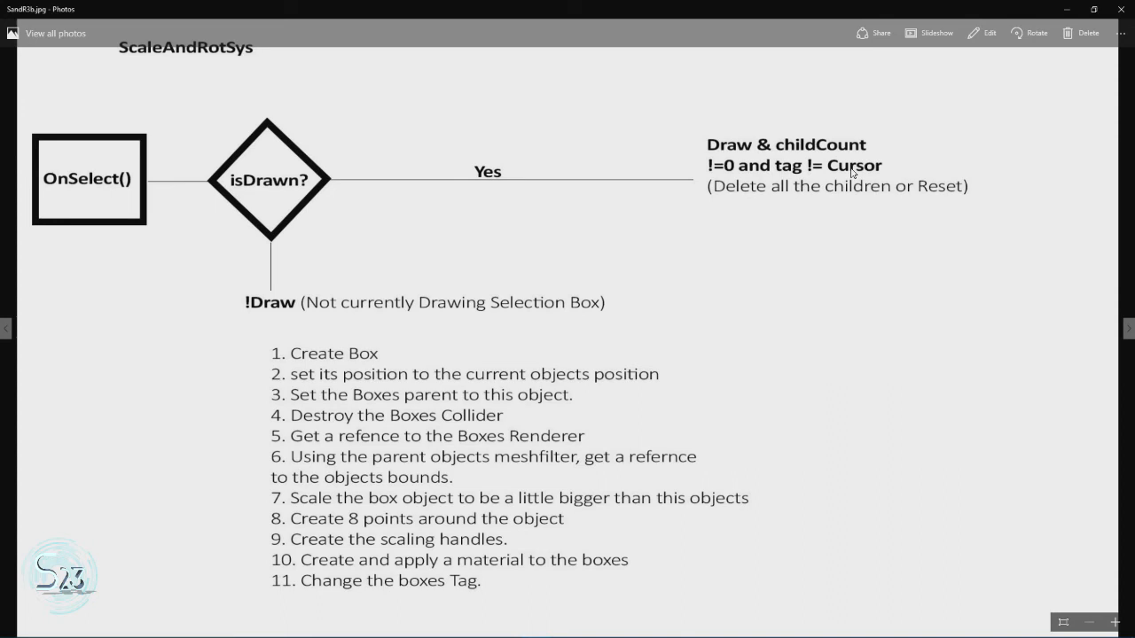
mouse_move(709, 156)
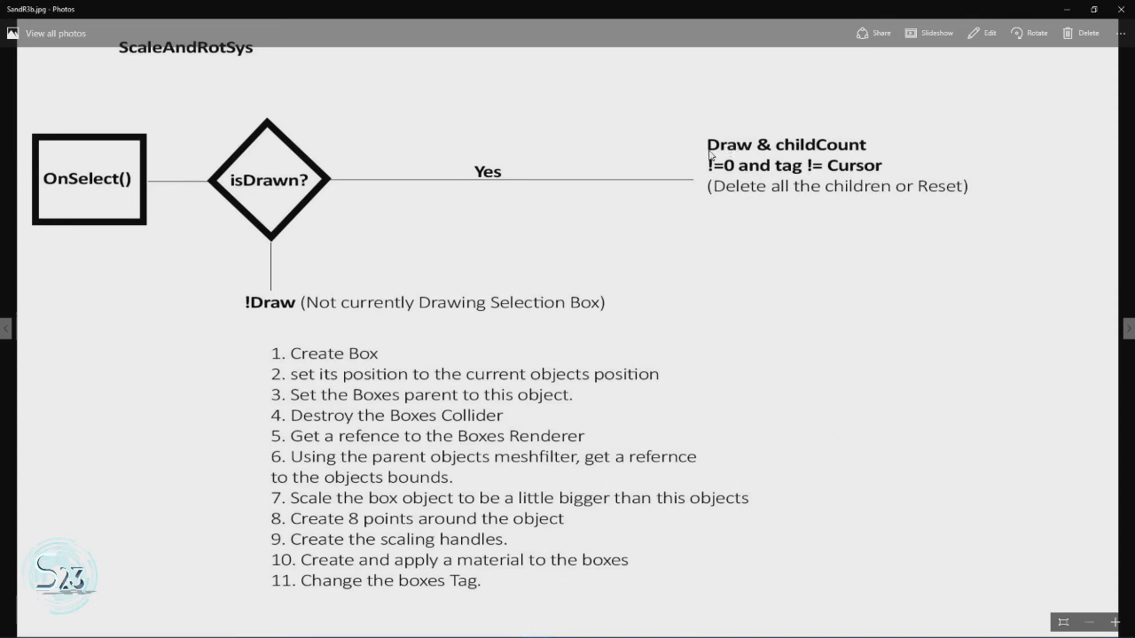
mouse_move(853, 139)
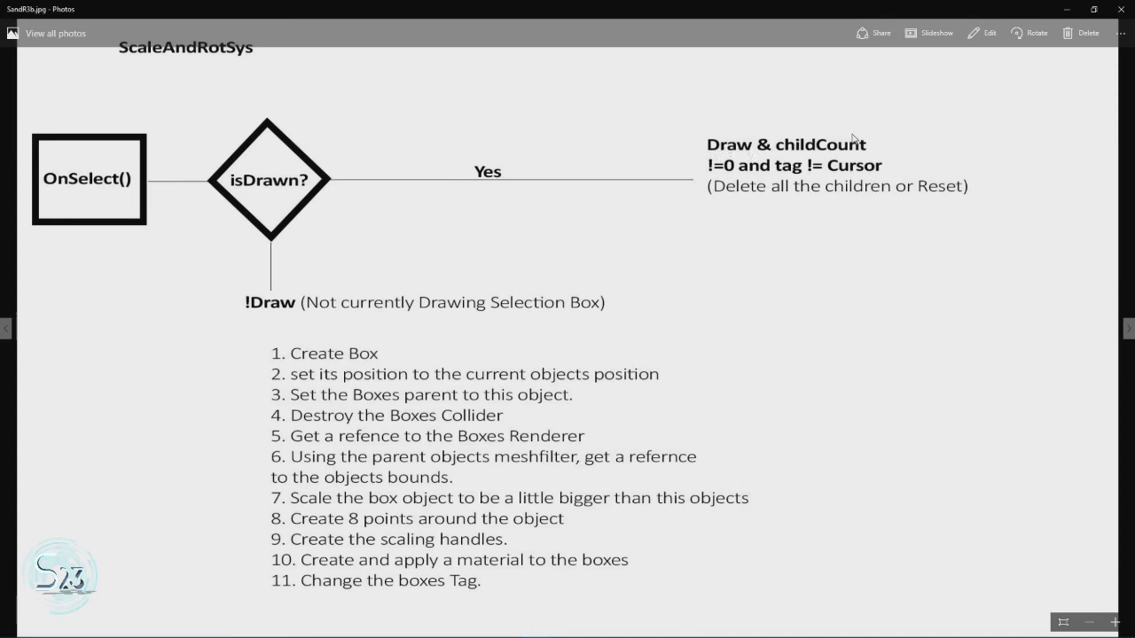
mouse_move(860, 186)
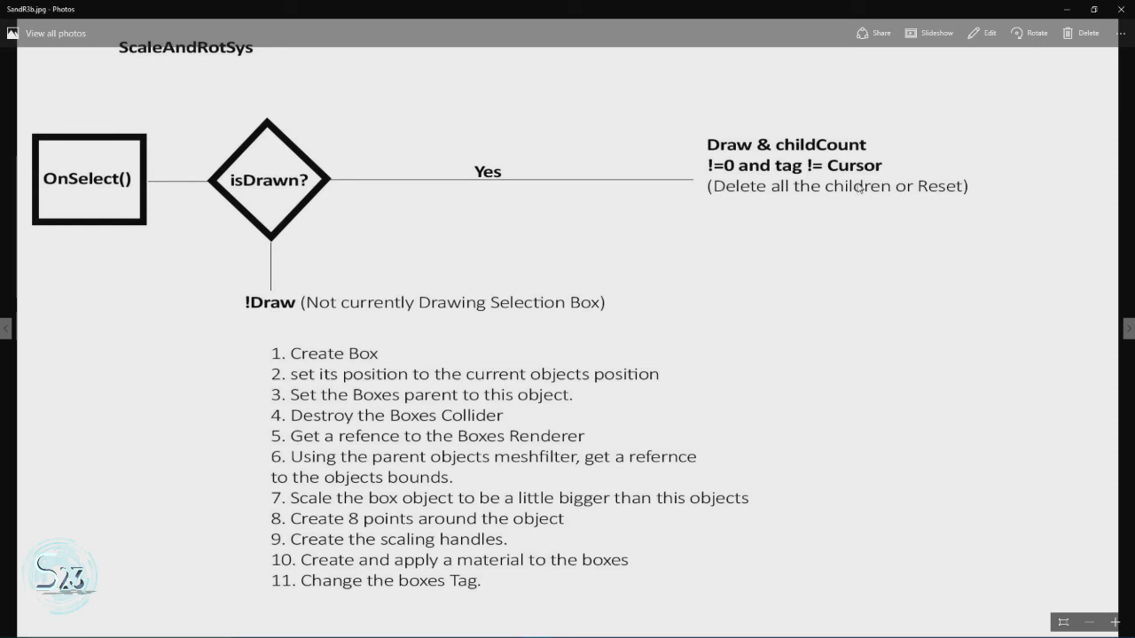
mouse_move(941, 175)
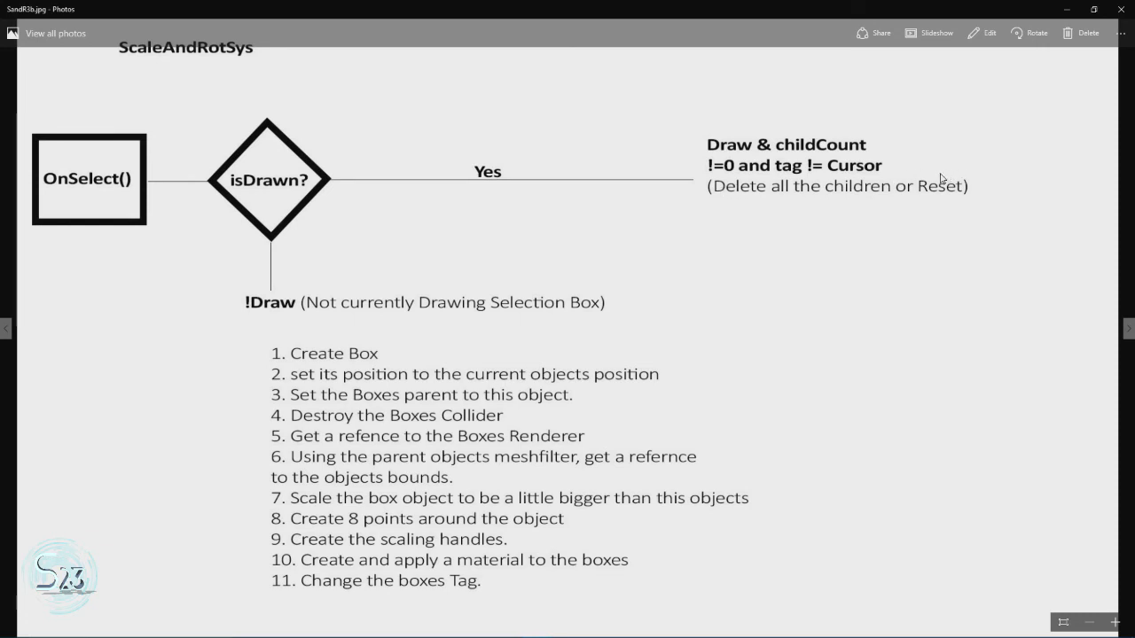
mouse_move(411, 211)
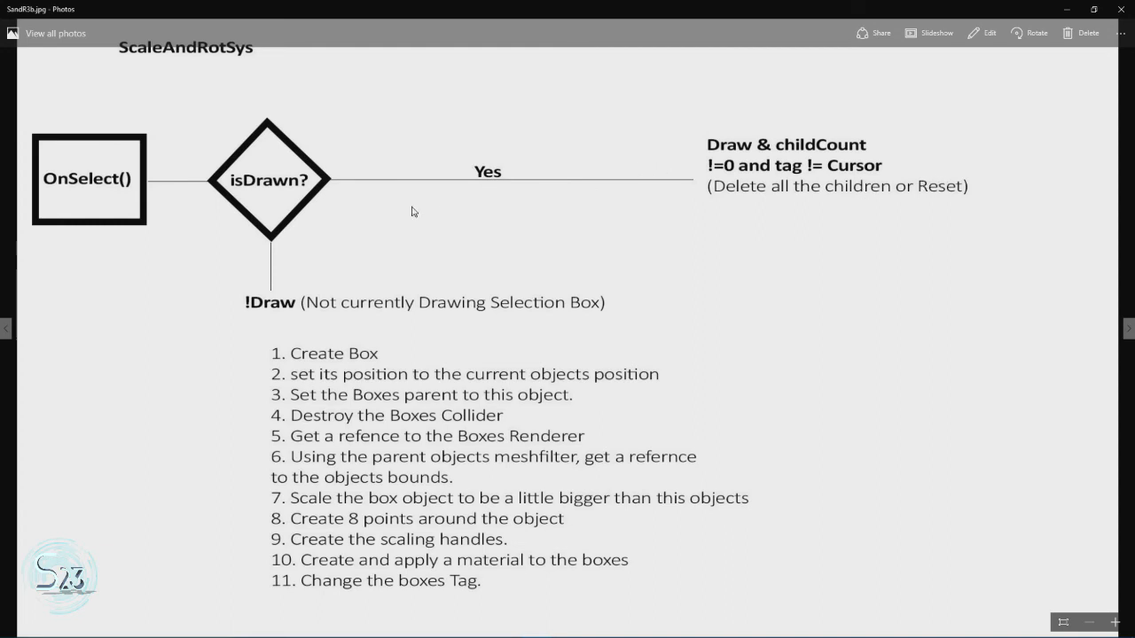
mouse_move(252, 305)
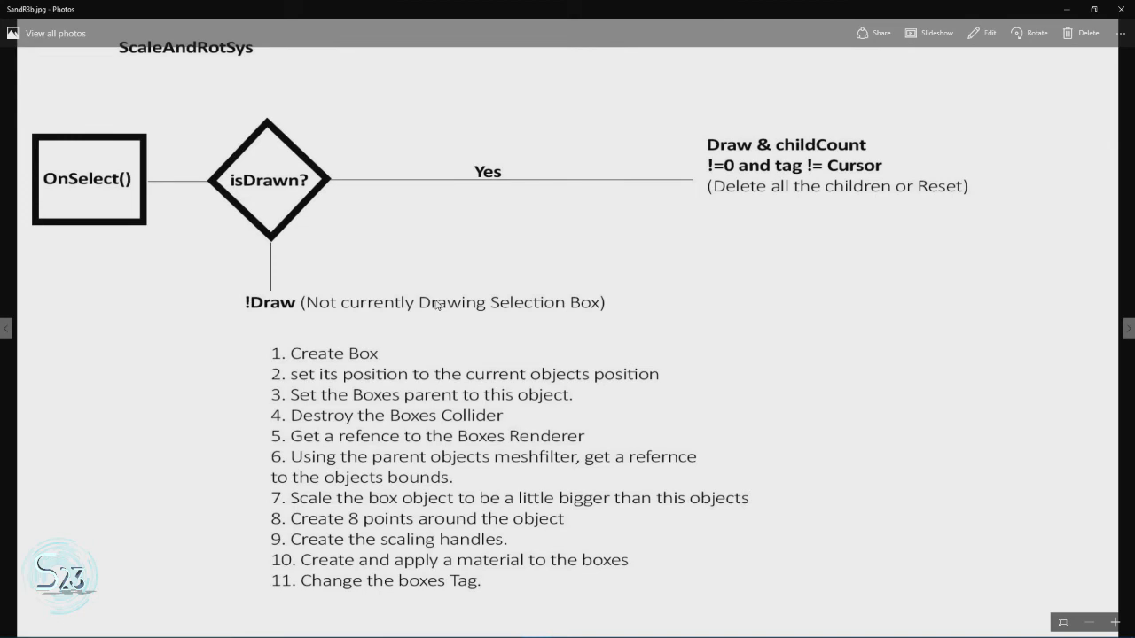
mouse_move(295, 362)
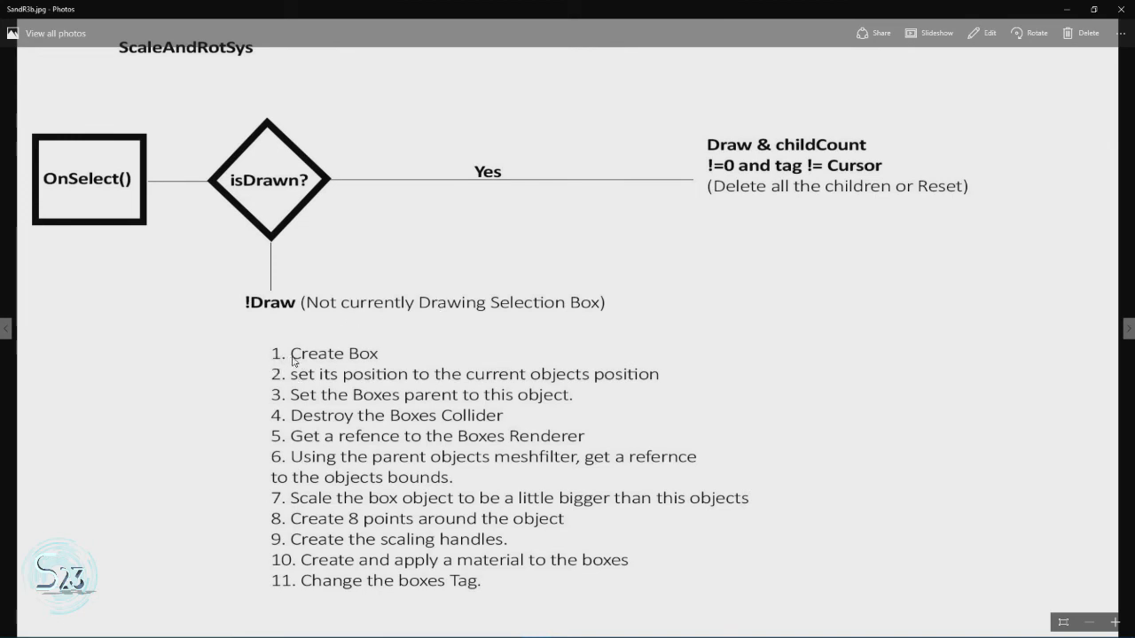
mouse_move(348, 389)
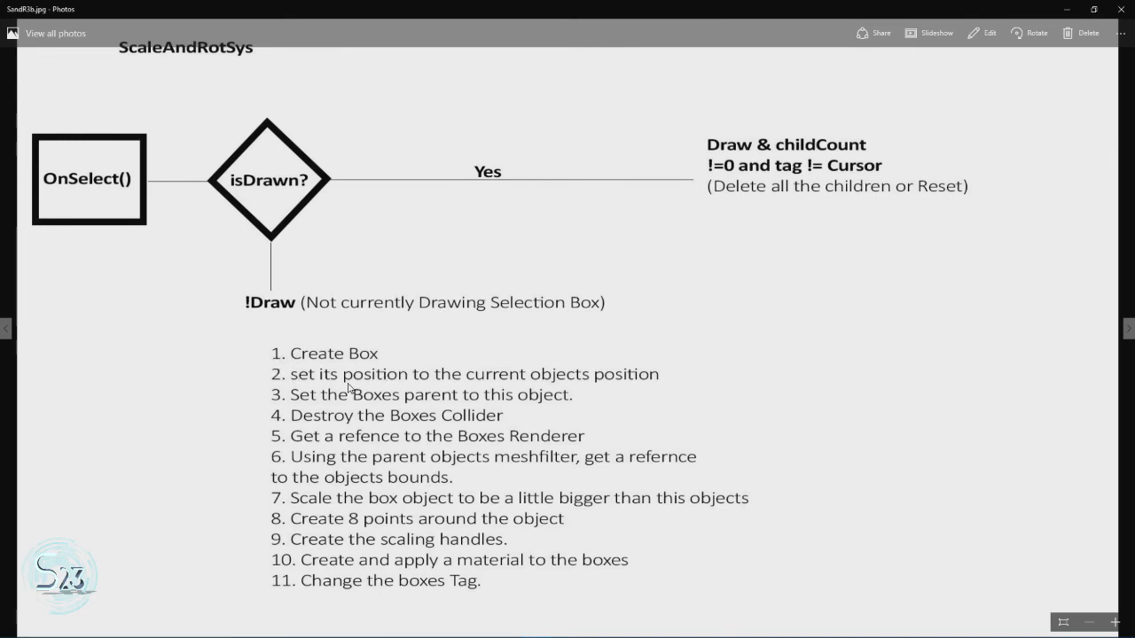
mouse_move(622, 372)
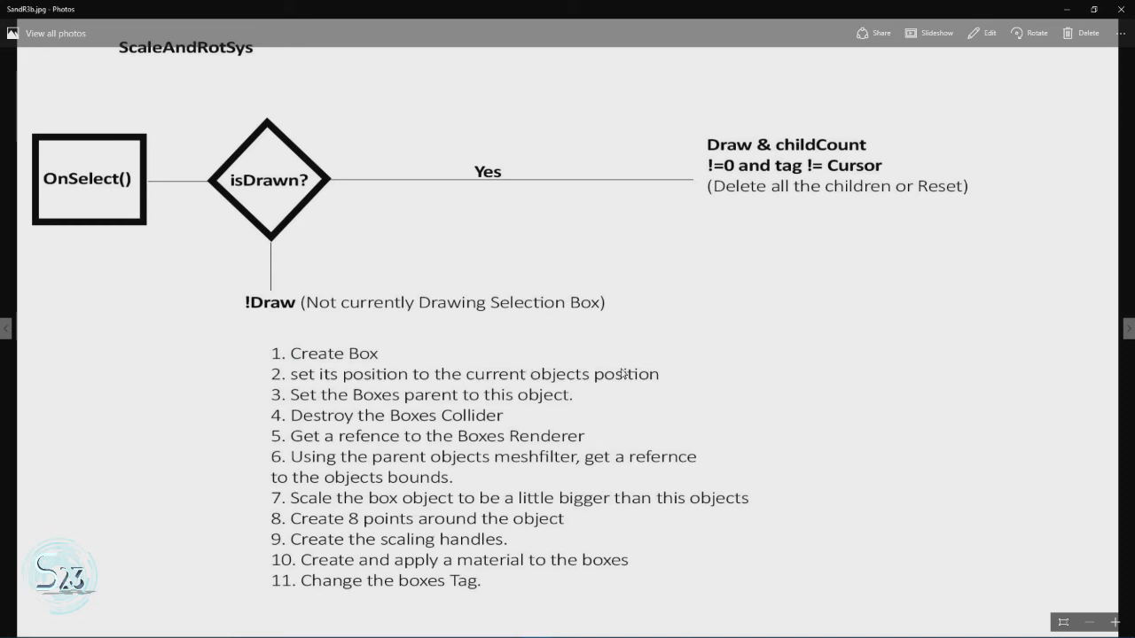
mouse_move(344, 388)
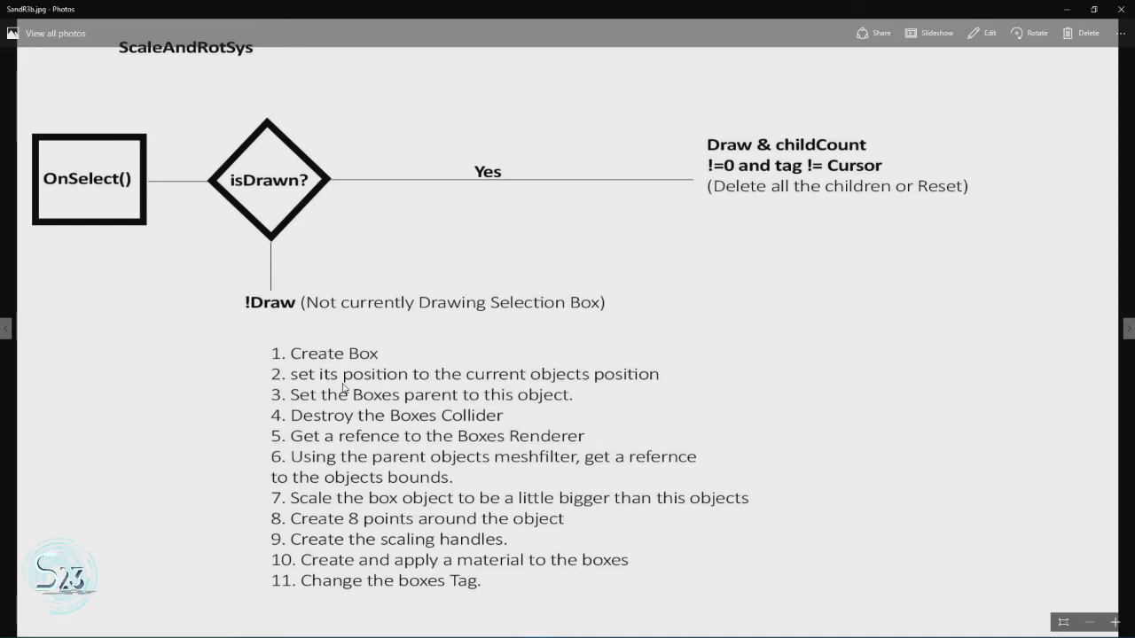
mouse_move(411, 401)
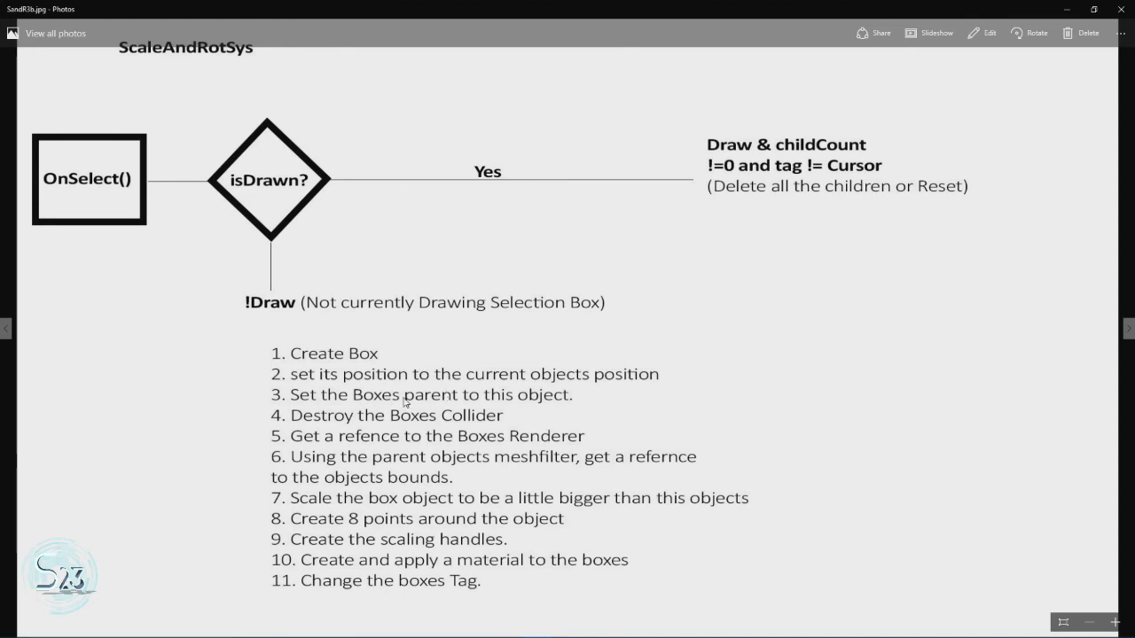
mouse_move(500, 383)
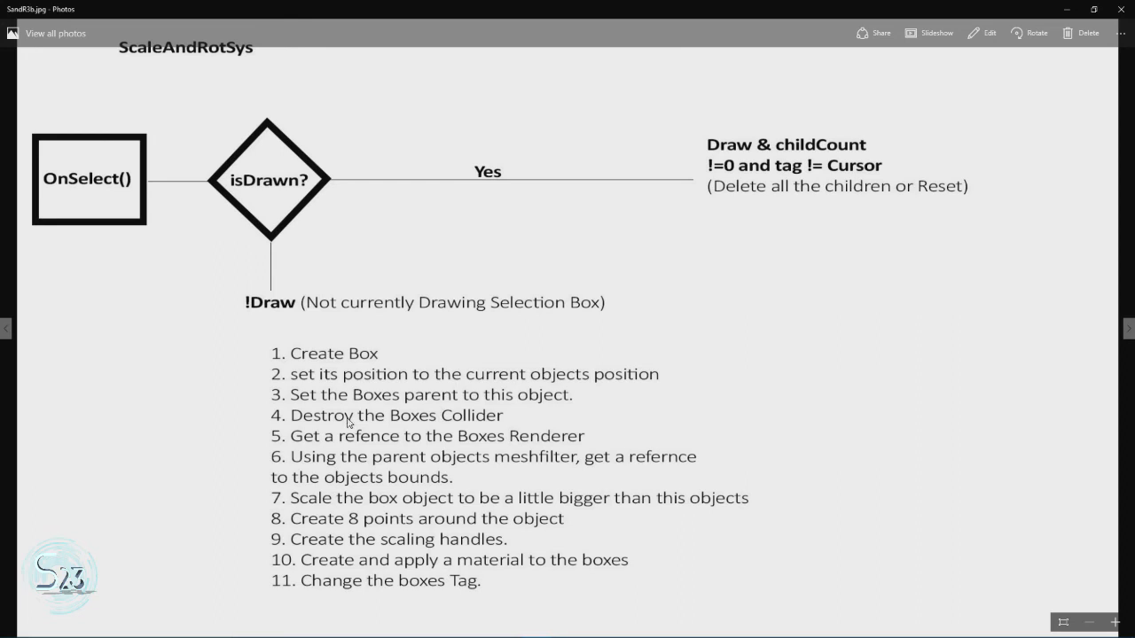
mouse_move(483, 420)
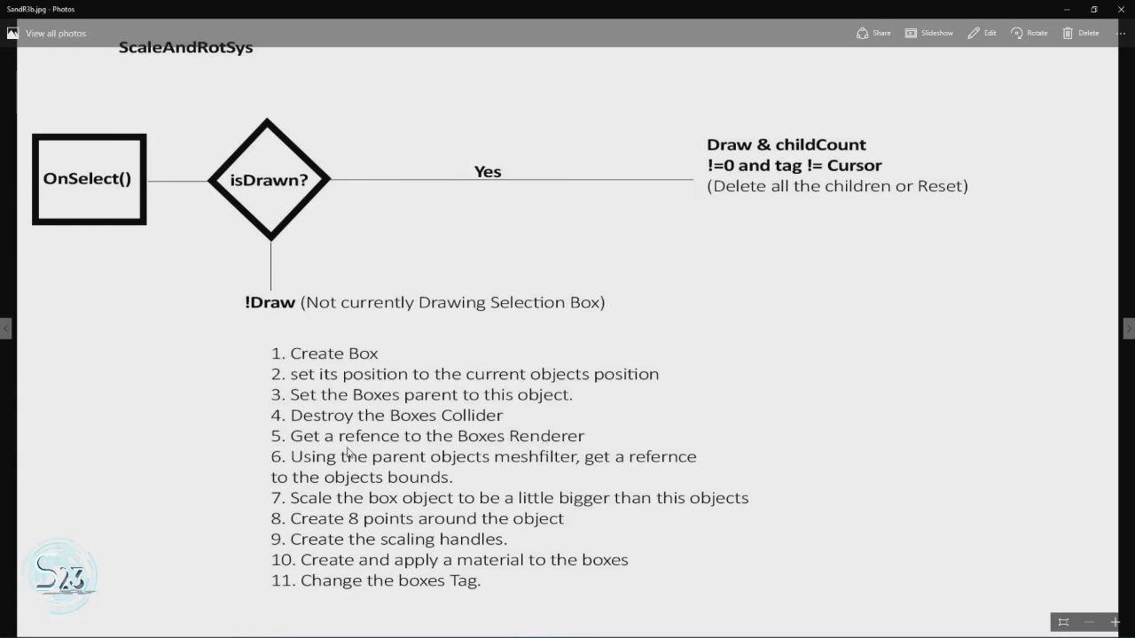
mouse_move(543, 463)
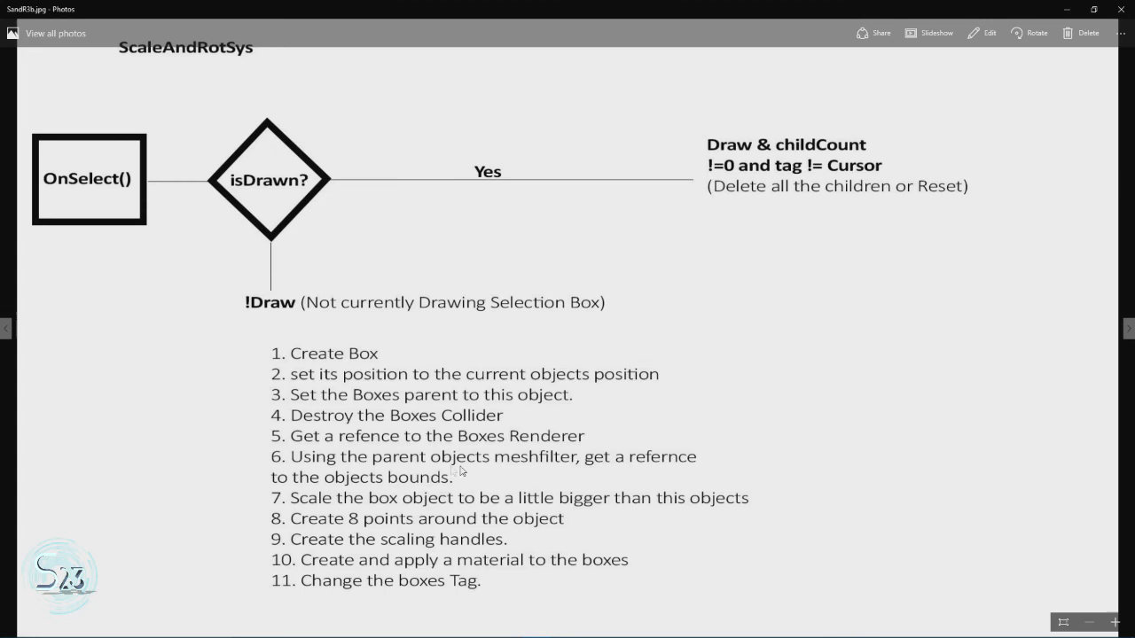
mouse_move(459, 471)
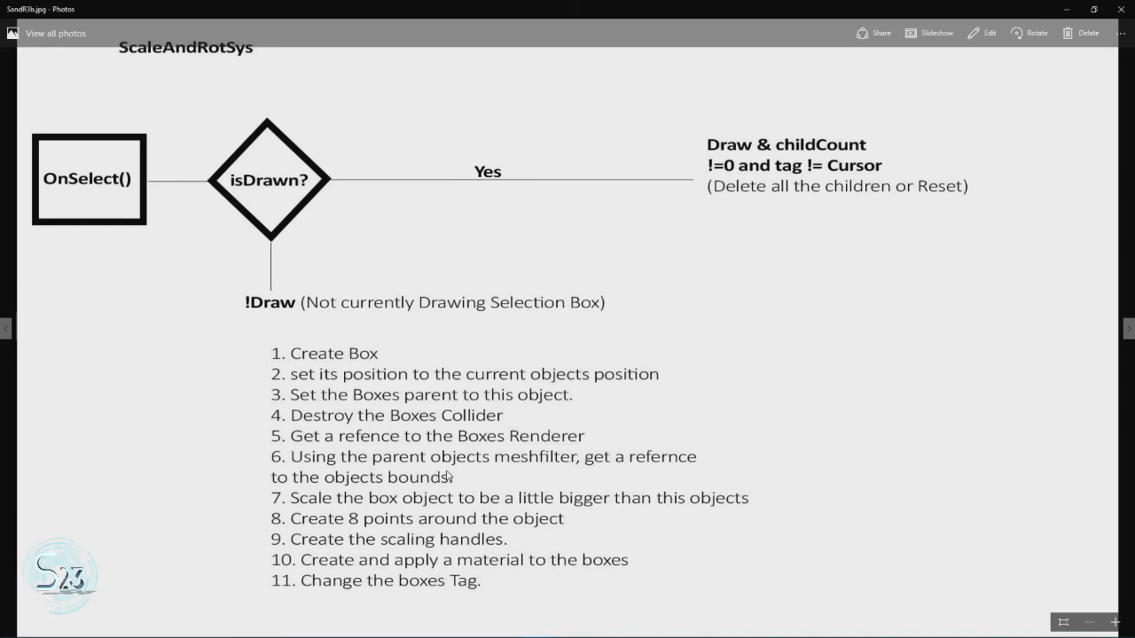
mouse_move(401, 505)
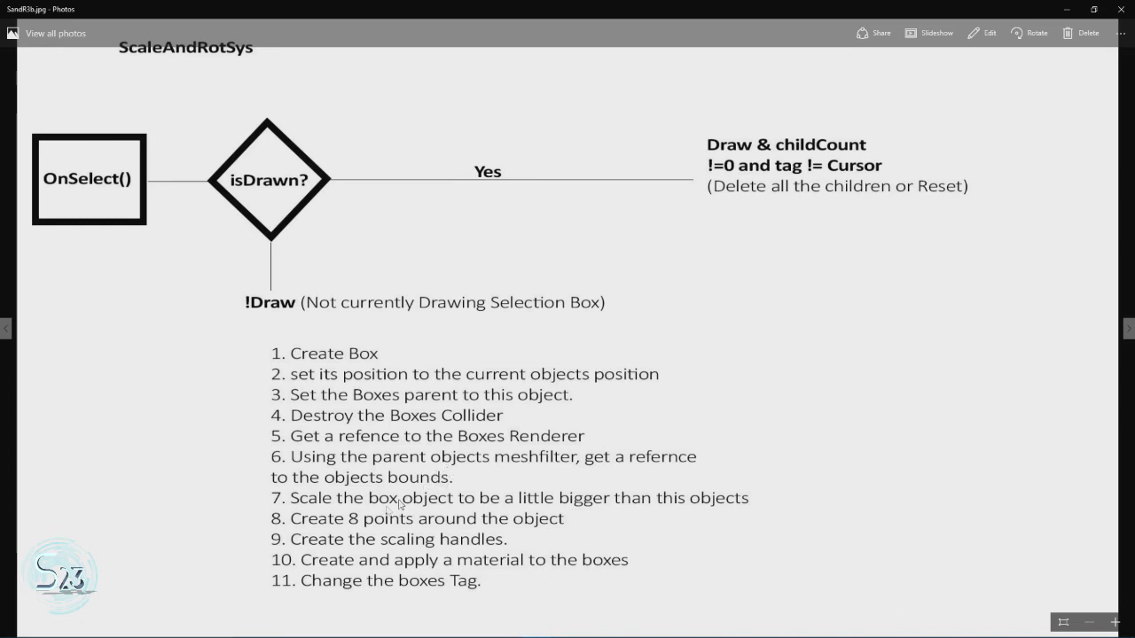
mouse_move(484, 520)
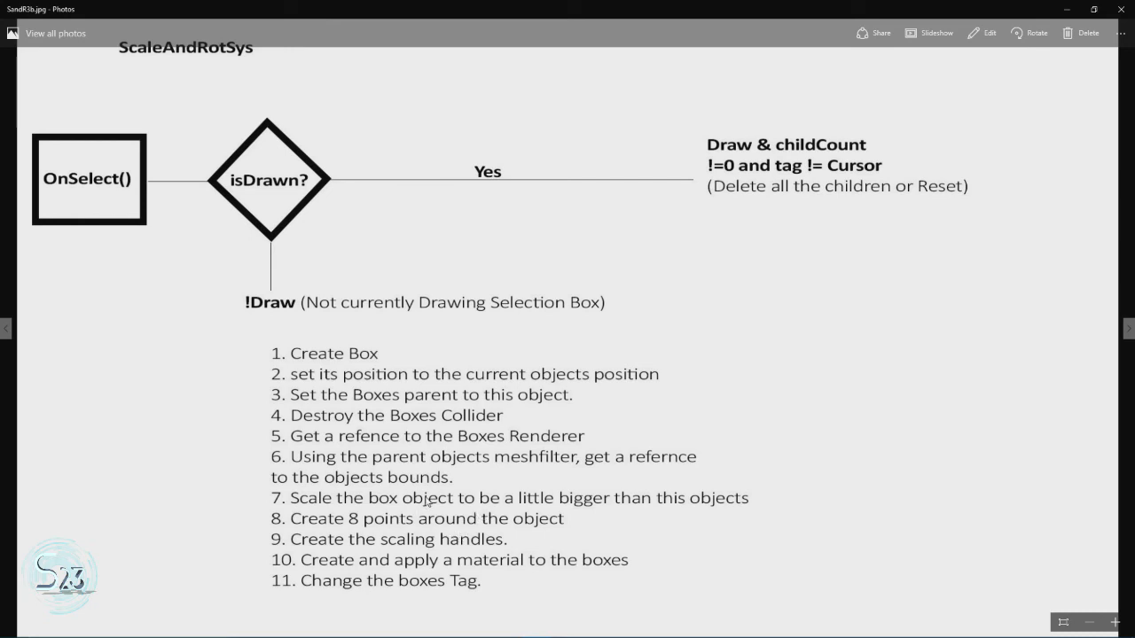
mouse_move(376, 528)
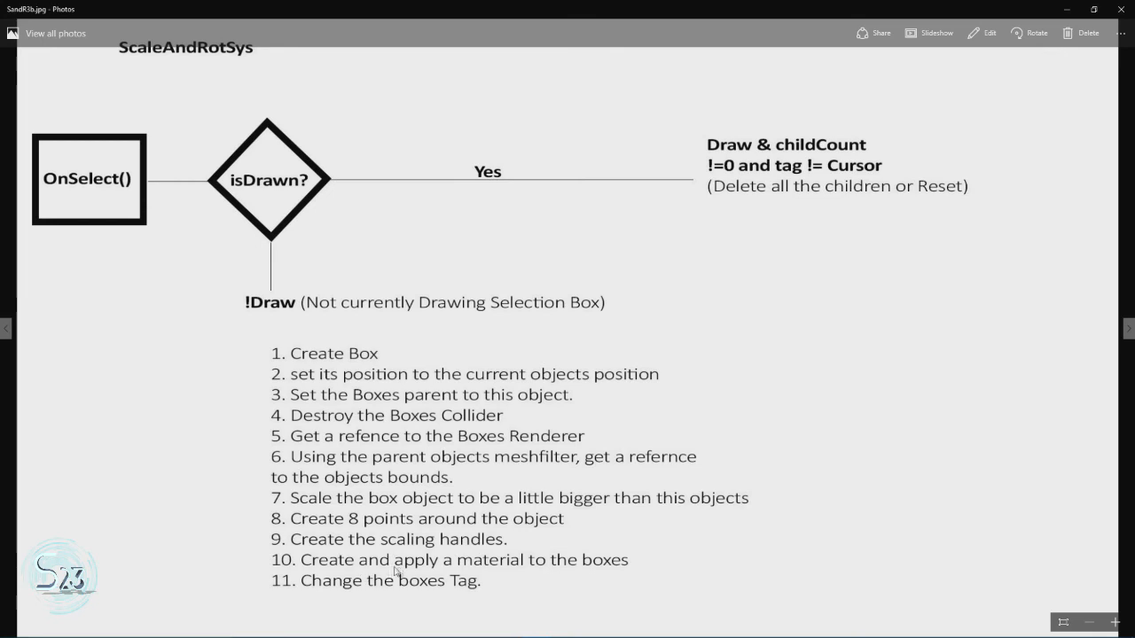
mouse_move(592, 553)
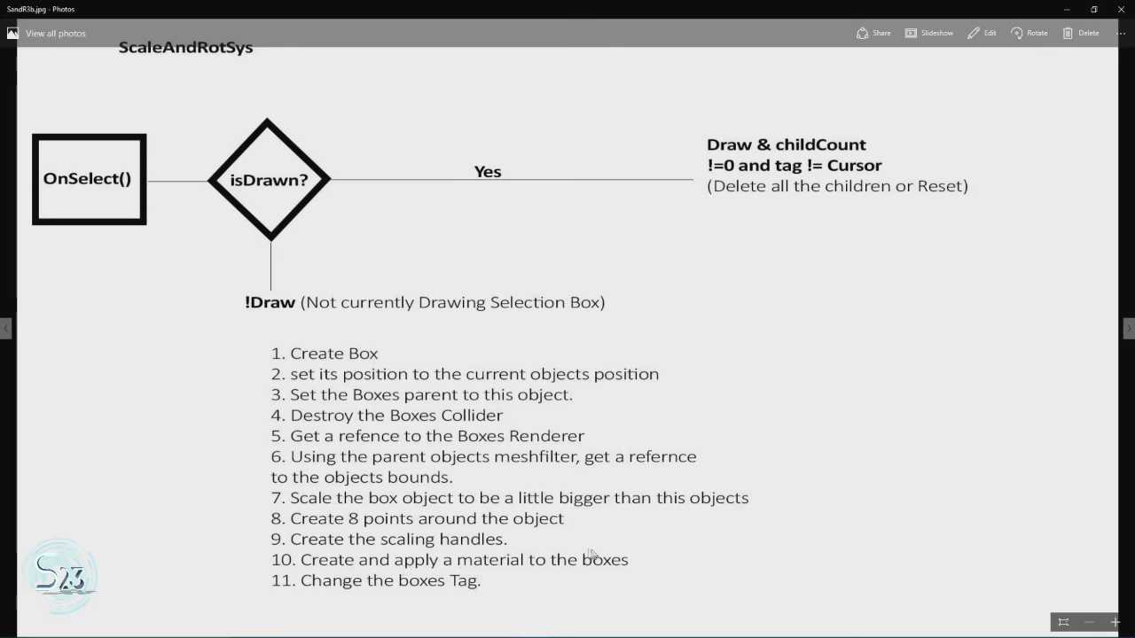
mouse_move(516, 564)
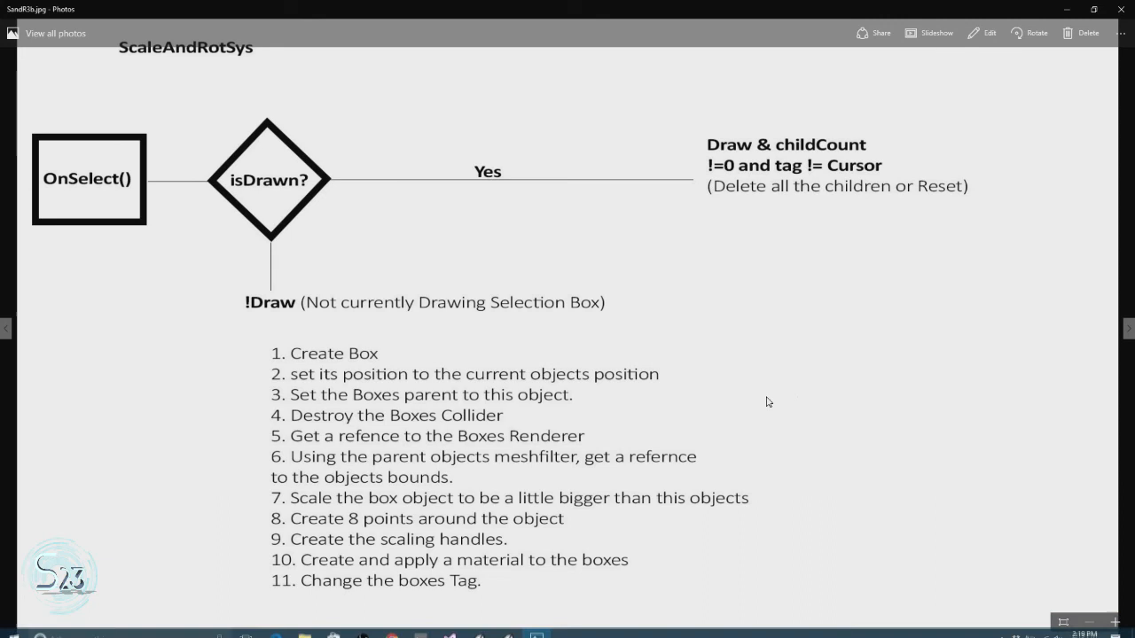
mouse_move(1127, 326)
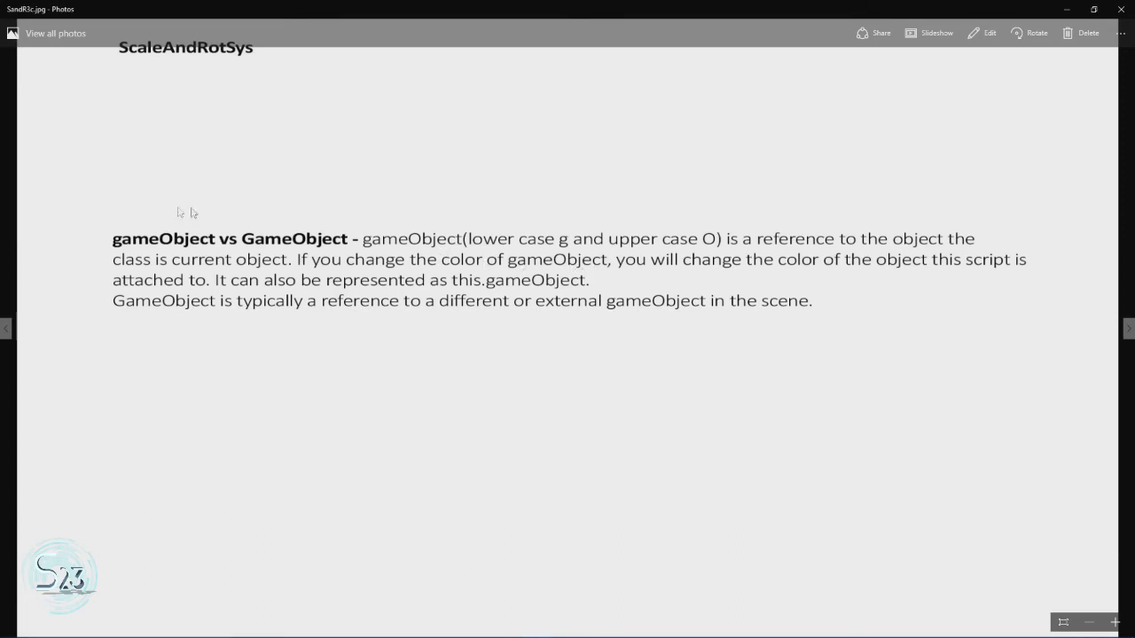
mouse_move(270, 267)
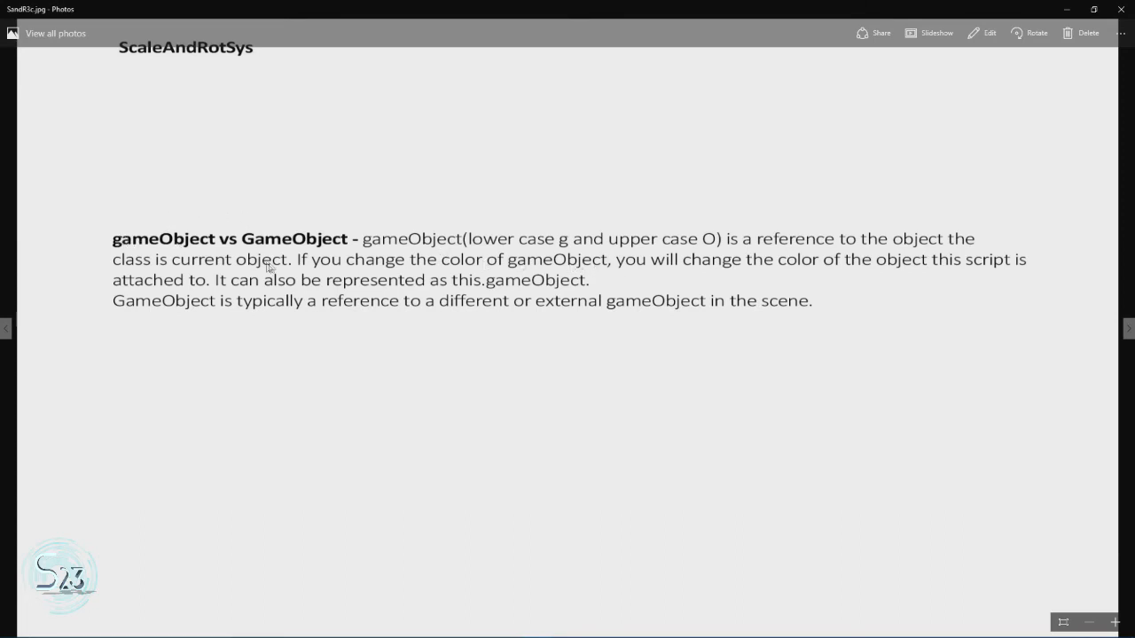
mouse_move(390, 234)
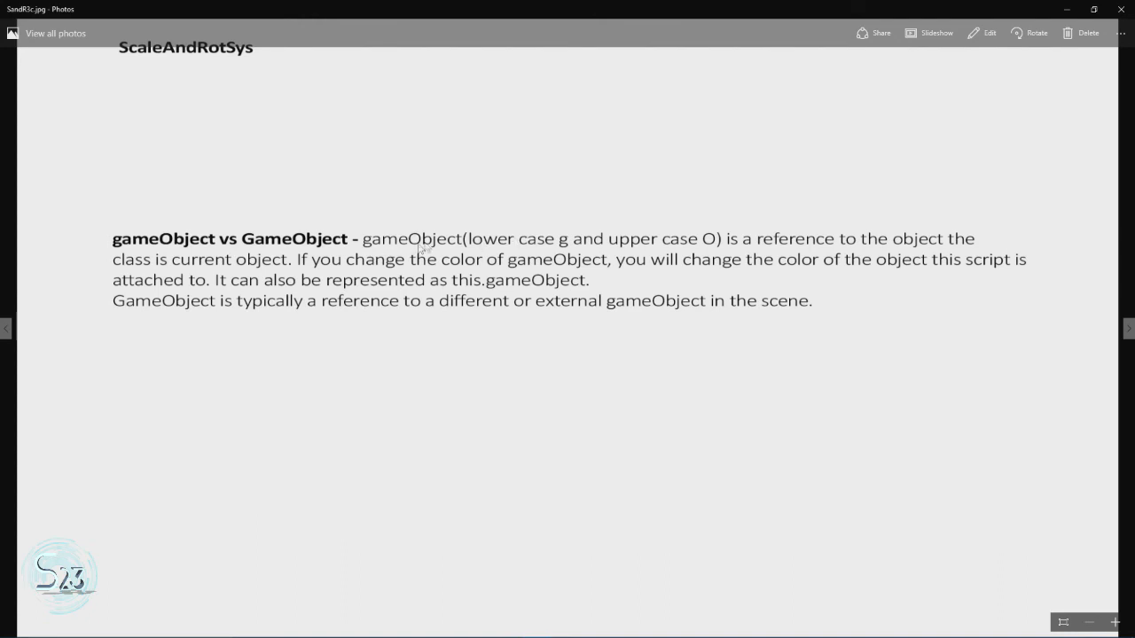
mouse_move(479, 247)
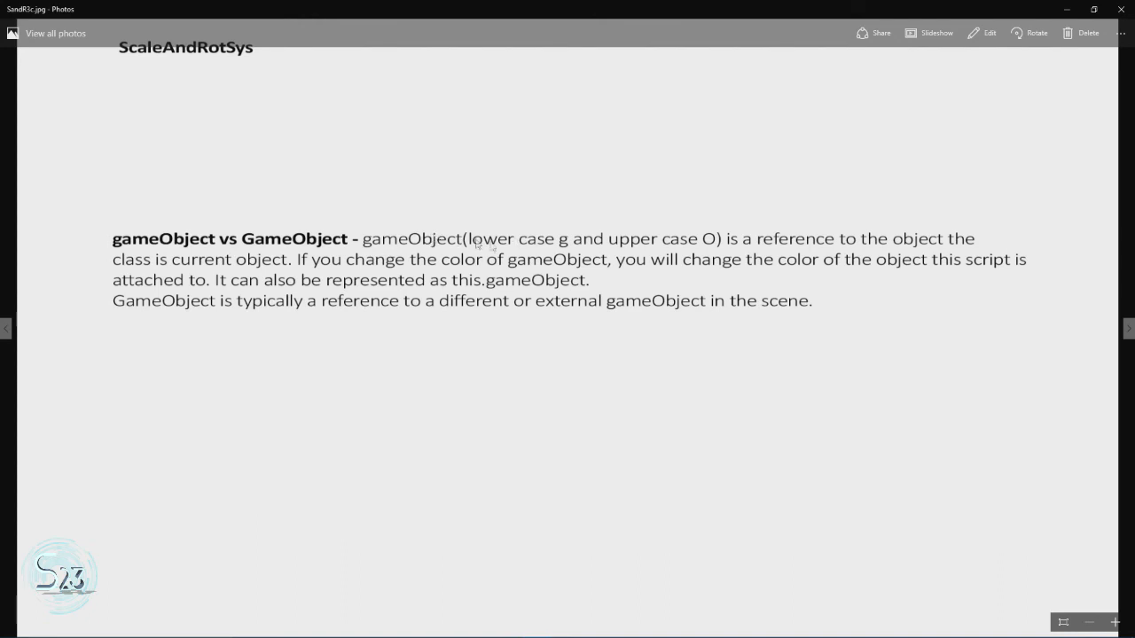
mouse_move(535, 274)
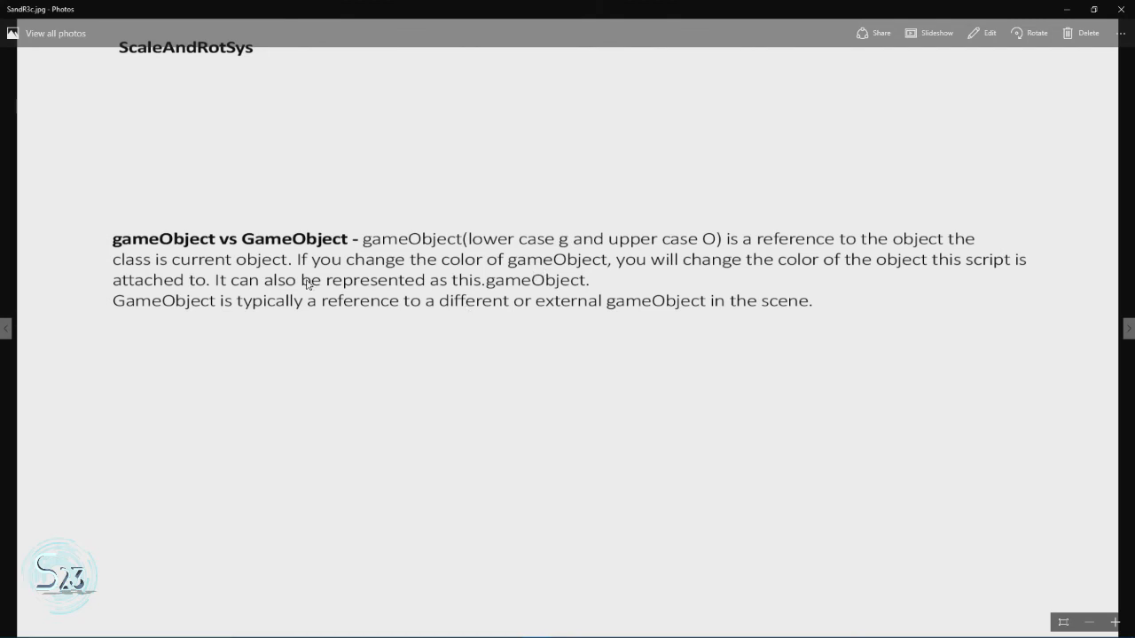
mouse_move(305, 268)
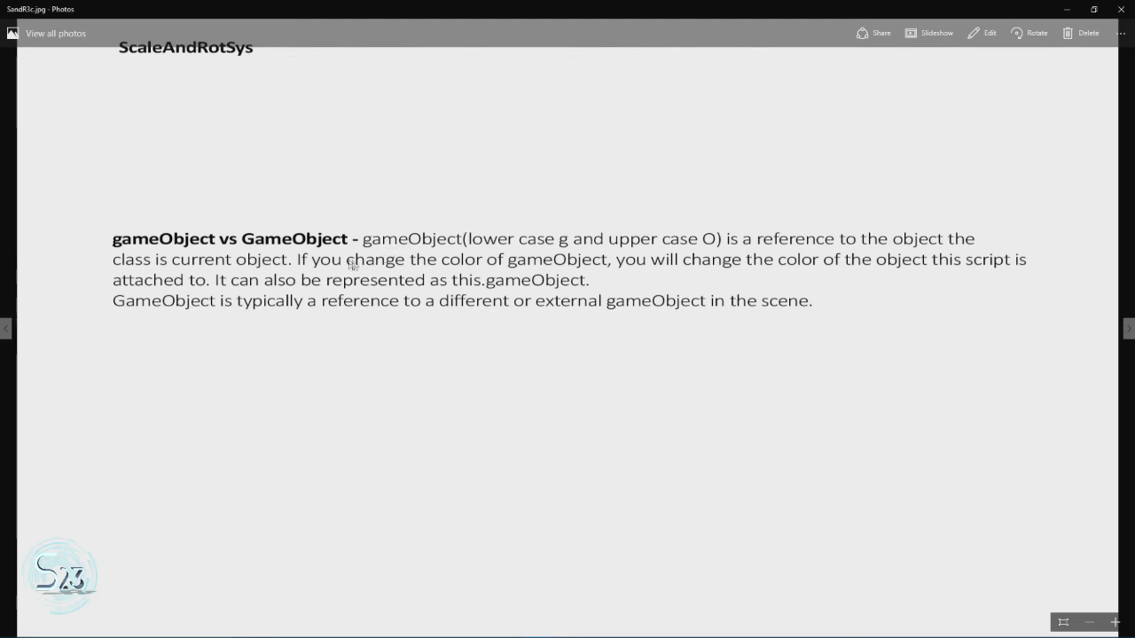
mouse_move(552, 316)
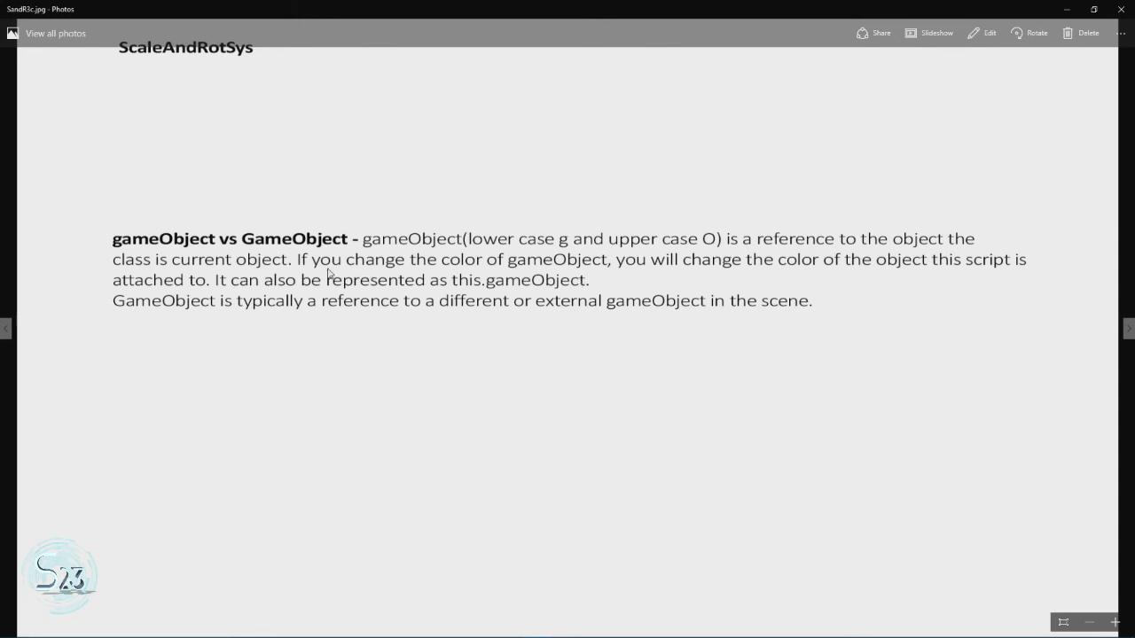
mouse_move(247, 244)
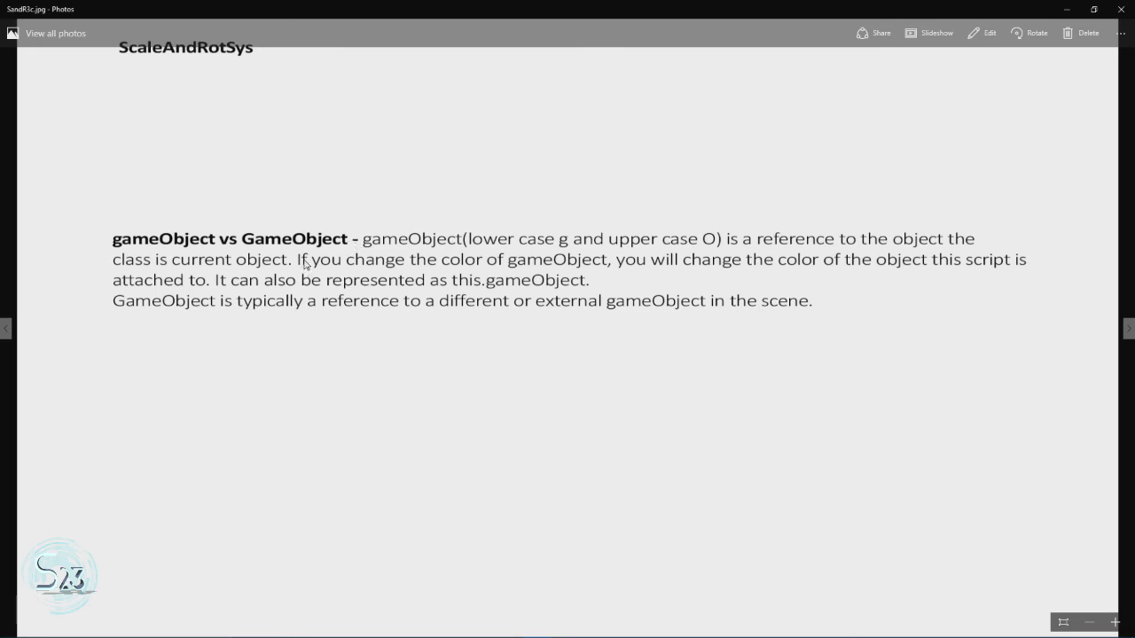
mouse_move(305, 264)
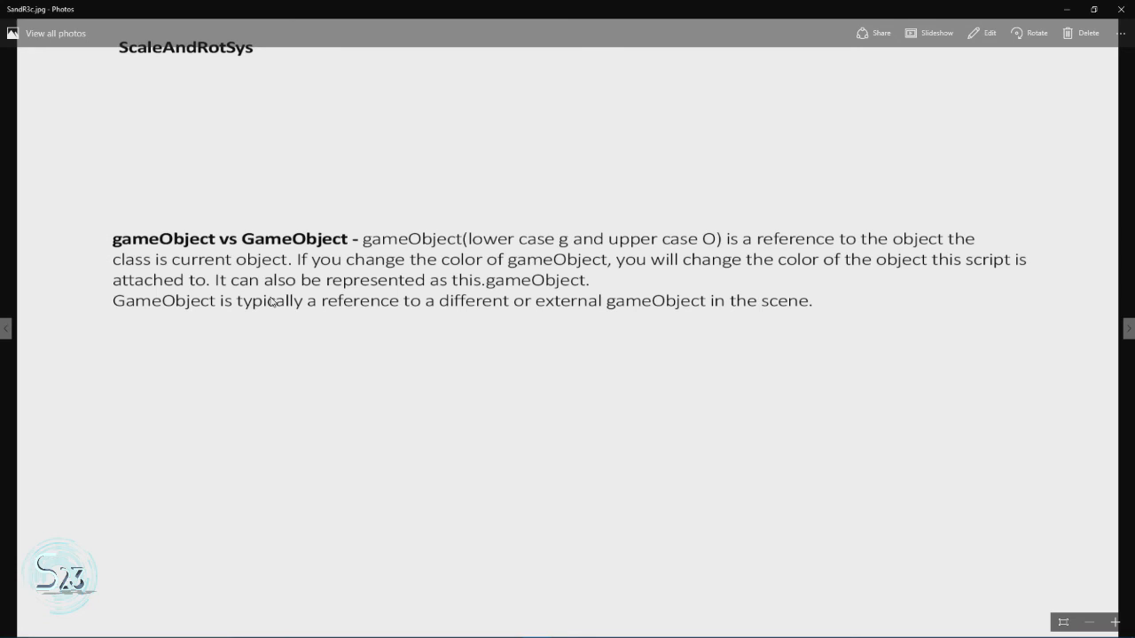
mouse_move(199, 311)
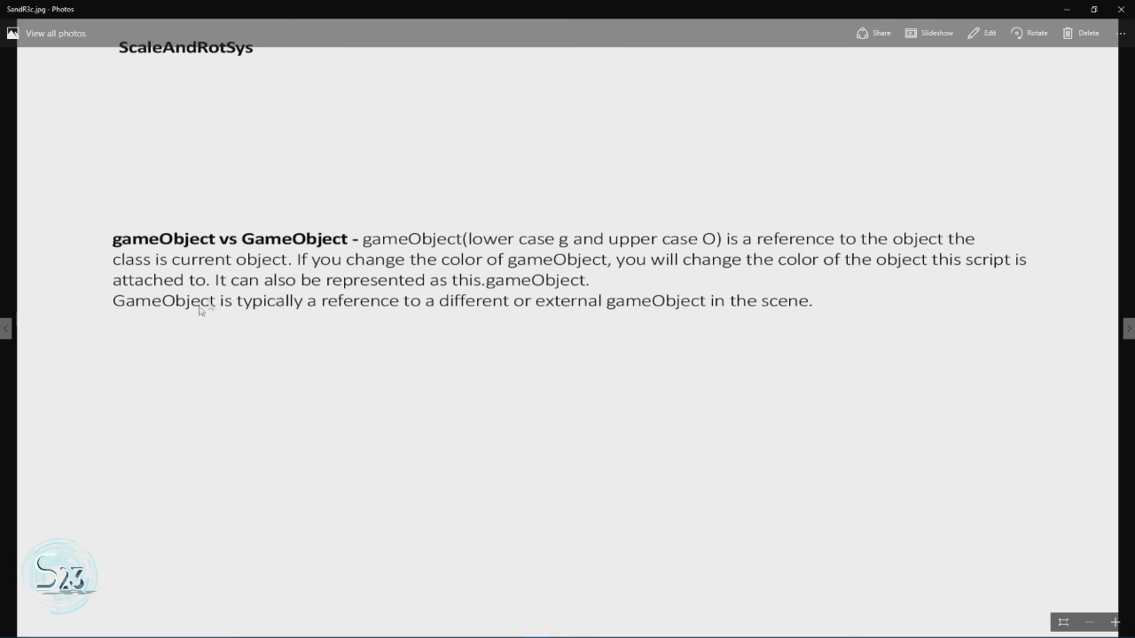
mouse_move(149, 308)
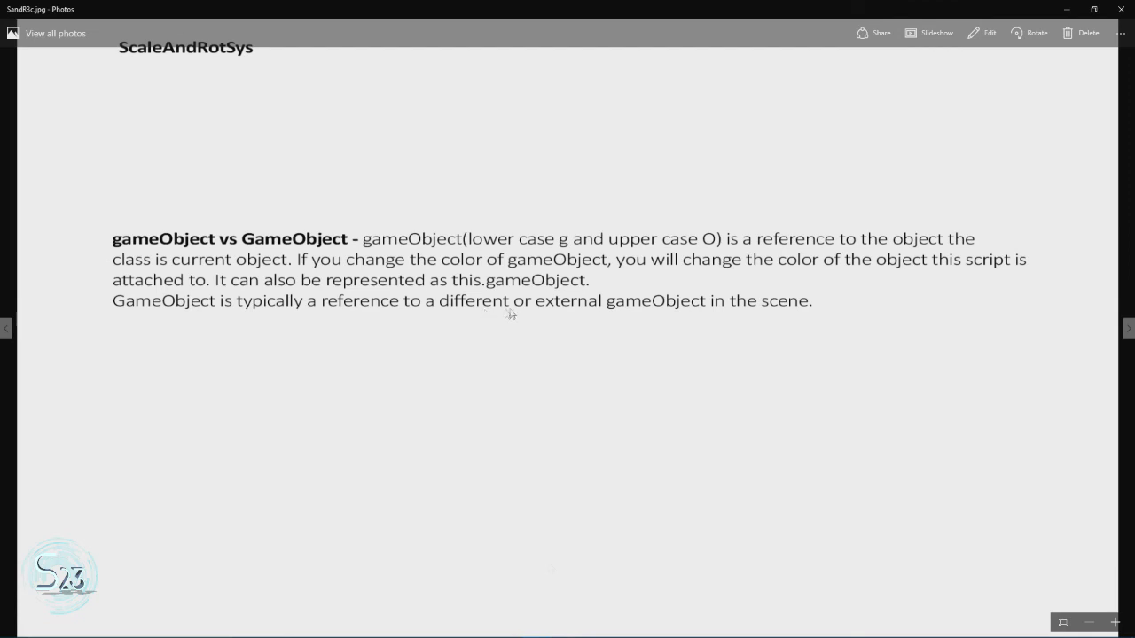
mouse_move(550, 568)
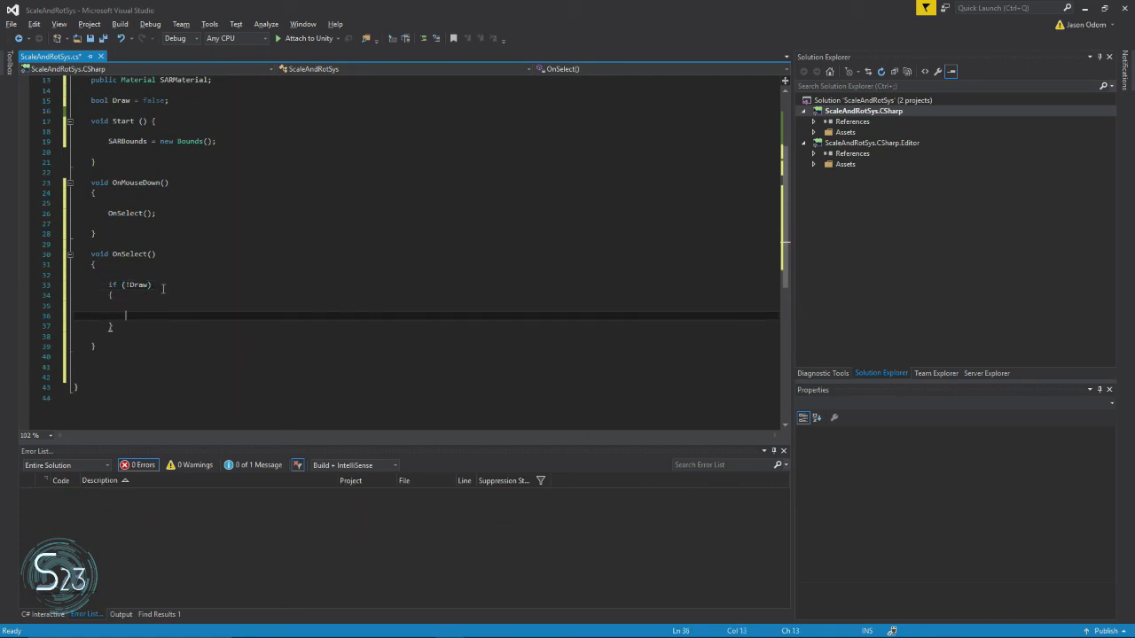
Inside if (!Draw), call DrawSelectionBox(); and set Draw = true;.
text(DrawSelectionB)
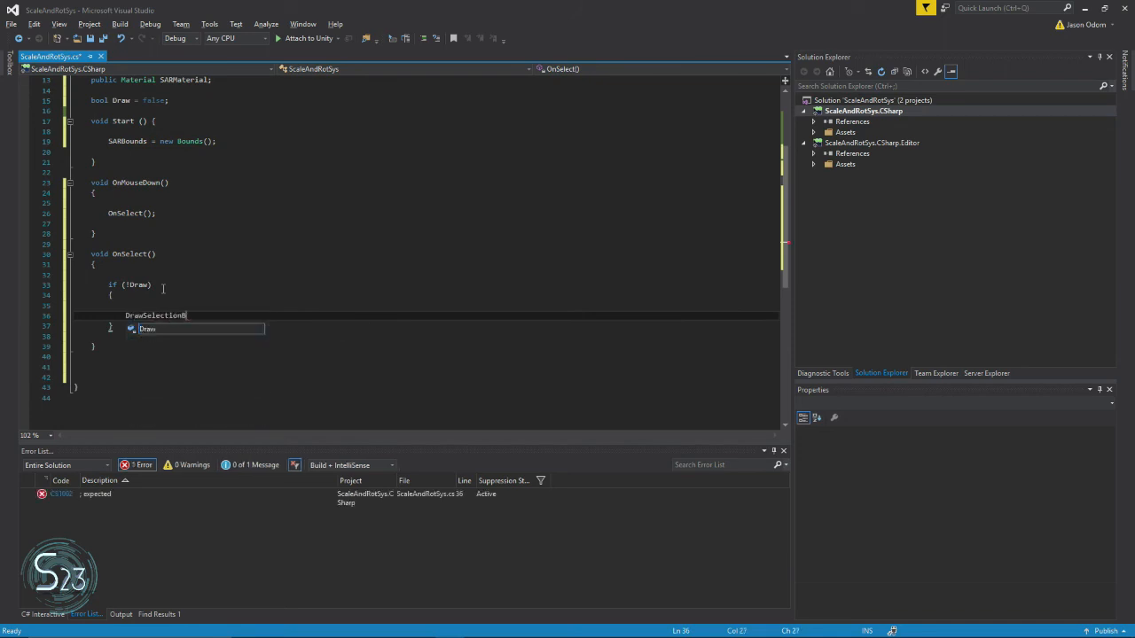
text(();)
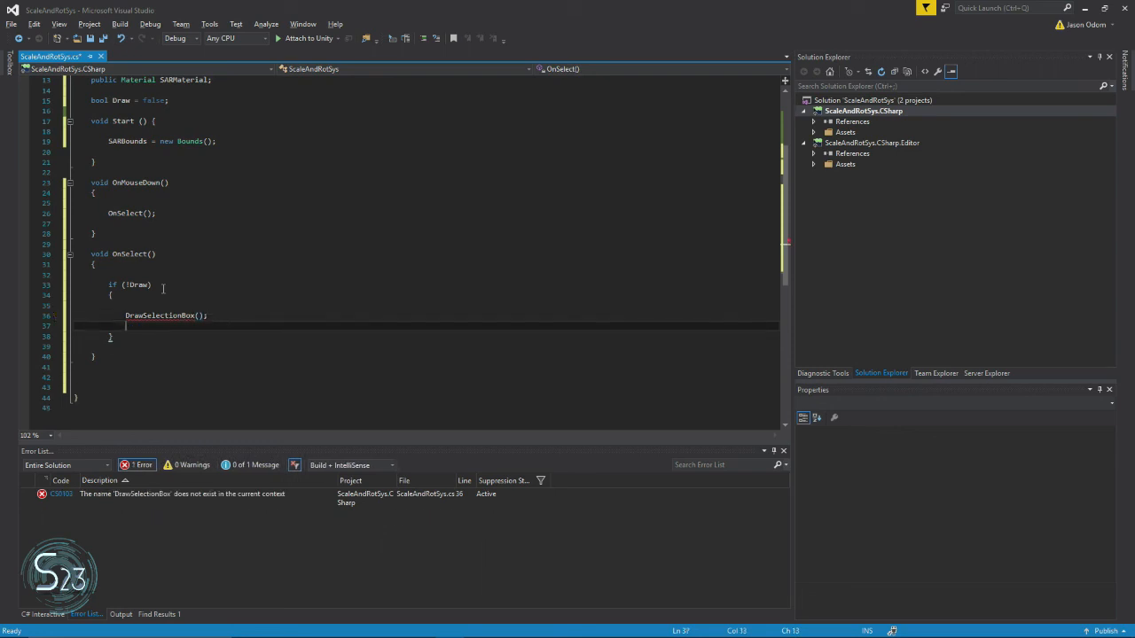
text(Draw = true;)
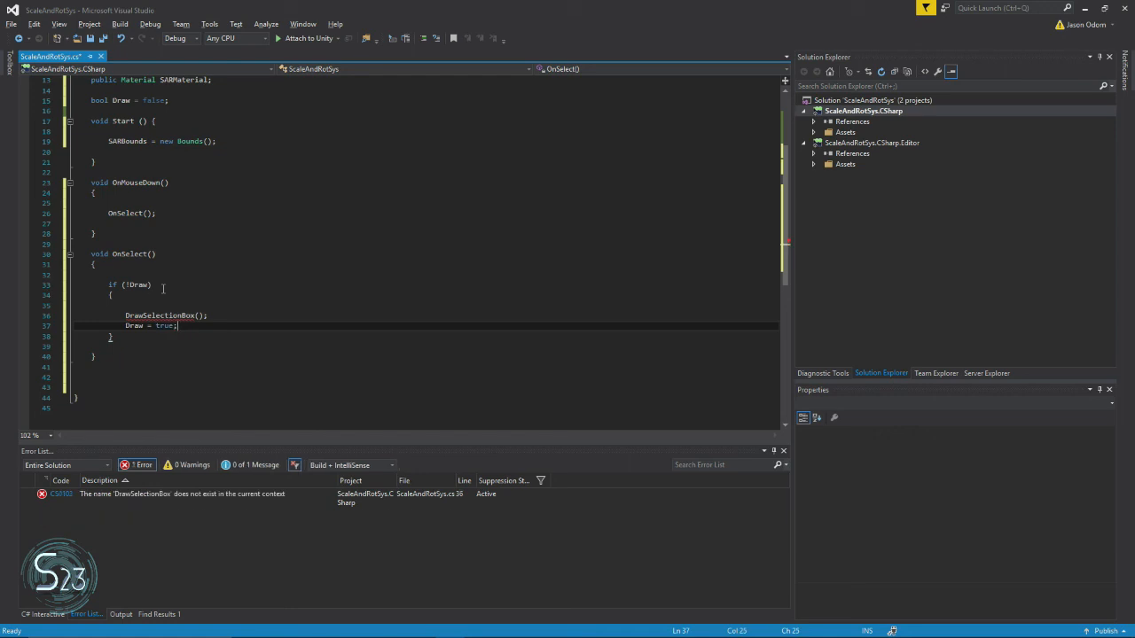
click(110, 337)
text(else if(Draw )
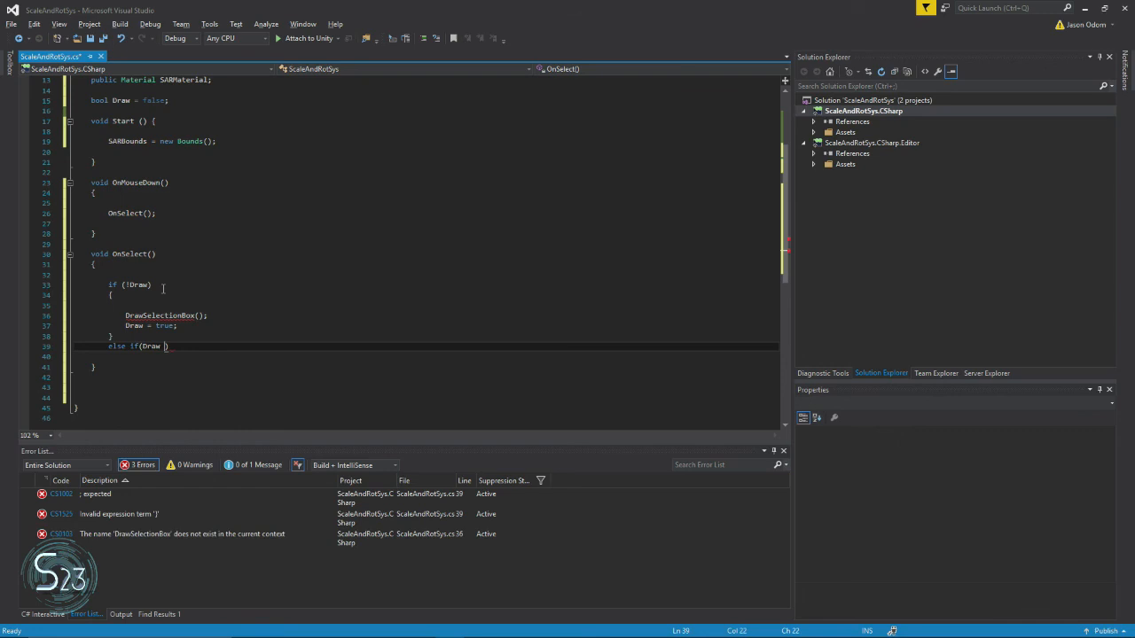
Write the else-if condition Draw && gameObject.transform.childCount != 0.
text(&&)
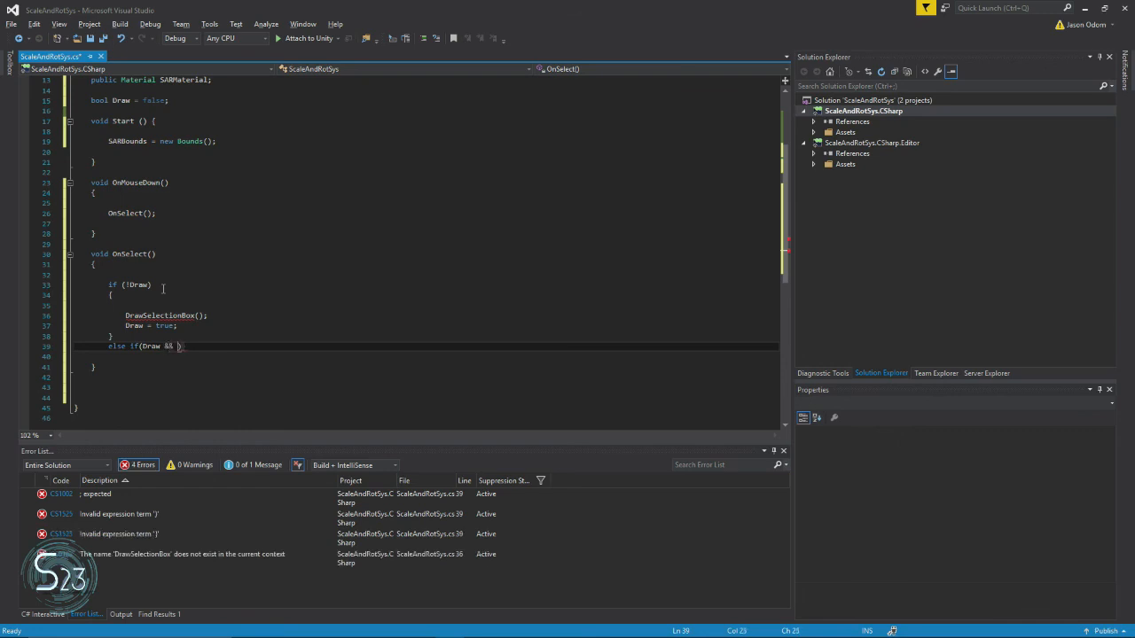
text(gameObject)
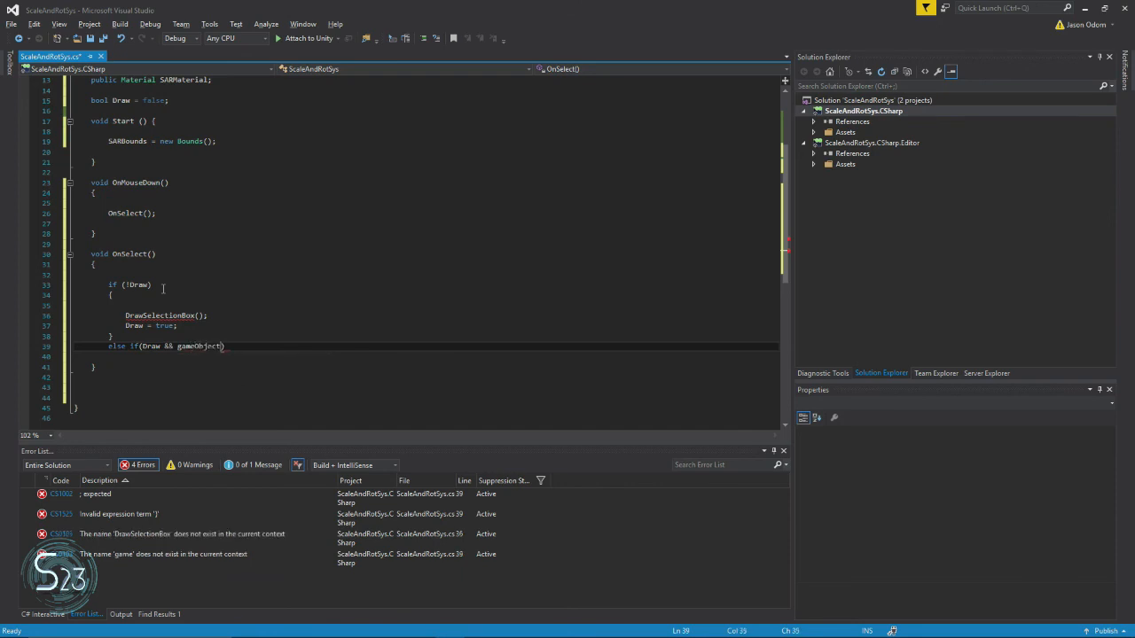
text(.transform)
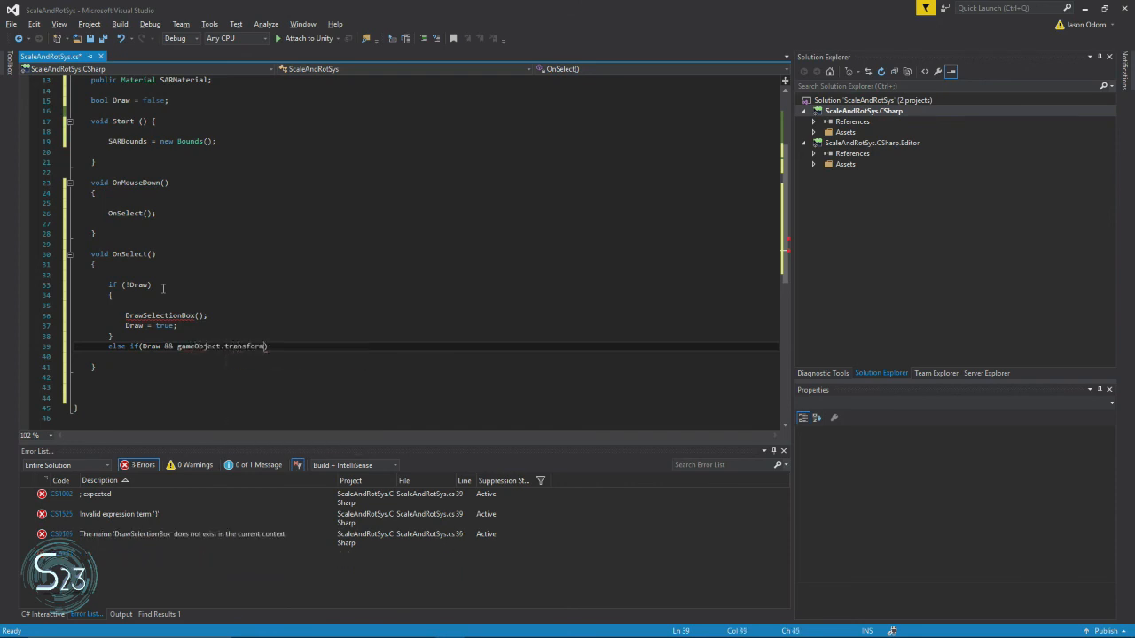
text(.childCount)
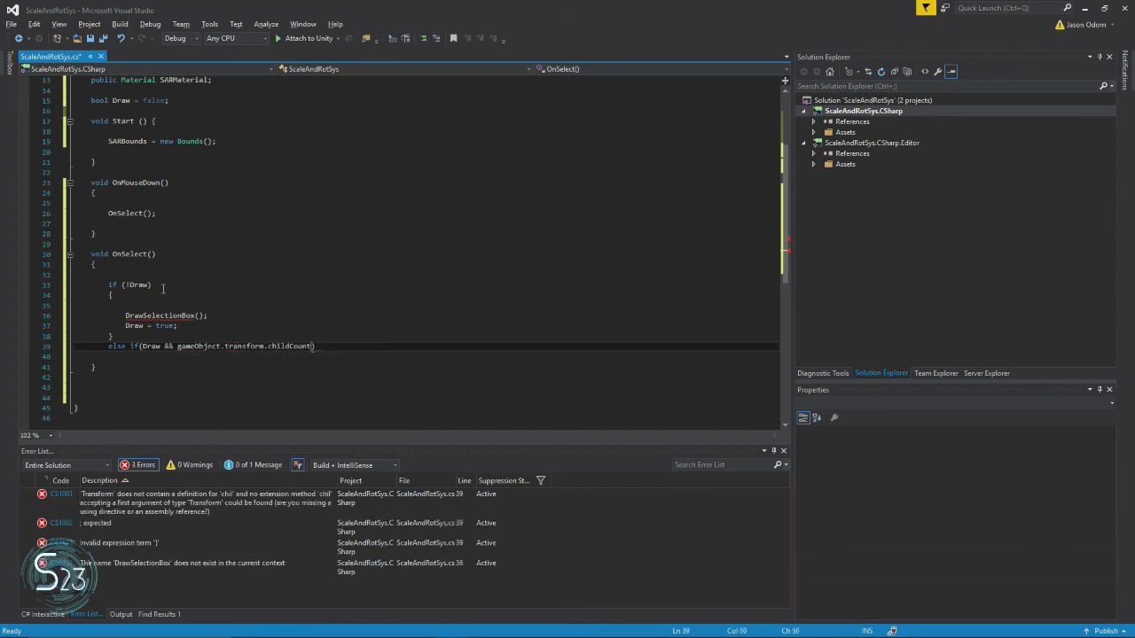
text(!=)
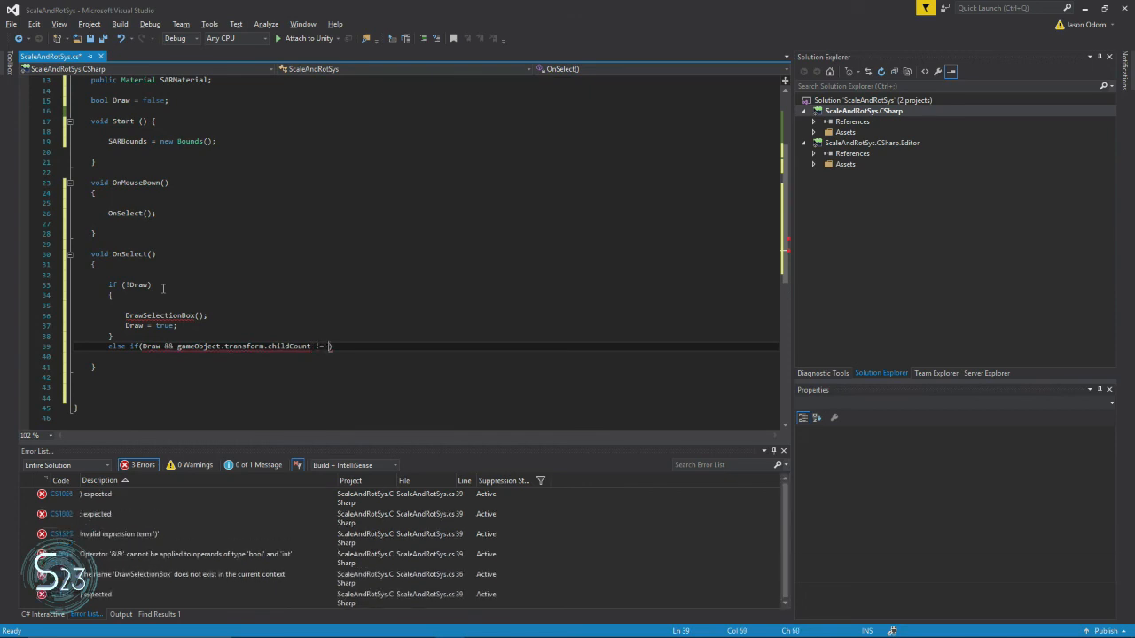
text(0))
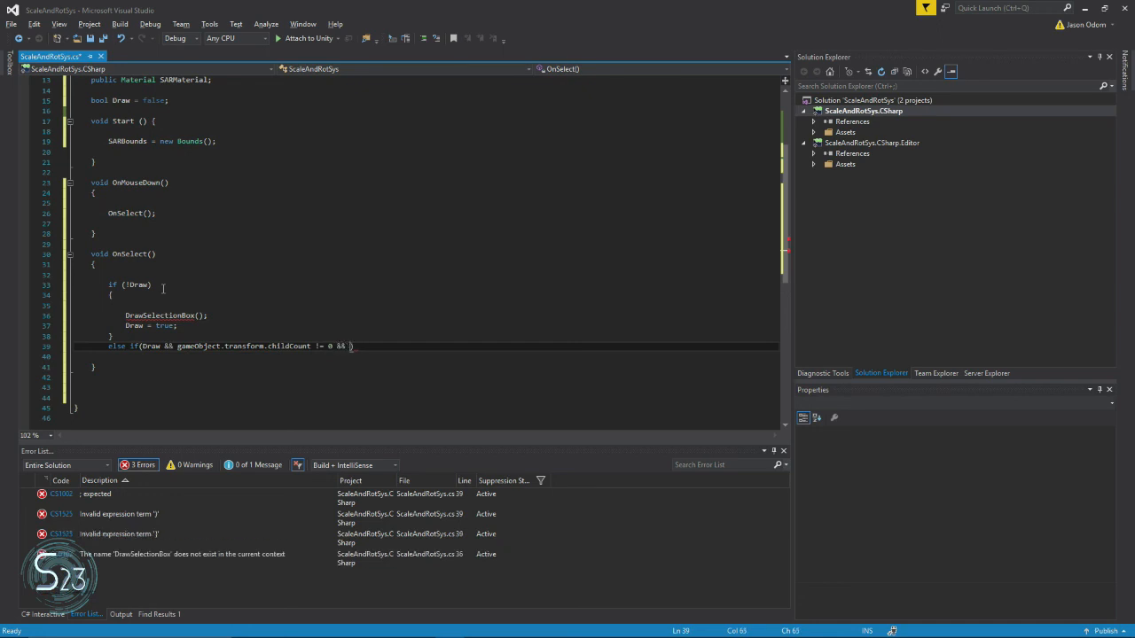
Extend the condition with && gameObject.tag != "Cursor" and open its braces.
text(gameObject.tag !)
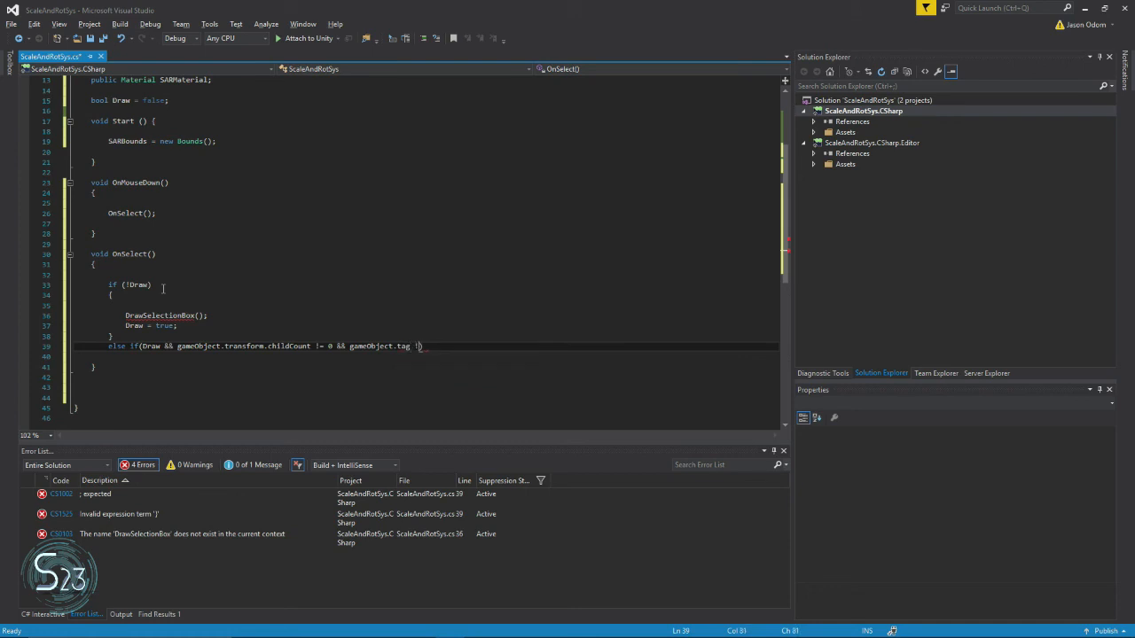
text(= "Curs)
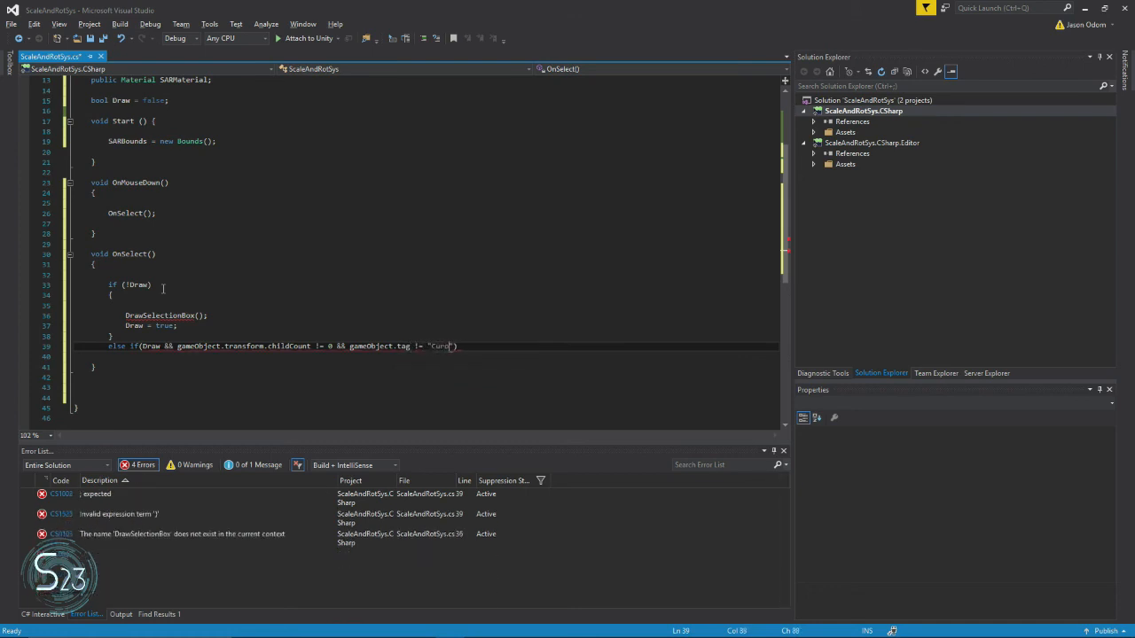
text(sor)
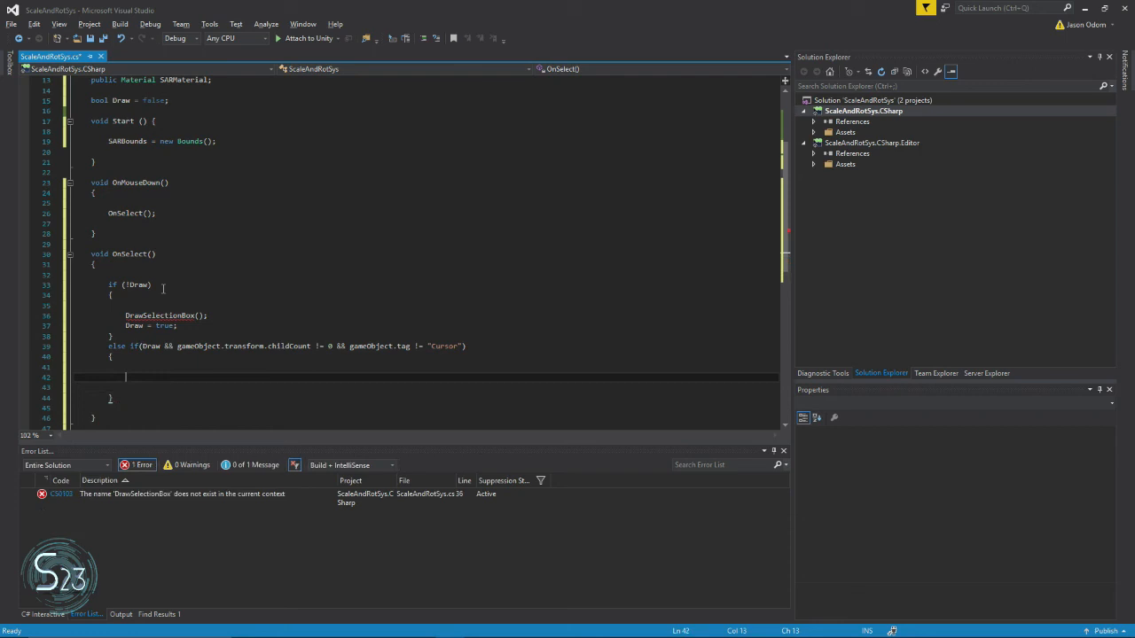
Inside the else-if, call DeleteAllChildren(); and set Draw = false;.
text(DeleteAllChil)
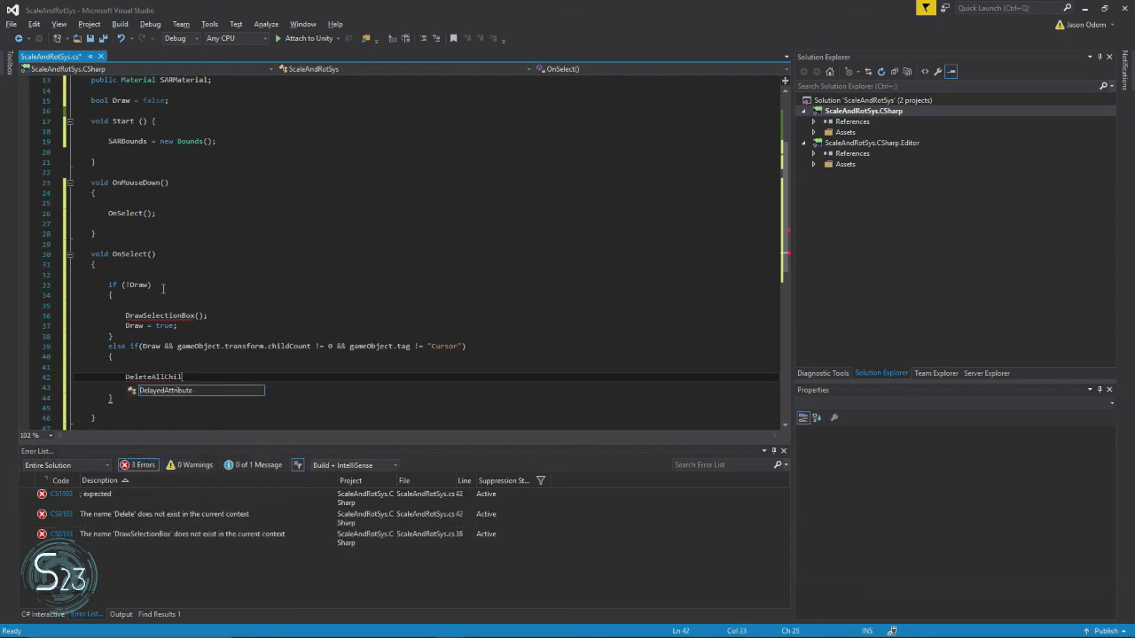
text(dren();)
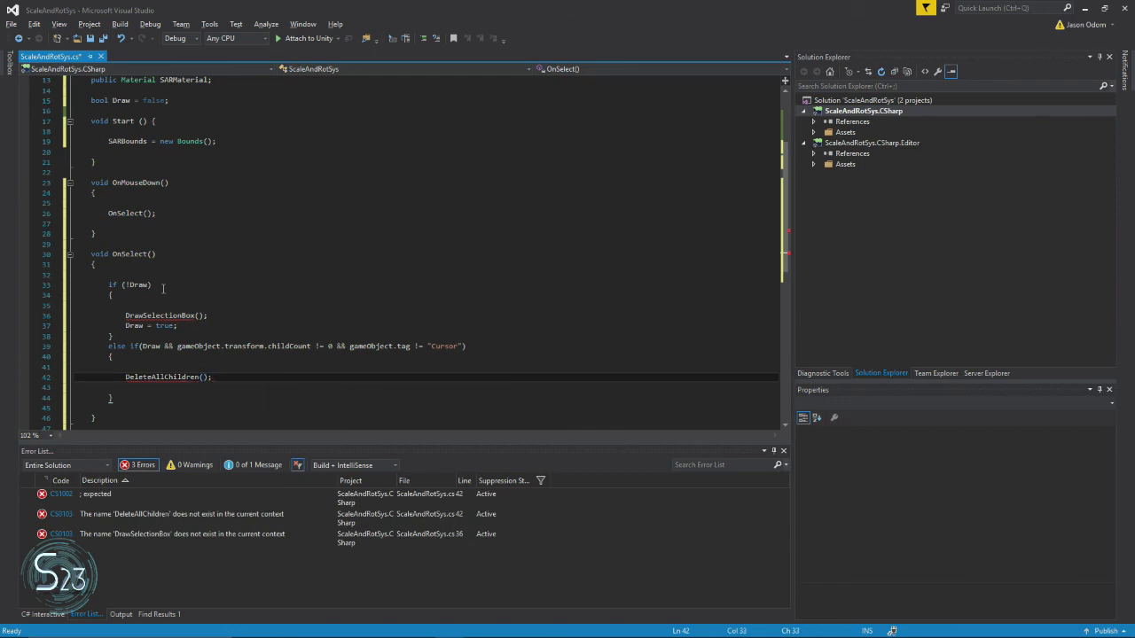
text(Draw = false;)
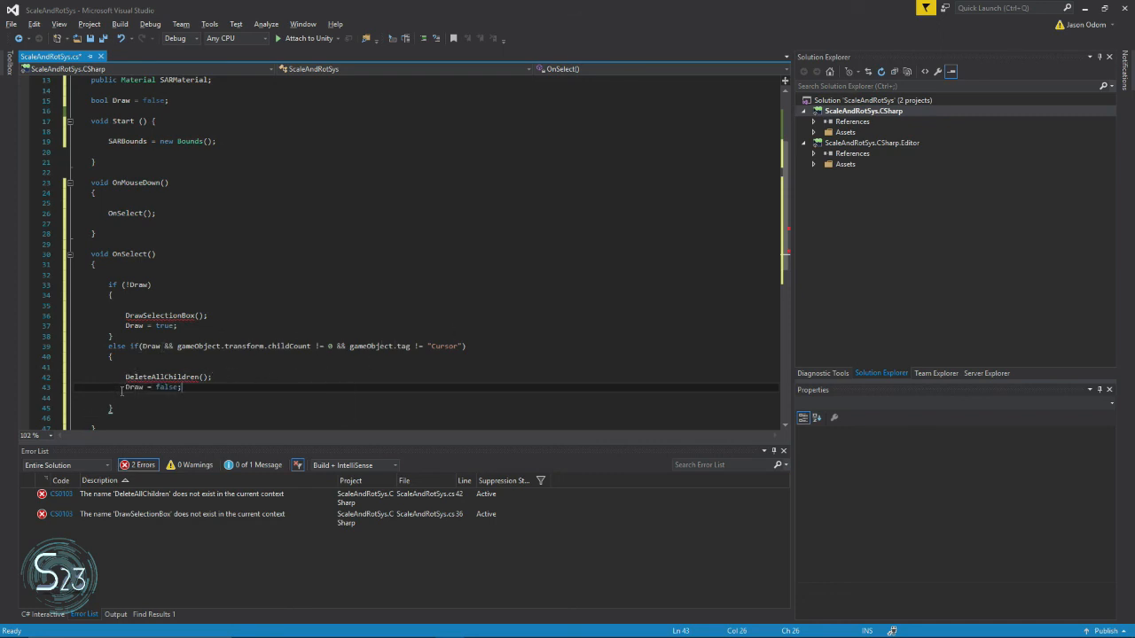
scroll(down, 3)
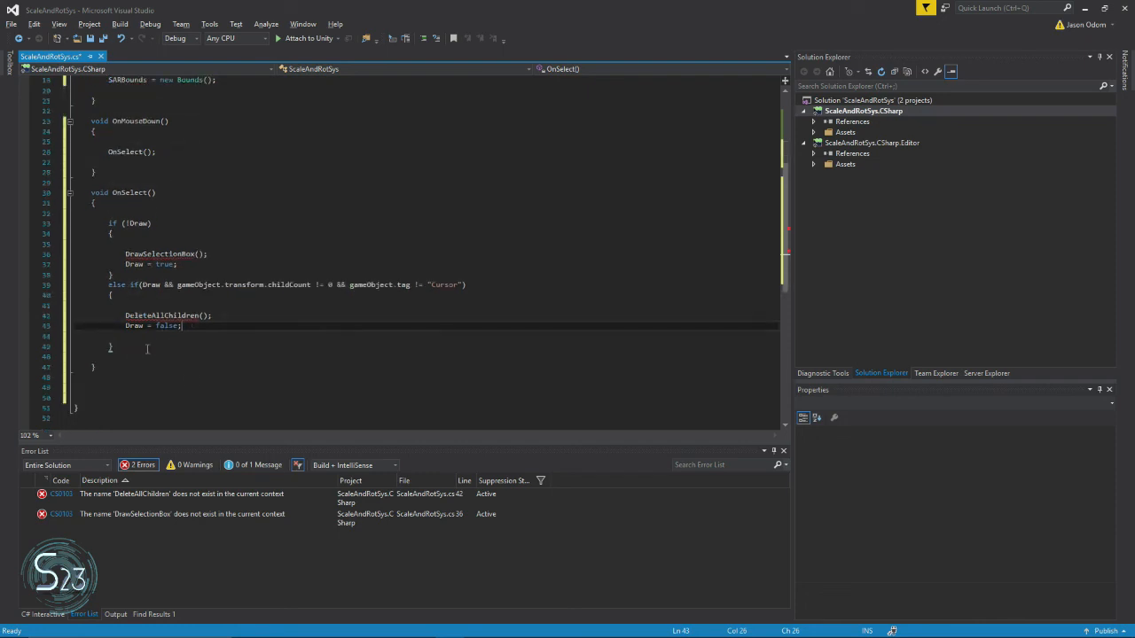